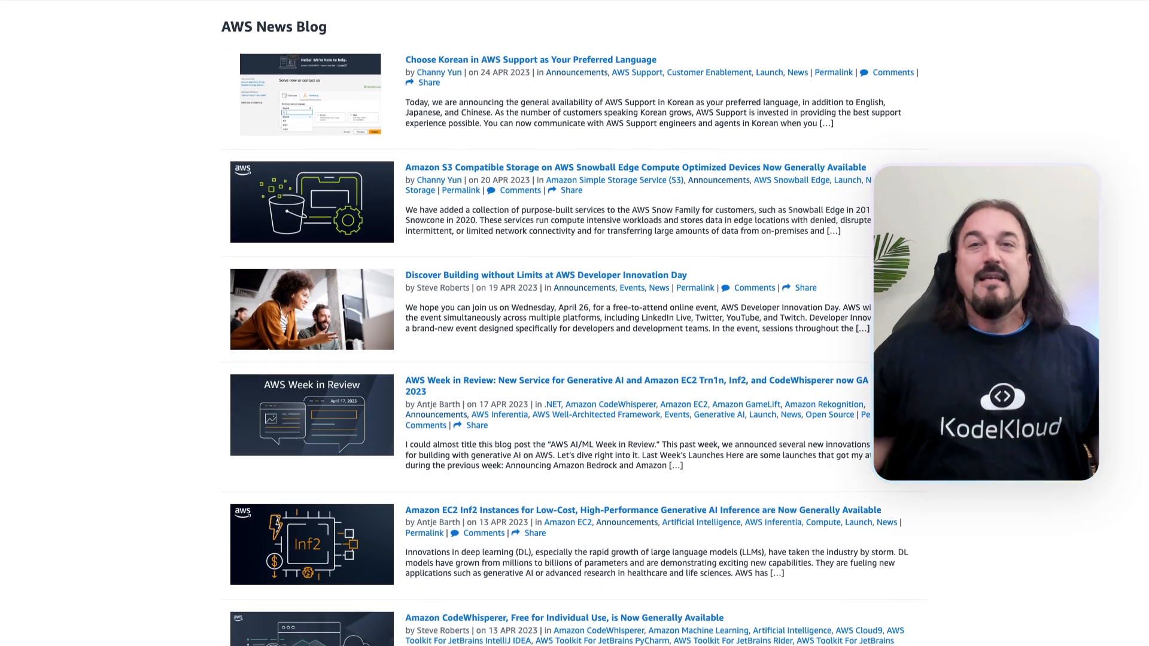
Scroll the deck down to the AWS Tidbits for April 2023 slide with its four weekly source links
{"action": "scroll", "scroll_direction": "down", "scroll_amount": 3}
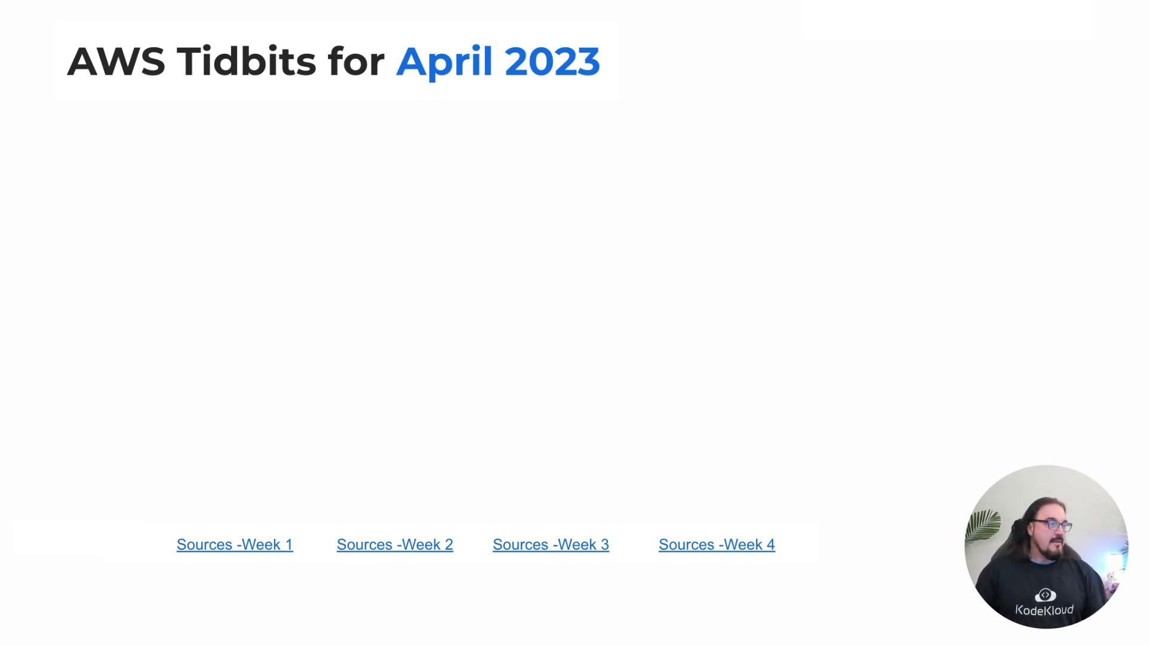
Open the 'Sources - Week 1' link to the AWS Week in Review post for April 3, 2023
{"action": "left_click", "coordinate": [233, 545]}
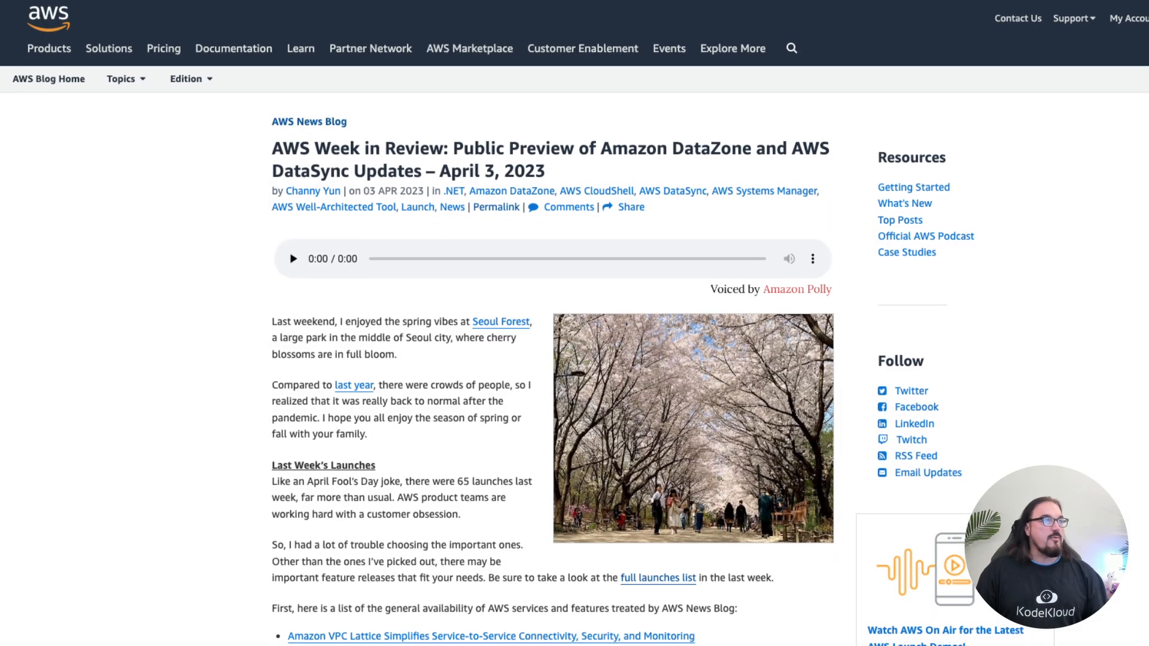
{"action": "scroll", "scroll_direction": "down", "scroll_amount": 3}
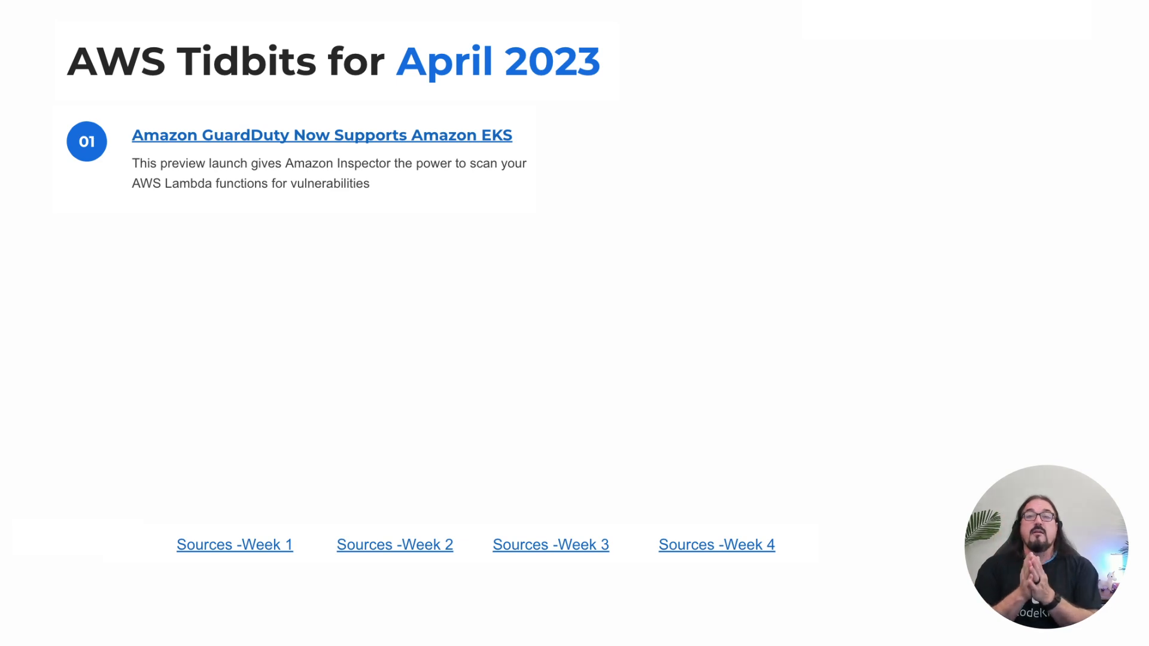
Read through the Amazon GuardDuty EKS Runtime Monitoring post linked from item 01
{"action": "left_click", "coordinate": [321, 136]}
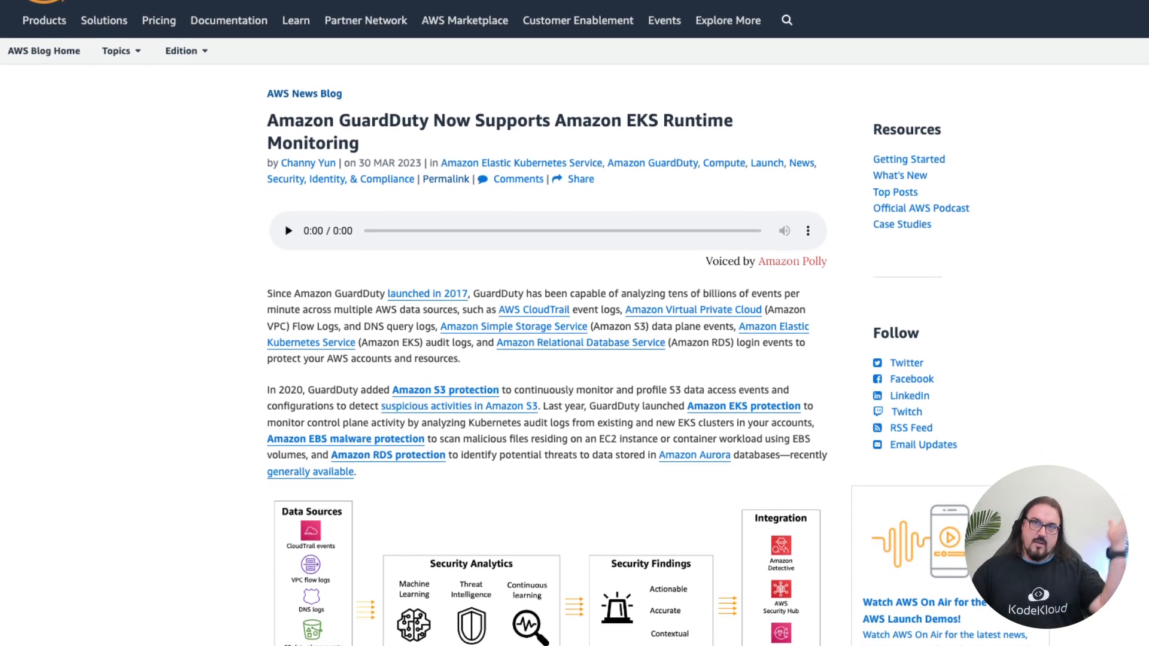
{"action": "scroll", "scroll_direction": "down", "scroll_amount": 3}
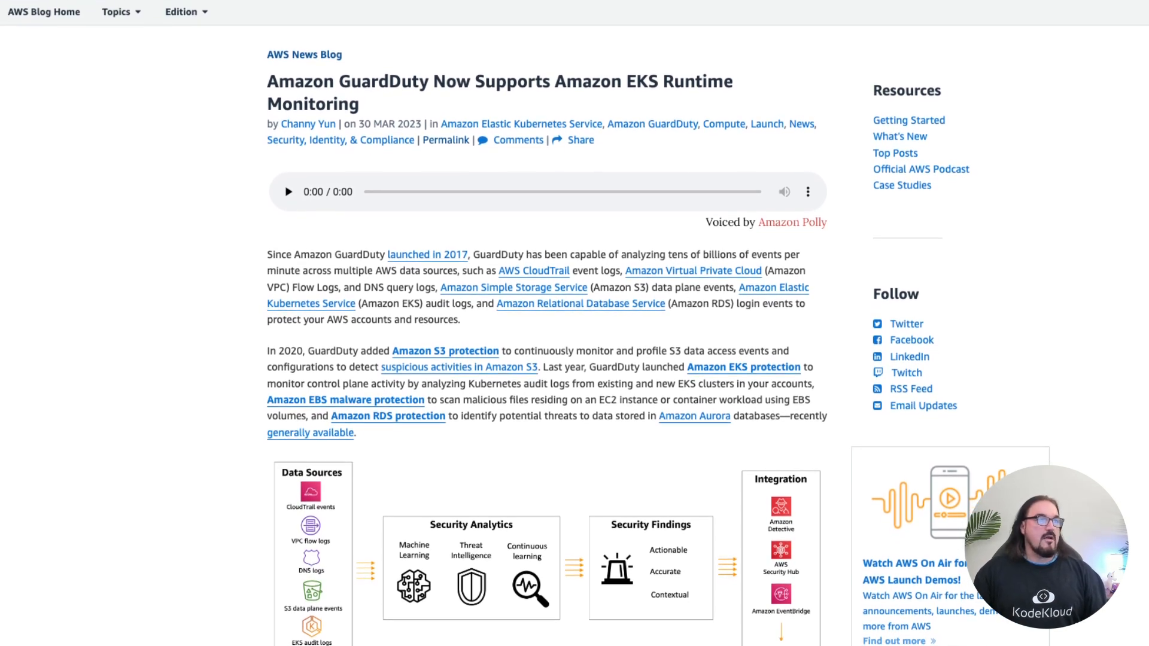
{"action": "scroll", "scroll_direction": "down", "scroll_amount": 3}
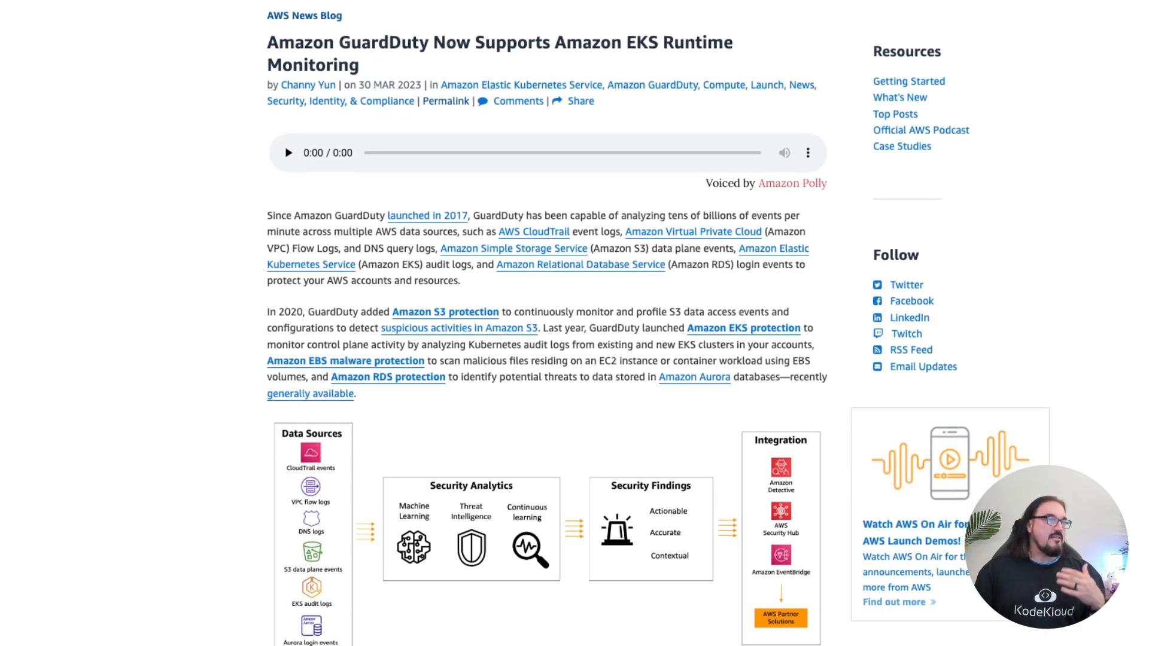
{"action": "scroll", "scroll_direction": "down", "scroll_amount": 3}
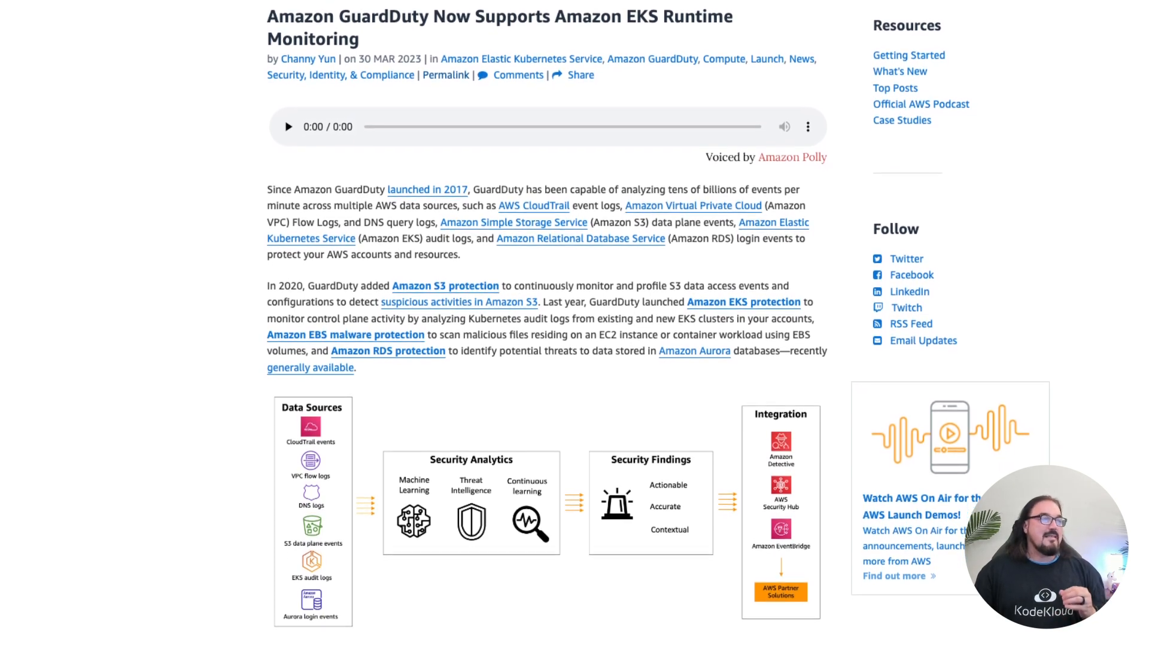
{"action": "scroll", "scroll_direction": "down", "scroll_amount": 3}
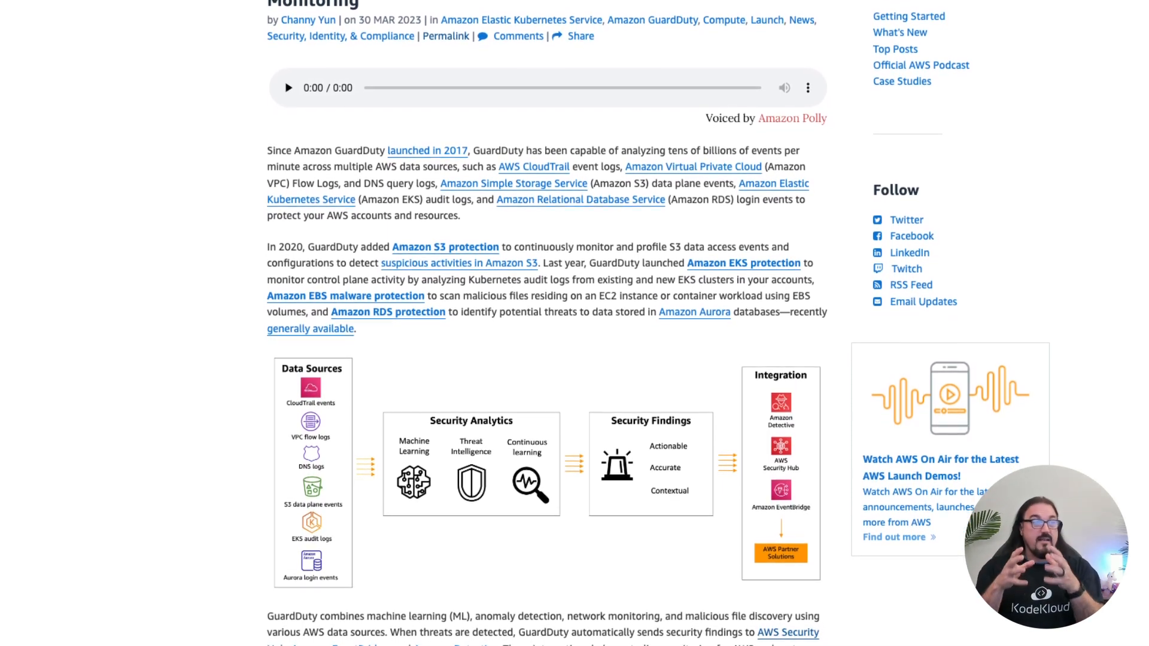
{"action": "scroll", "scroll_direction": "down", "scroll_amount": 3}
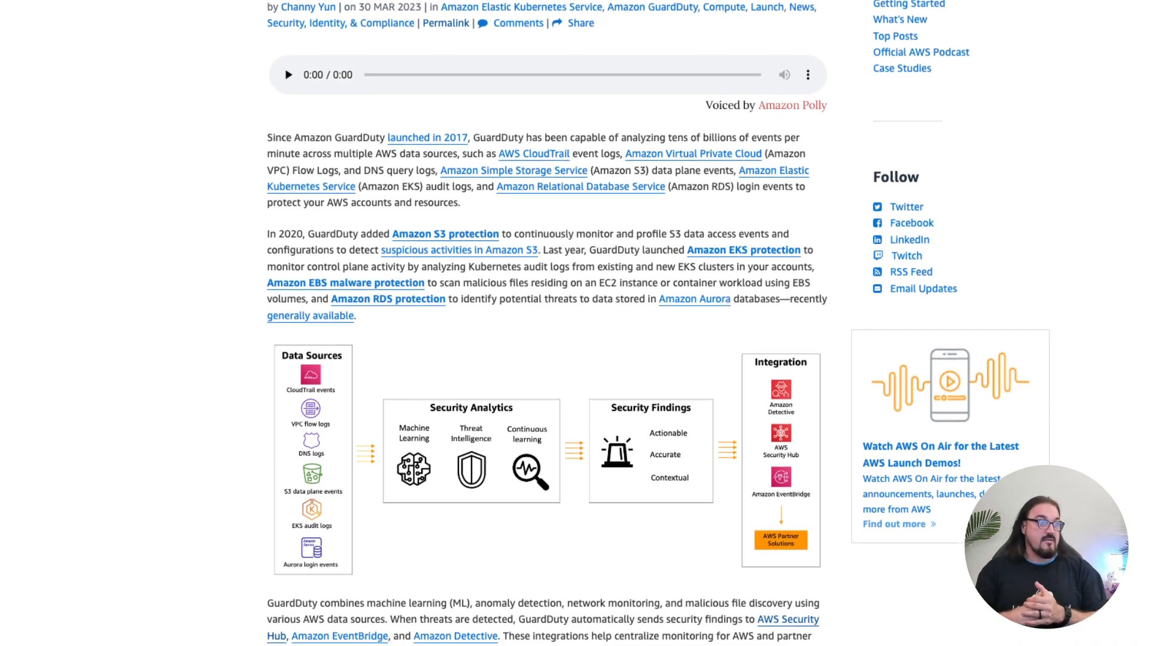
{"action": "scroll", "scroll_direction": "down", "scroll_amount": 3}
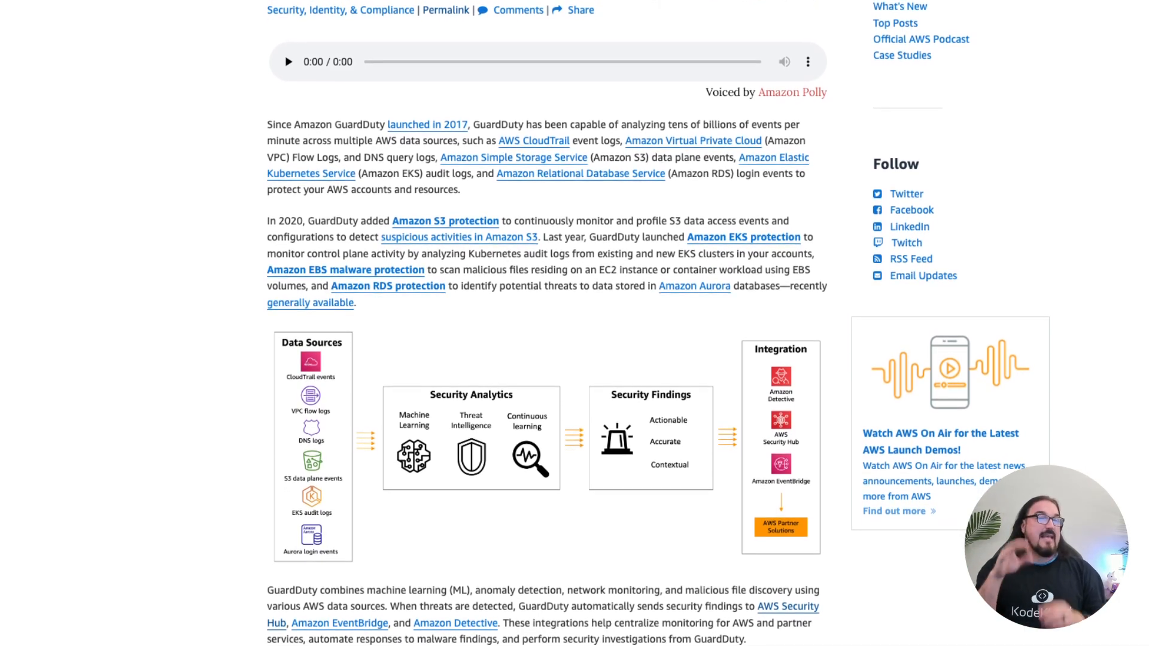
{"action": "scroll", "scroll_direction": "down", "scroll_amount": 3}
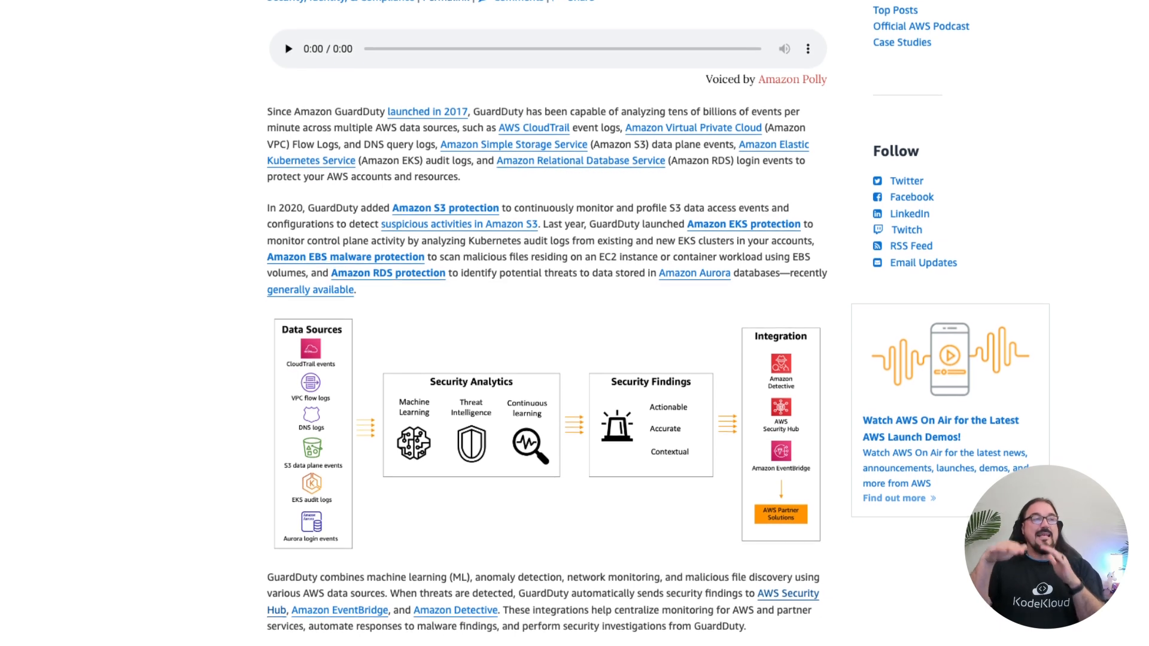
{"action": "scroll", "scroll_direction": "down", "scroll_amount": 3}
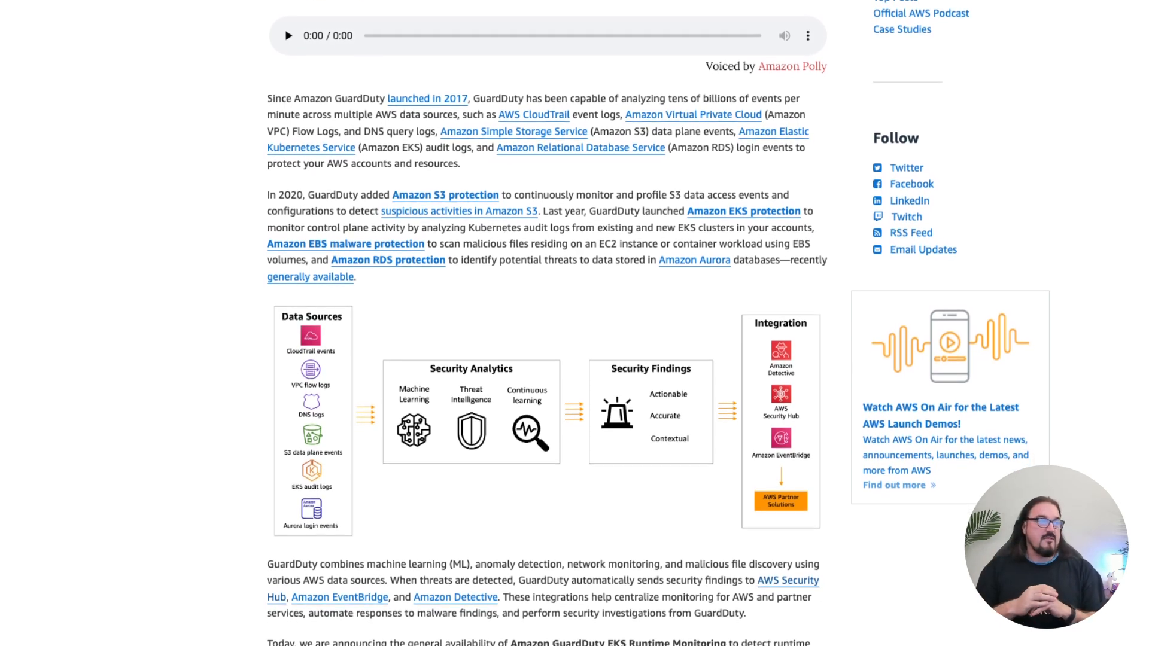
{"action": "scroll", "scroll_direction": "down", "scroll_amount": 3}
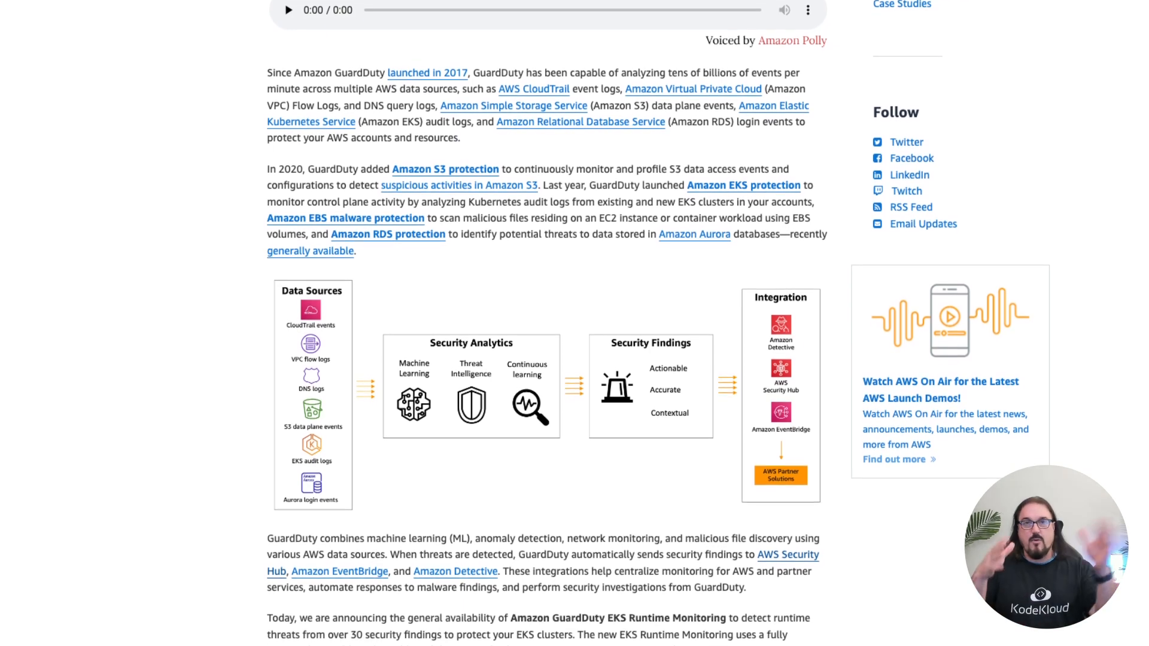
{"action": "scroll", "scroll_direction": "down", "scroll_amount": 3}
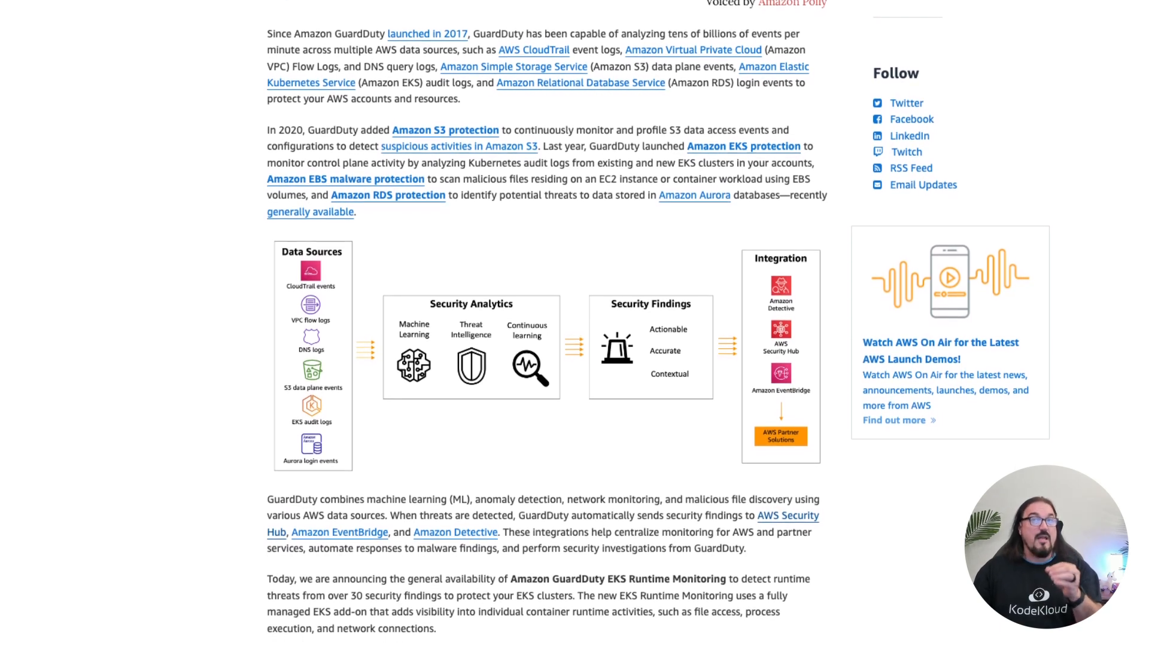
{"action": "scroll", "scroll_direction": "down", "scroll_amount": 3}
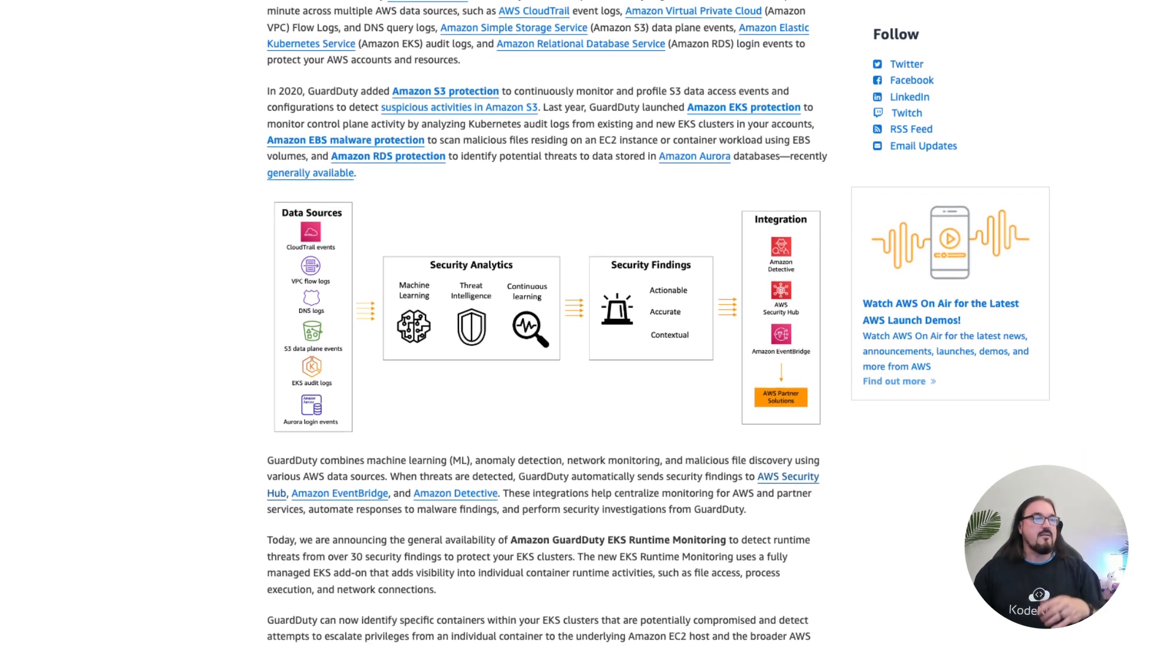
{"action": "scroll", "scroll_direction": "down", "scroll_amount": 3}
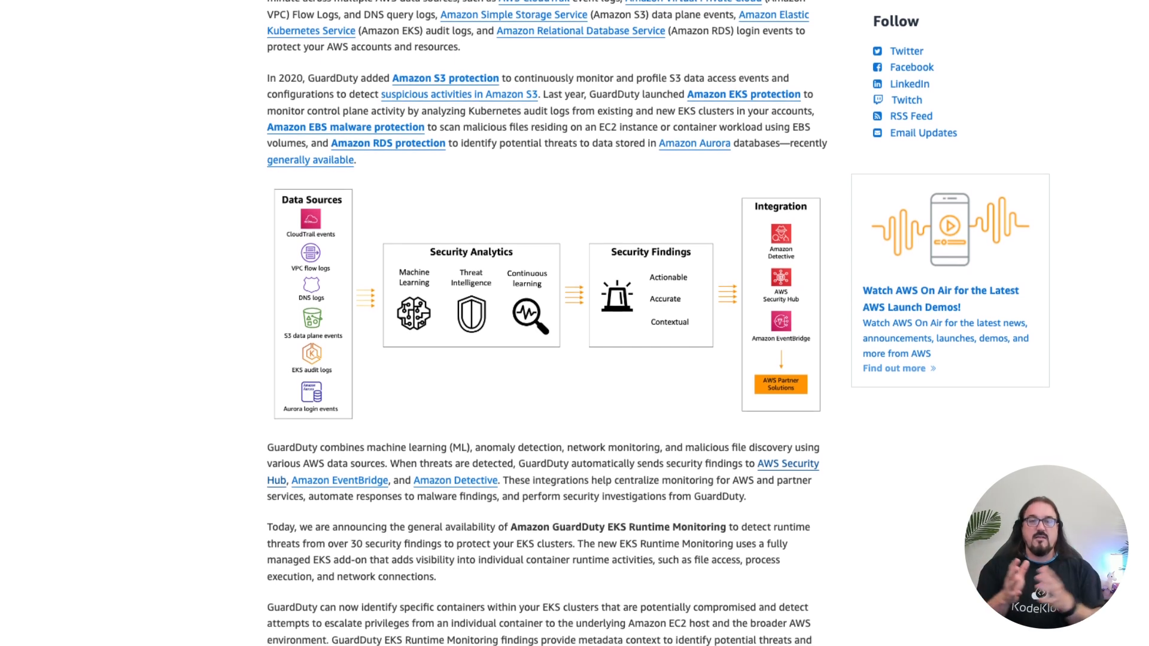
{"action": "scroll", "scroll_direction": "down", "scroll_amount": 3}
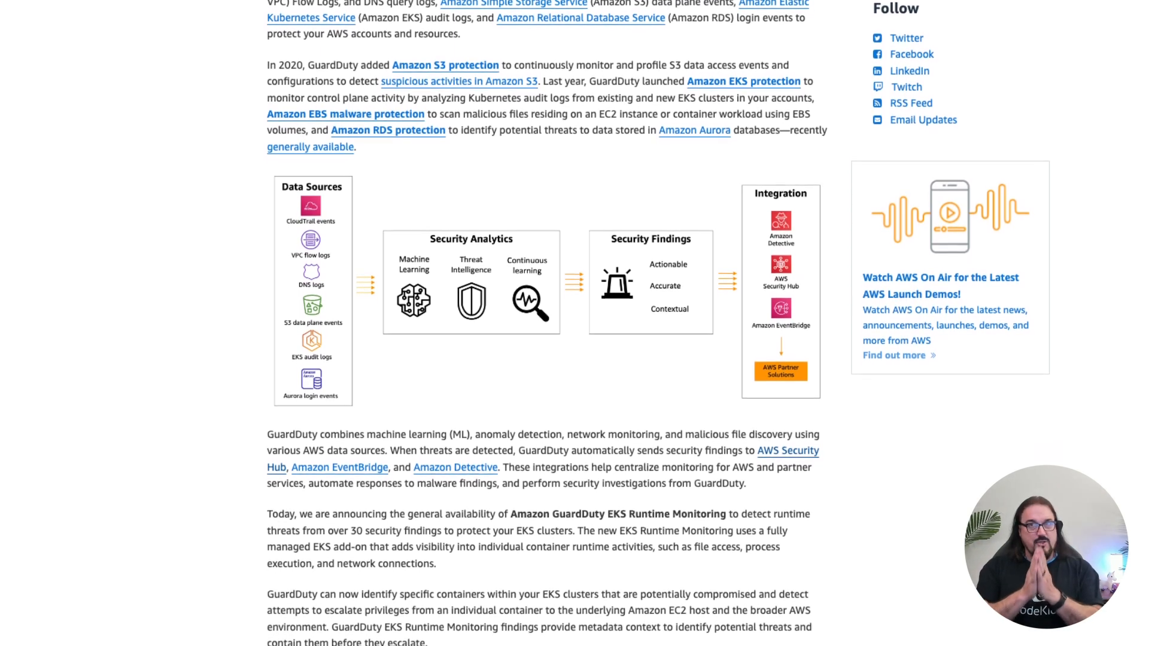
{"action": "scroll", "scroll_direction": "down", "scroll_amount": 3}
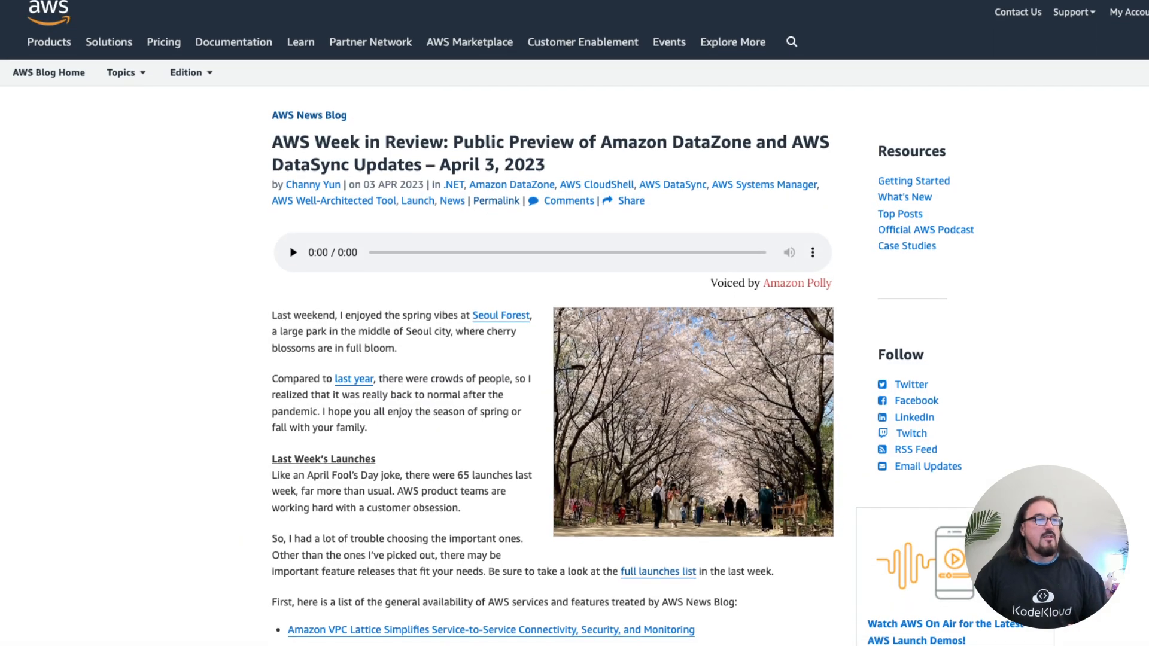
{"action": "scroll", "scroll_direction": "down", "scroll_amount": 3}
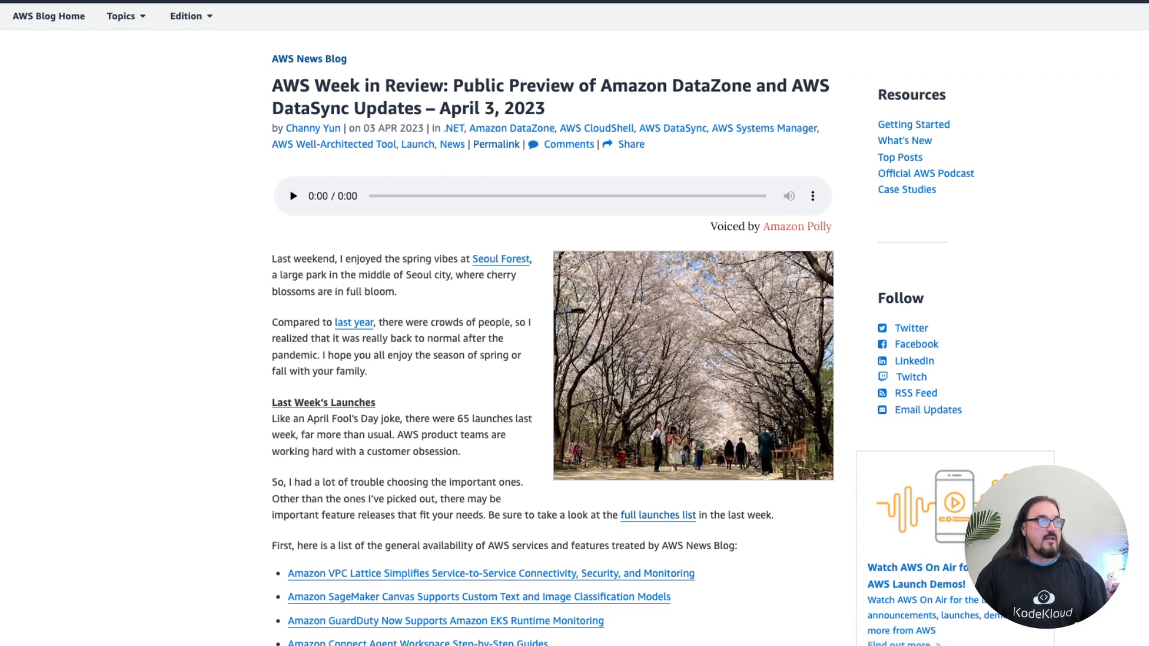
{"action": "scroll", "scroll_direction": "down", "scroll_amount": 3}
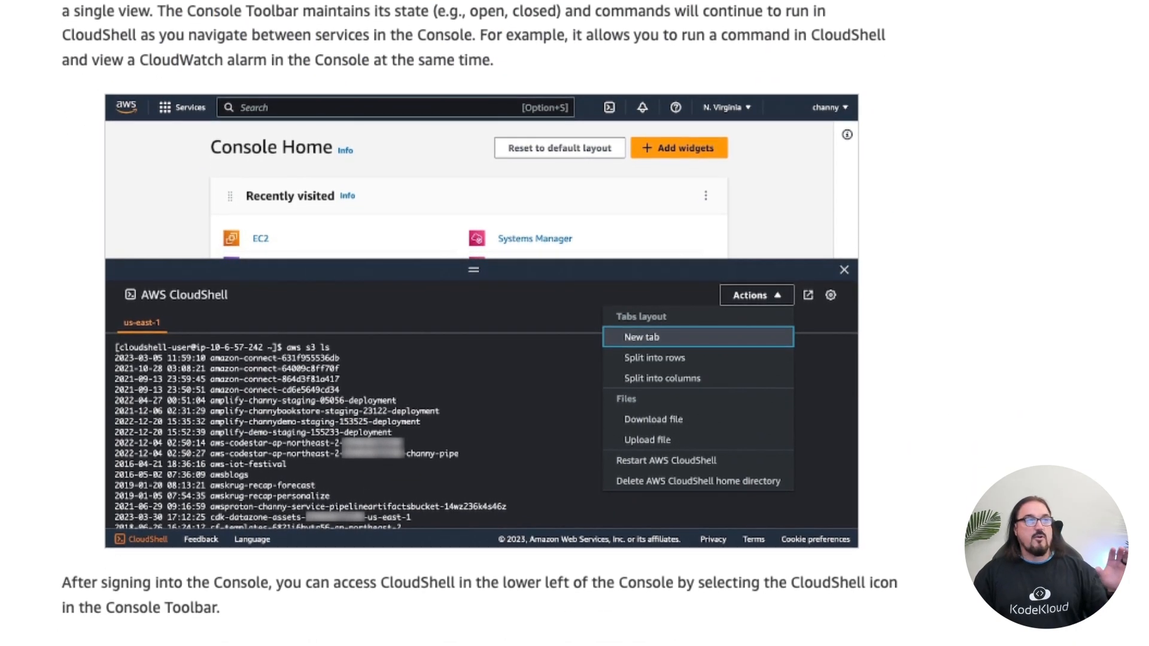
{"action": "scroll", "scroll_direction": "down", "scroll_amount": 3}
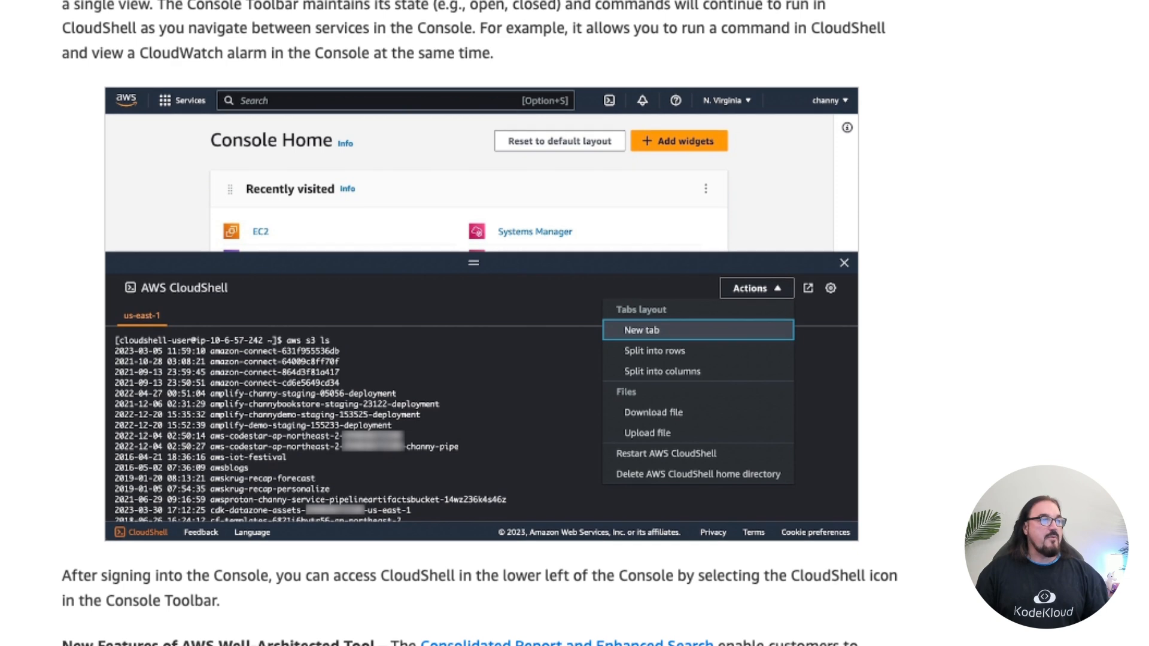
{"action": "scroll", "scroll_direction": "down", "scroll_amount": 3}
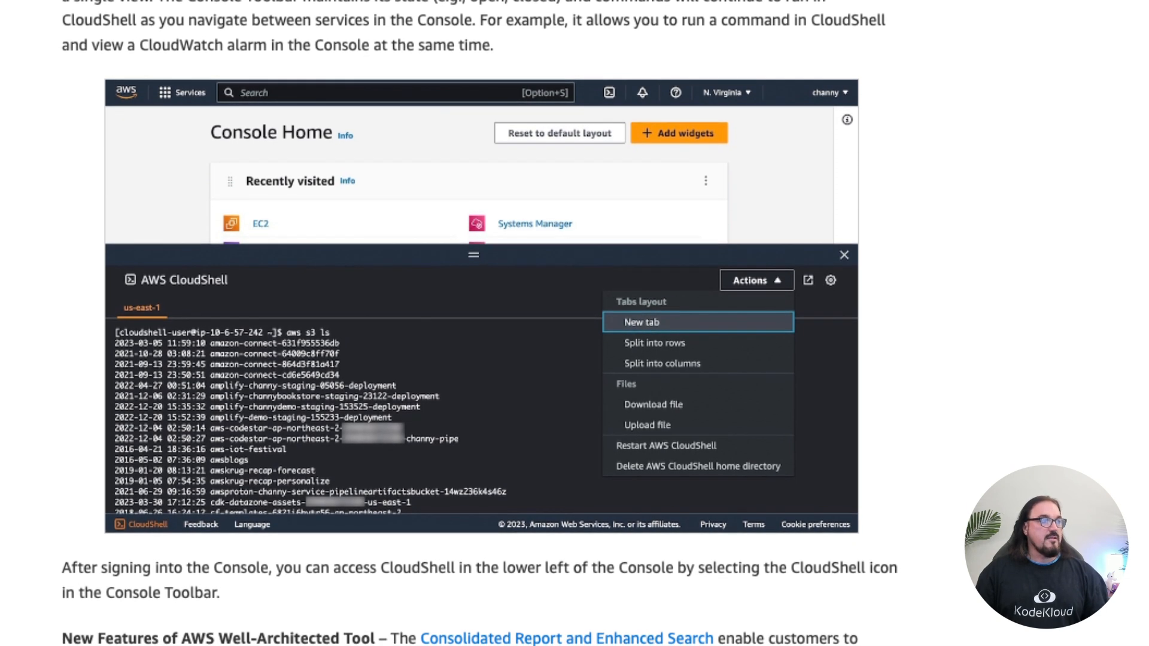
{"action": "scroll", "scroll_direction": "down", "scroll_amount": 3}
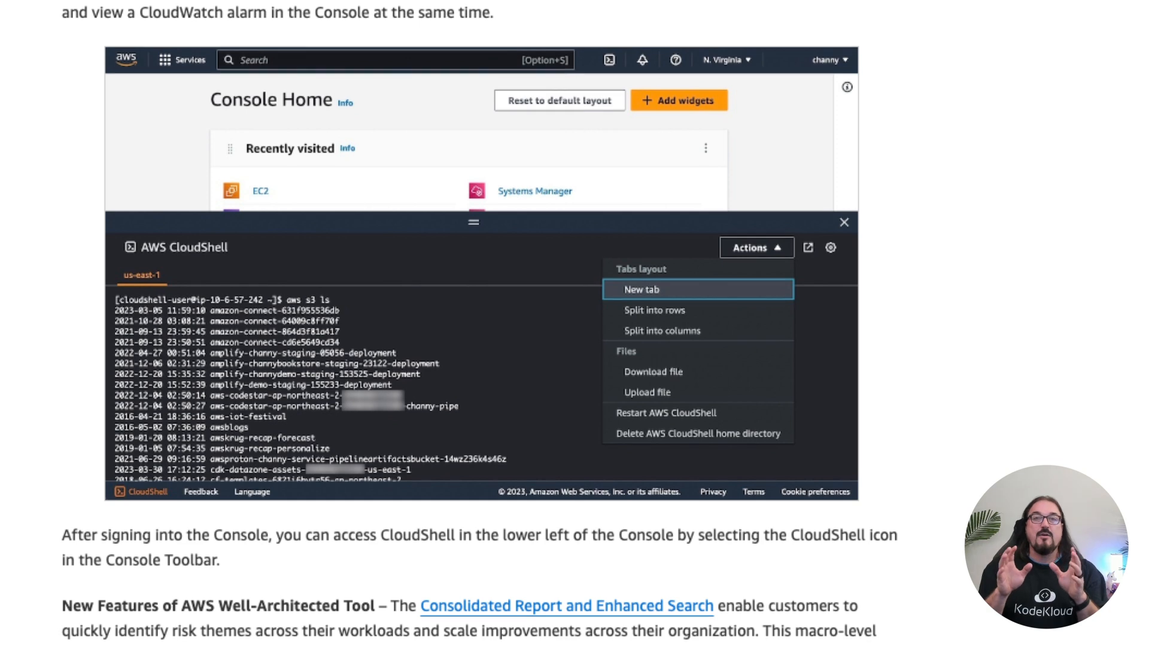
{"action": "scroll", "scroll_direction": "down", "scroll_amount": 3}
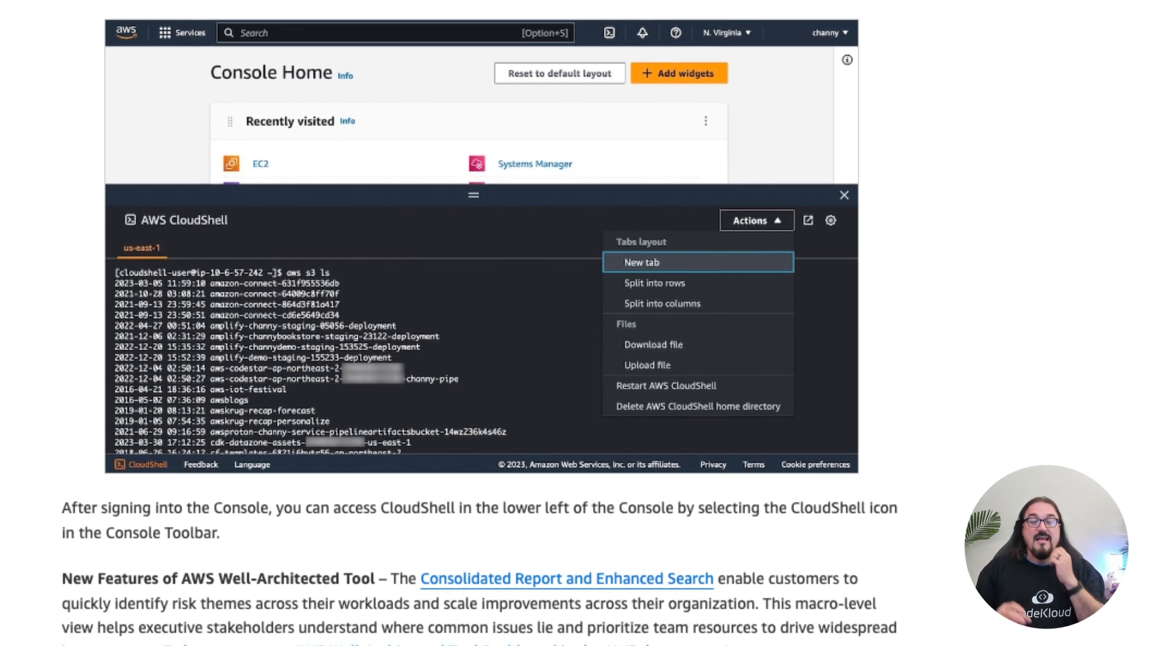
{"action": "scroll", "scroll_direction": "down", "scroll_amount": 3}
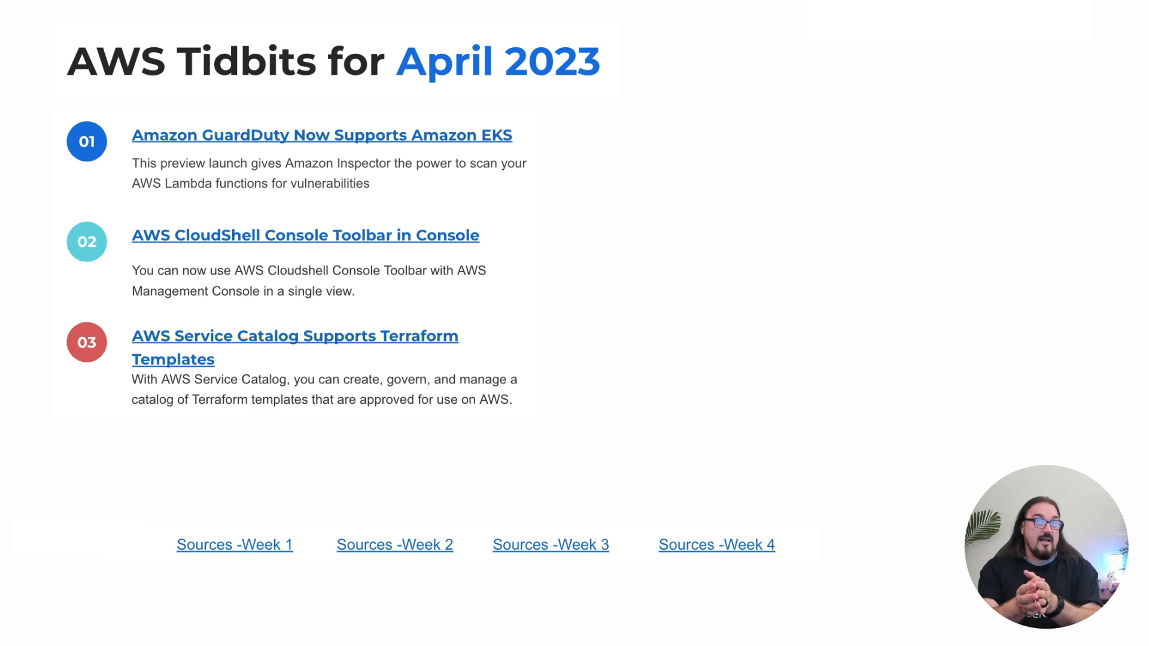
{"action": "left_click", "coordinate": [294, 347]}
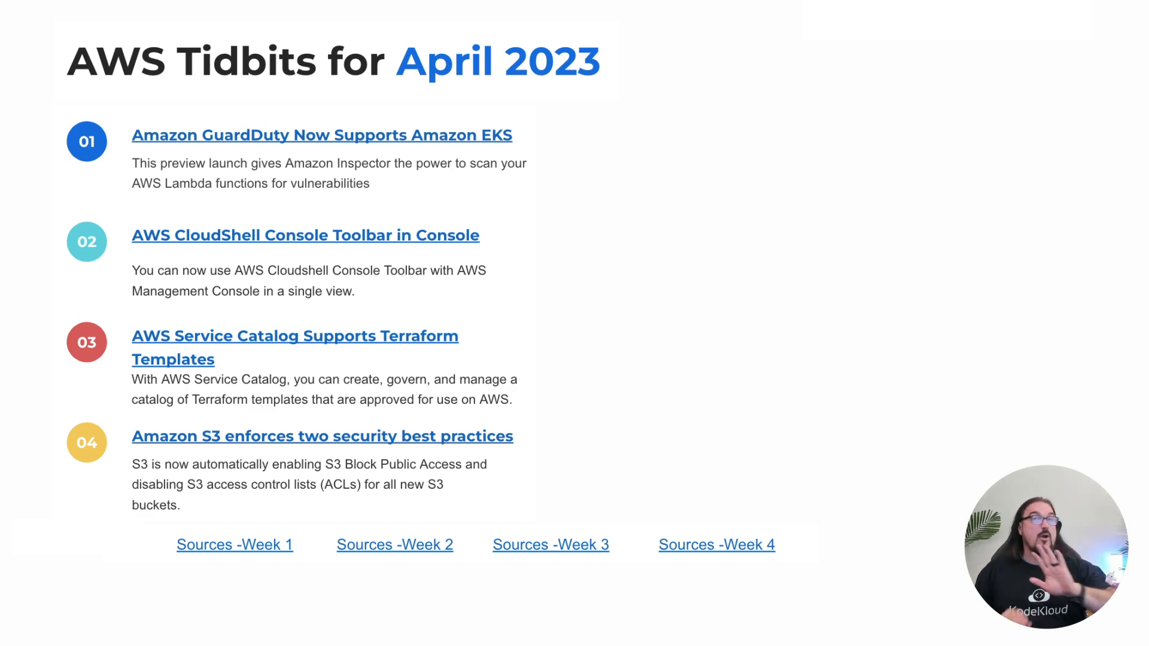
{"action": "left_click", "coordinate": [322, 435]}
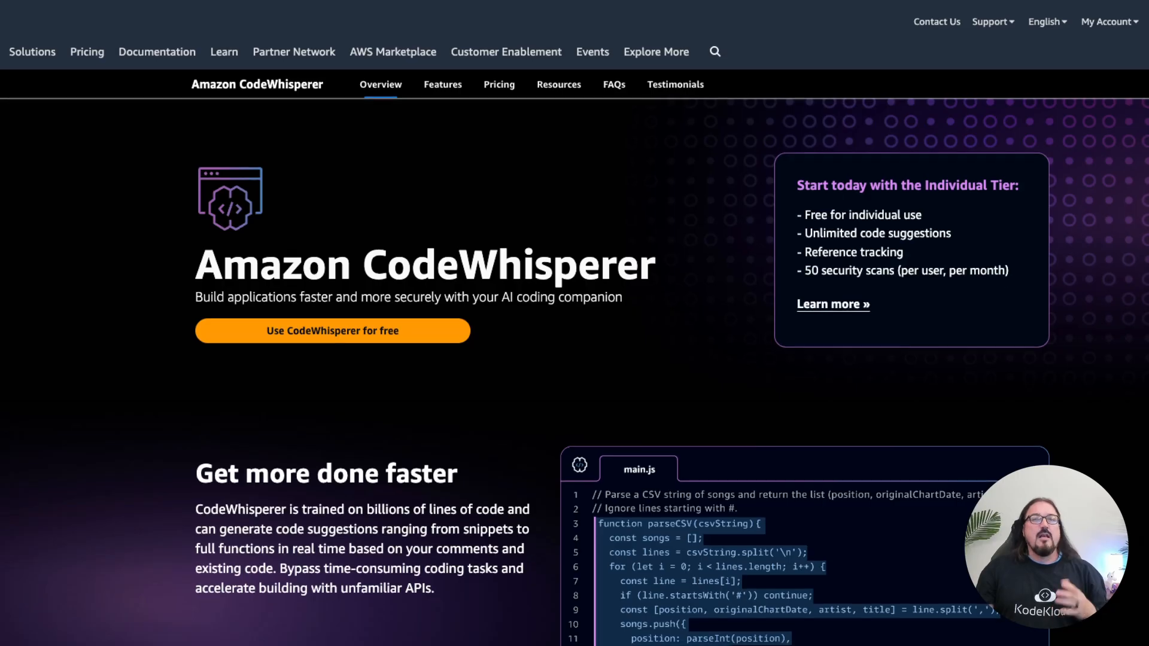
Browse the CodeWhisperer overview page down to 'Get more done faster' and back up to the hero banner
{"action": "scroll", "scroll_direction": "down", "scroll_amount": 3}
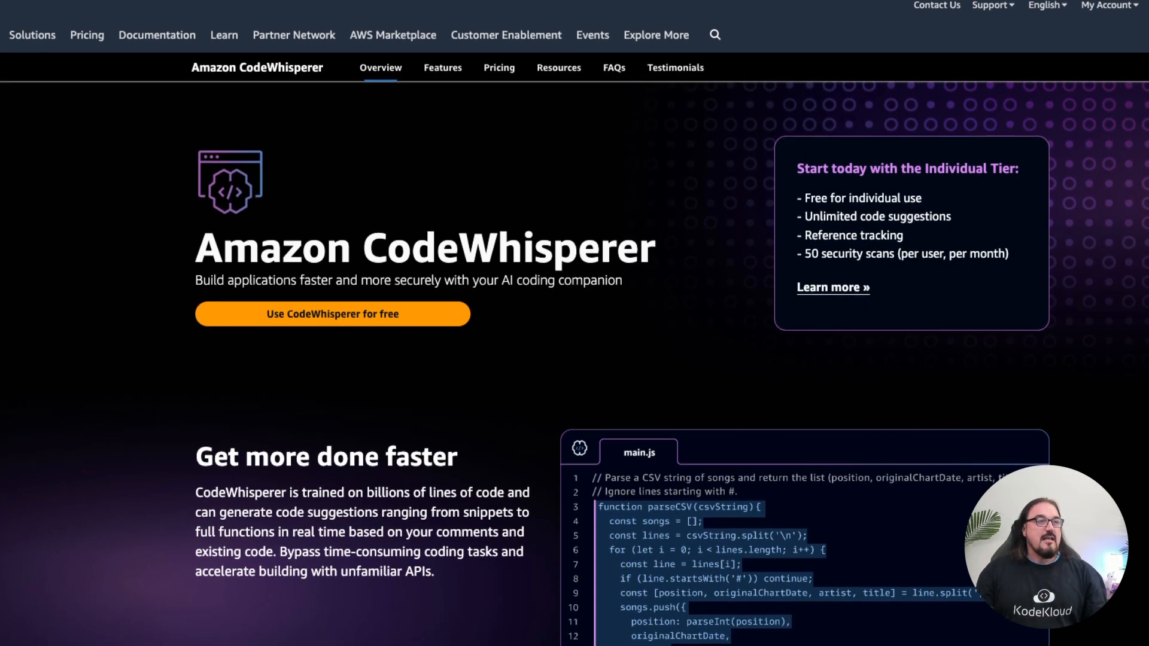
{"action": "scroll", "scroll_direction": "down", "scroll_amount": 3}
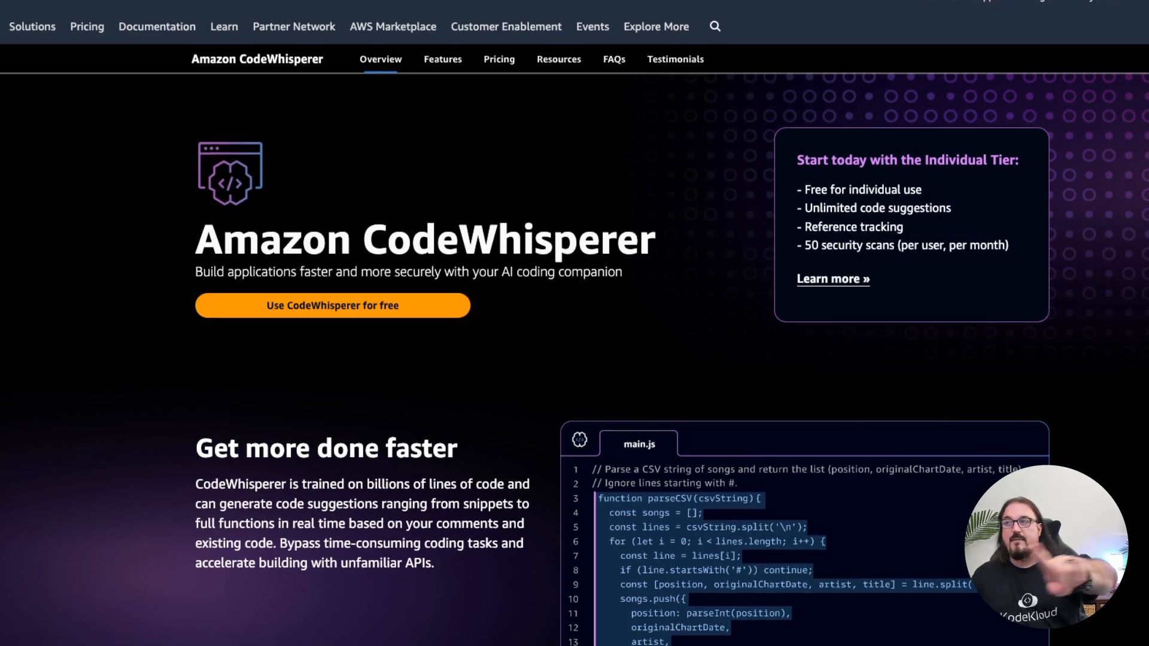
{"action": "scroll", "scroll_direction": "up", "scroll_amount": 3}
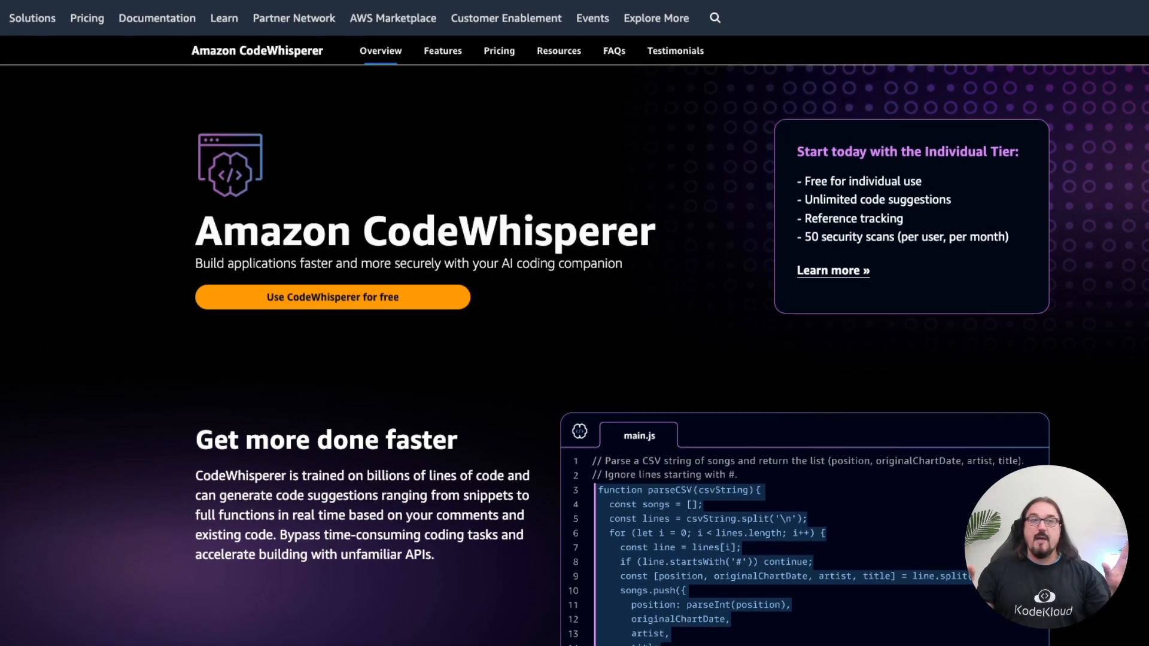
{"action": "scroll", "scroll_direction": "down", "scroll_amount": 3}
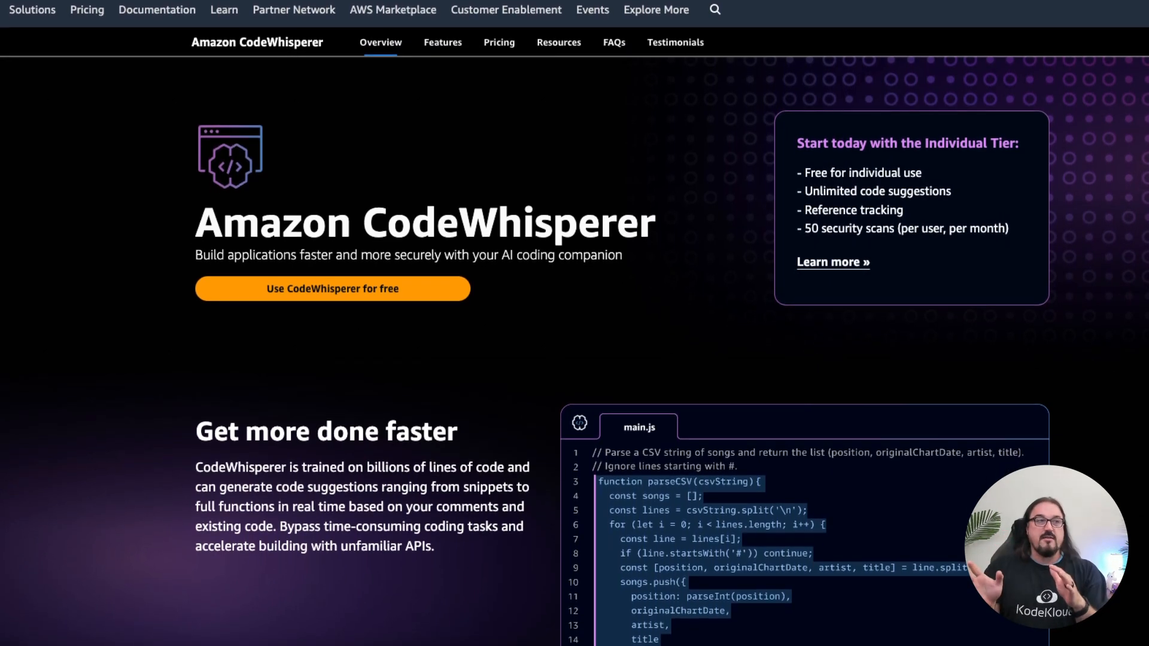
{"action": "scroll", "scroll_direction": "down", "scroll_amount": 3}
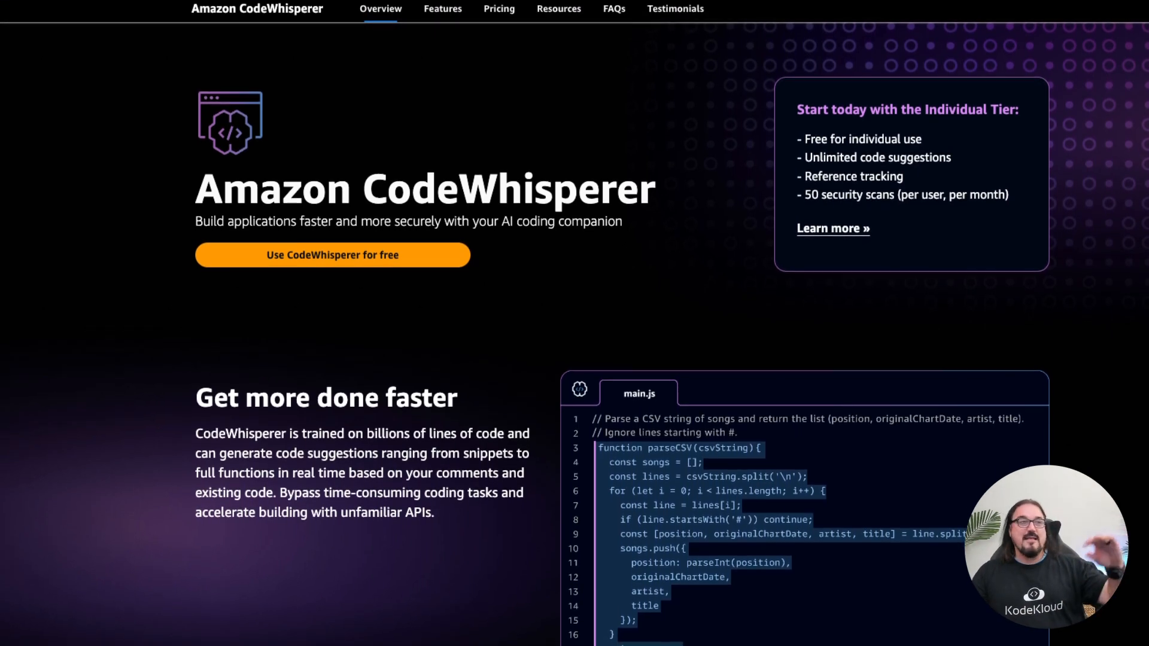
{"action": "scroll", "scroll_direction": "down", "scroll_amount": 3}
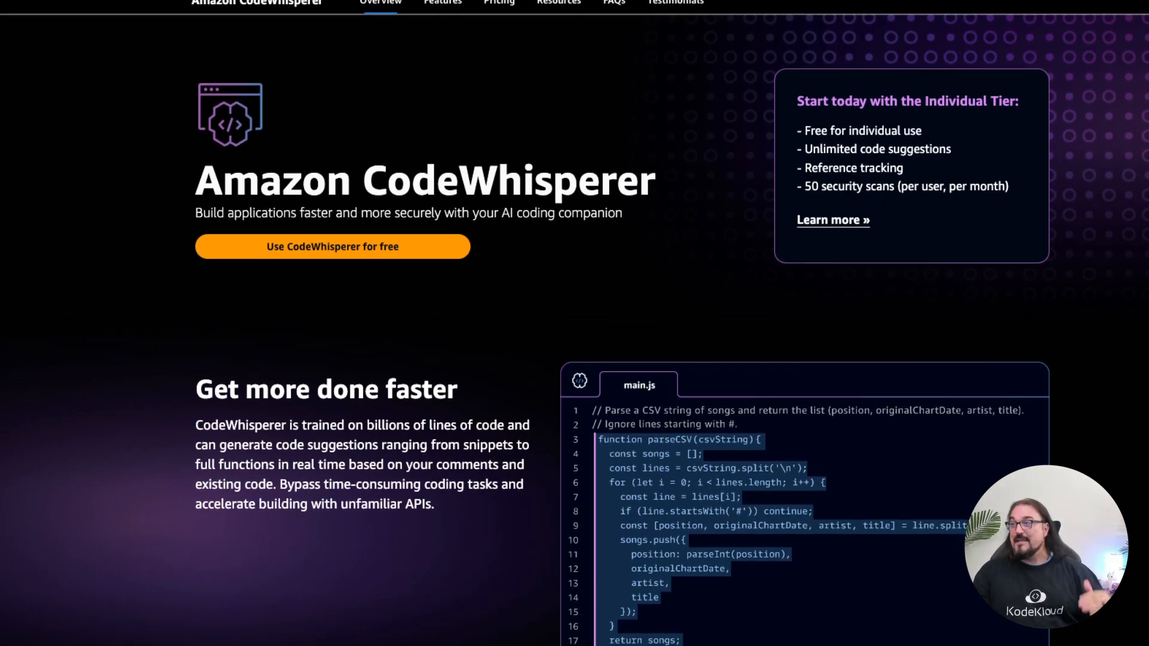
{"action": "scroll", "scroll_direction": "down", "scroll_amount": 3}
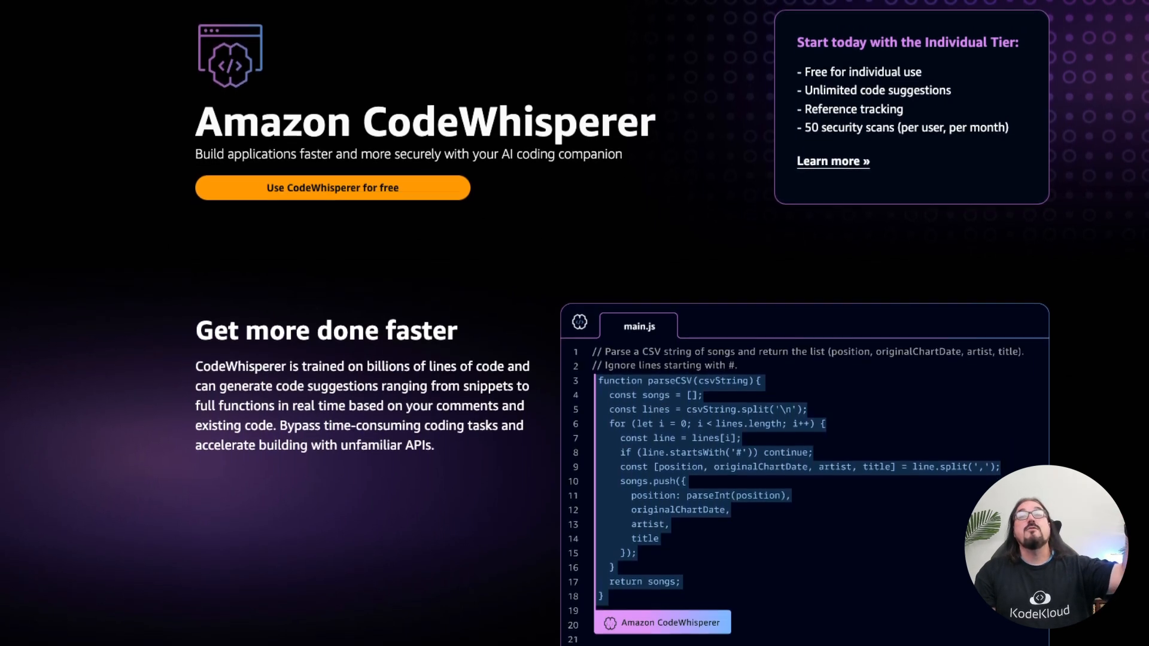
{"action": "scroll", "scroll_direction": "up", "scroll_amount": 3}
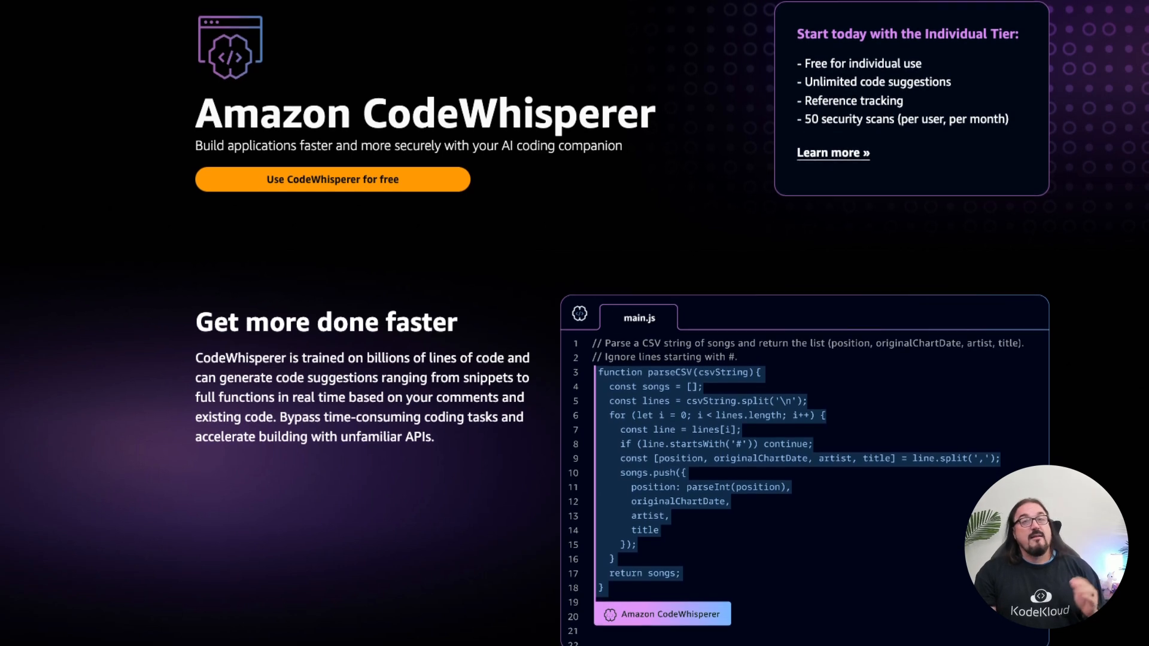
{"action": "scroll", "scroll_direction": "up", "scroll_amount": 3}
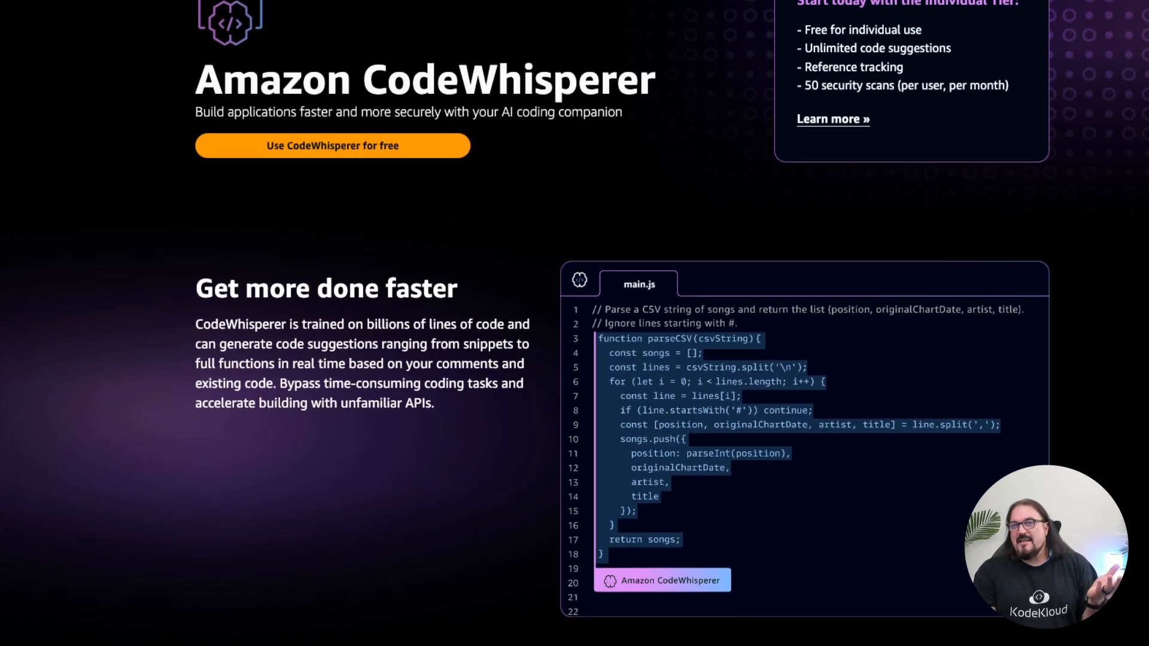
{"action": "scroll", "scroll_direction": "up", "scroll_amount": 3}
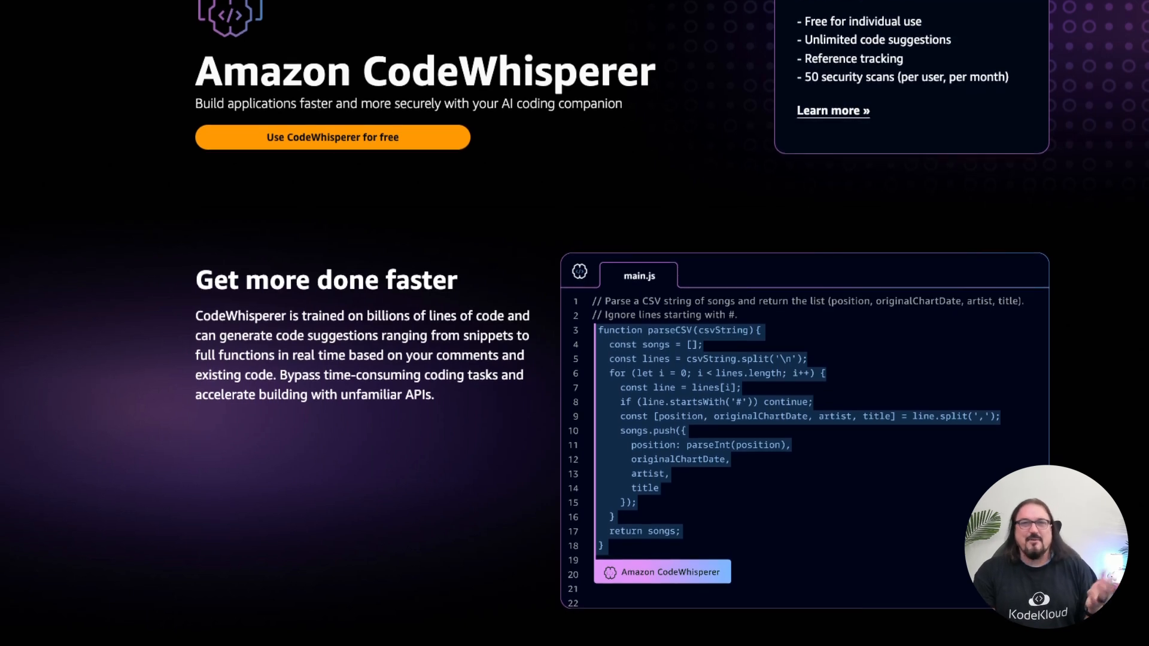
{"action": "scroll", "scroll_direction": "down", "scroll_amount": 3}
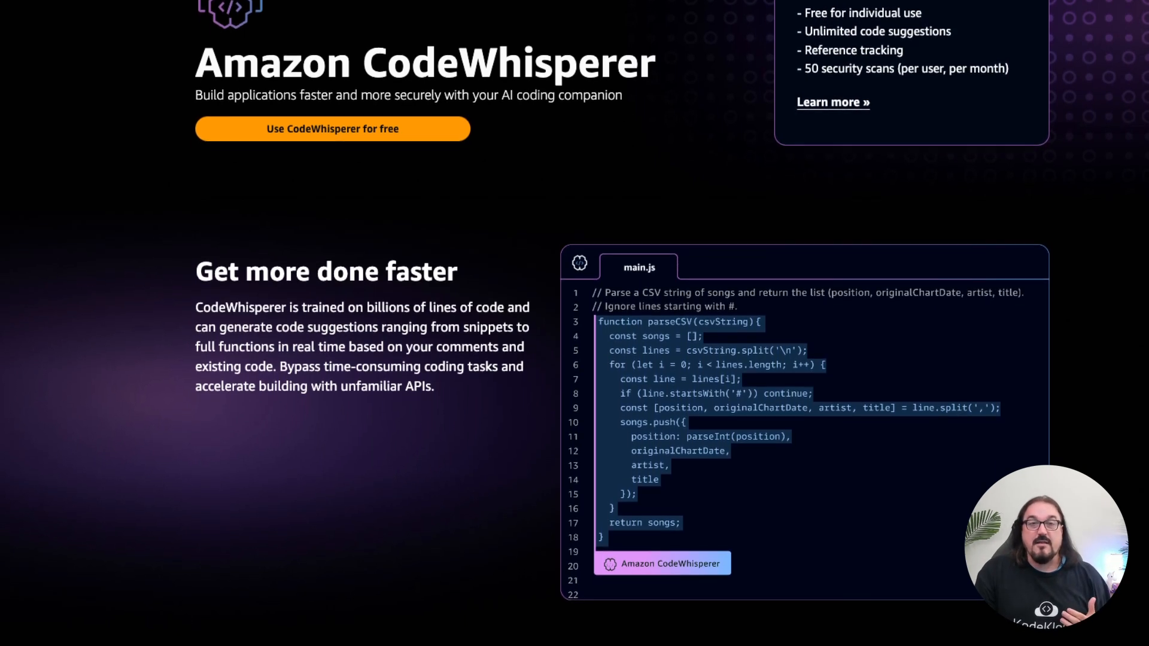
{"action": "scroll", "scroll_direction": "up", "scroll_amount": 3}
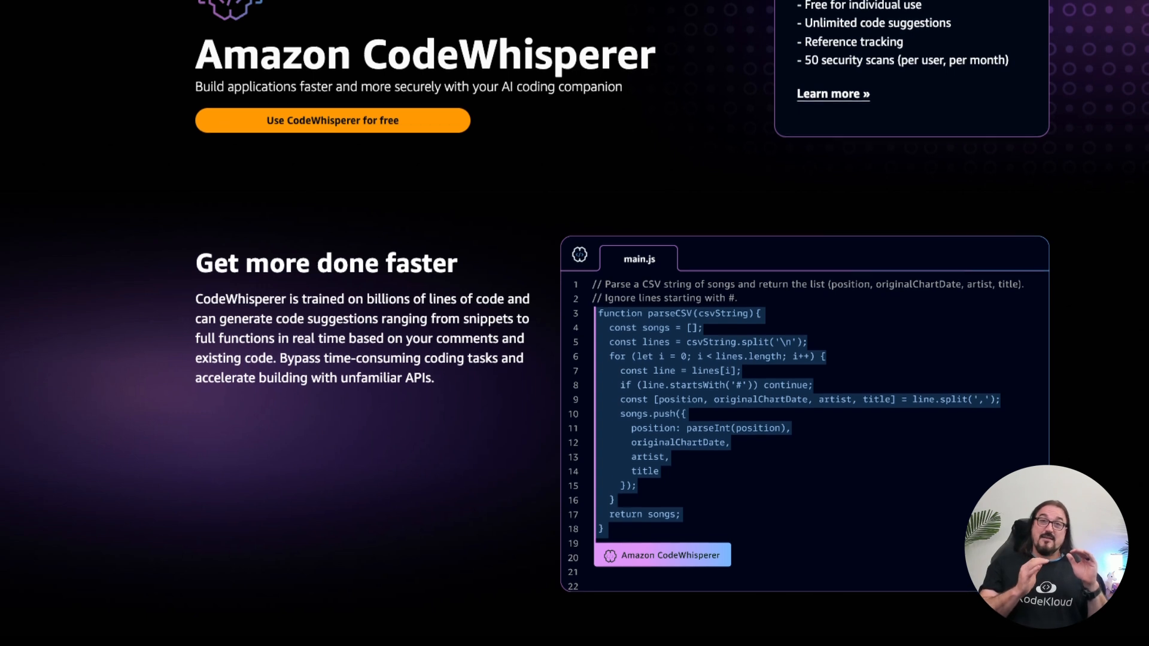
{"action": "scroll", "scroll_direction": "up", "scroll_amount": 3}
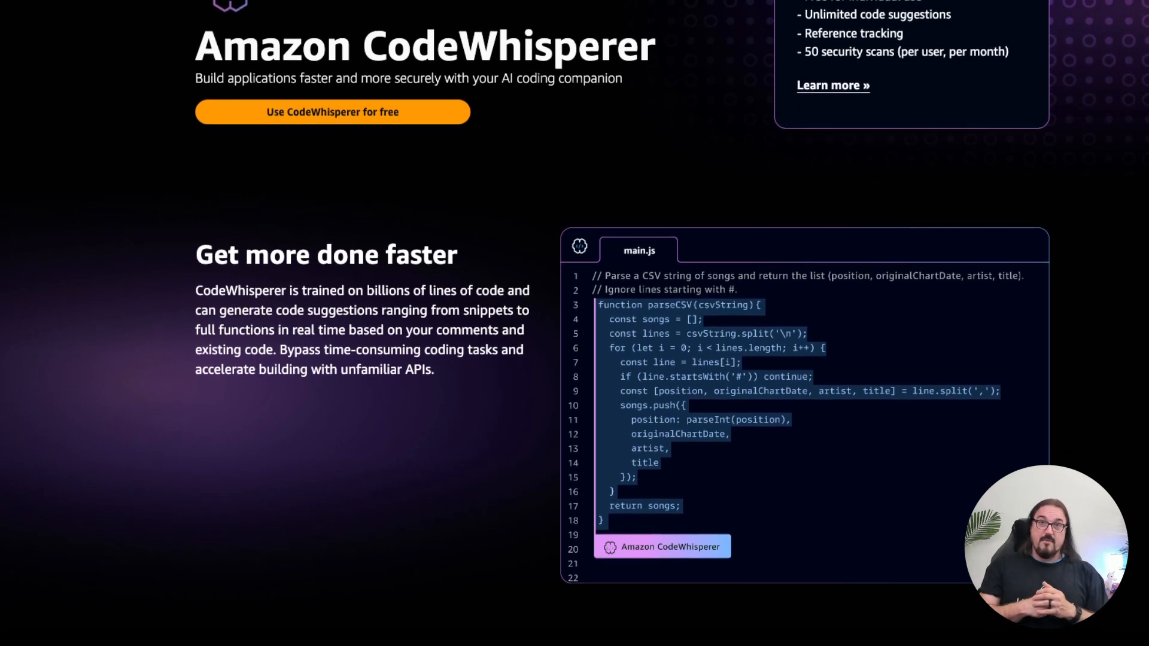
{"action": "scroll", "scroll_direction": "up", "scroll_amount": 3}
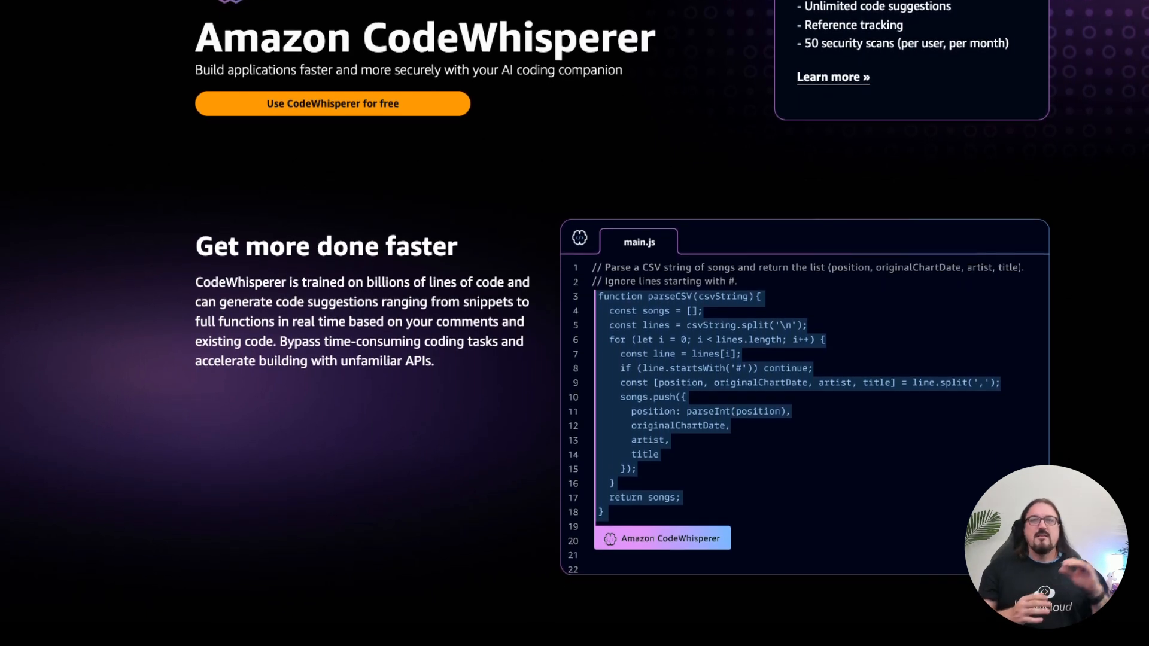
Scroll down again through the code example to the start of 'Code with confidence'
{"action": "scroll", "scroll_direction": "down", "scroll_amount": 3}
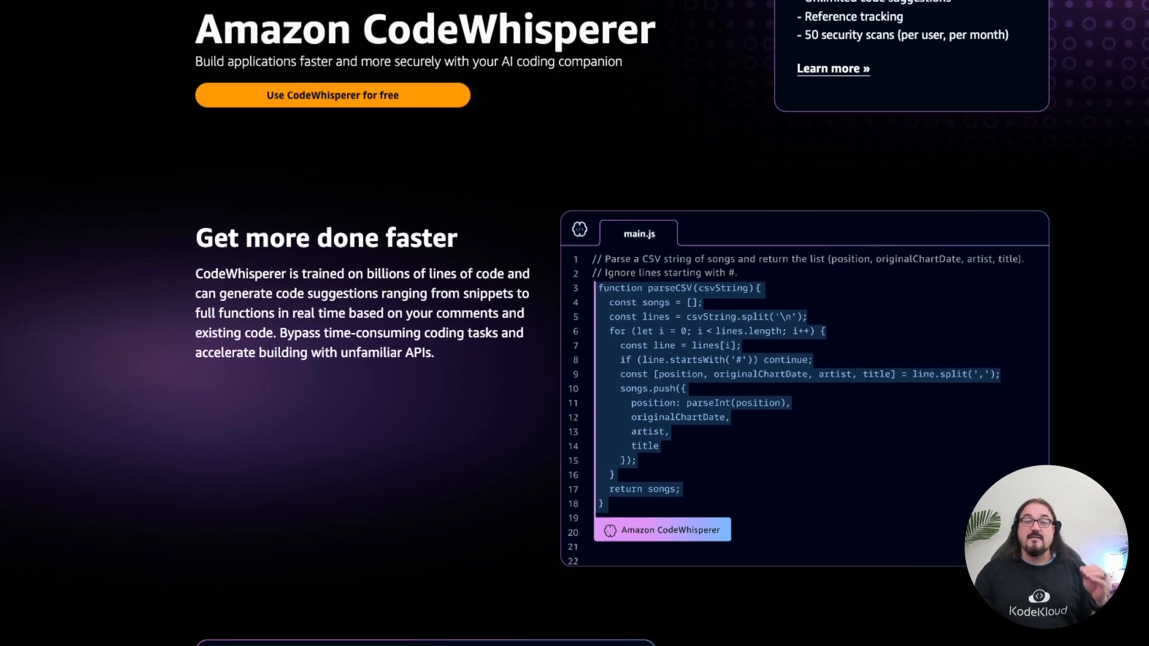
{"action": "scroll", "scroll_direction": "down", "scroll_amount": 3}
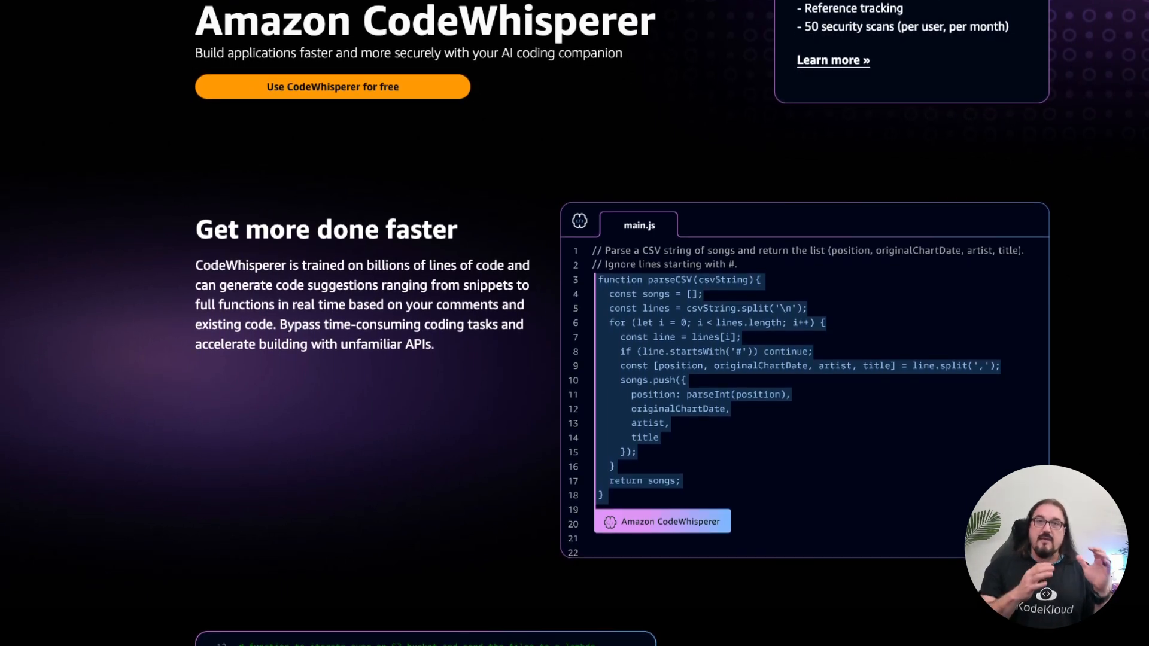
{"action": "scroll", "scroll_direction": "down", "scroll_amount": 3}
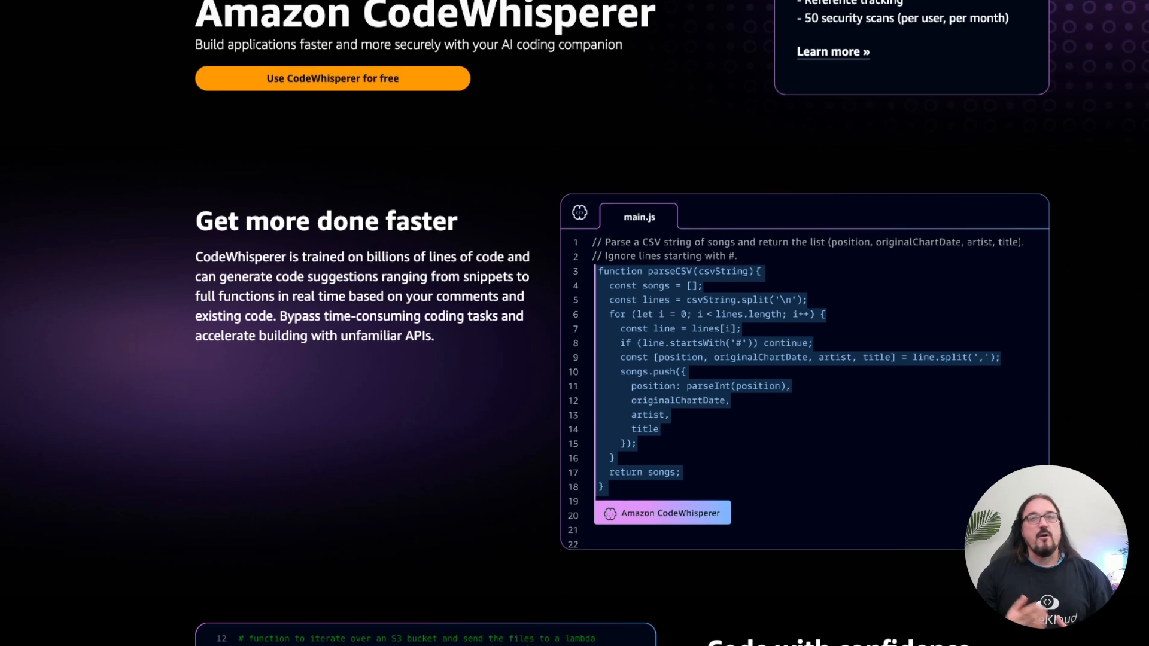
{"action": "scroll", "scroll_direction": "down", "scroll_amount": 3}
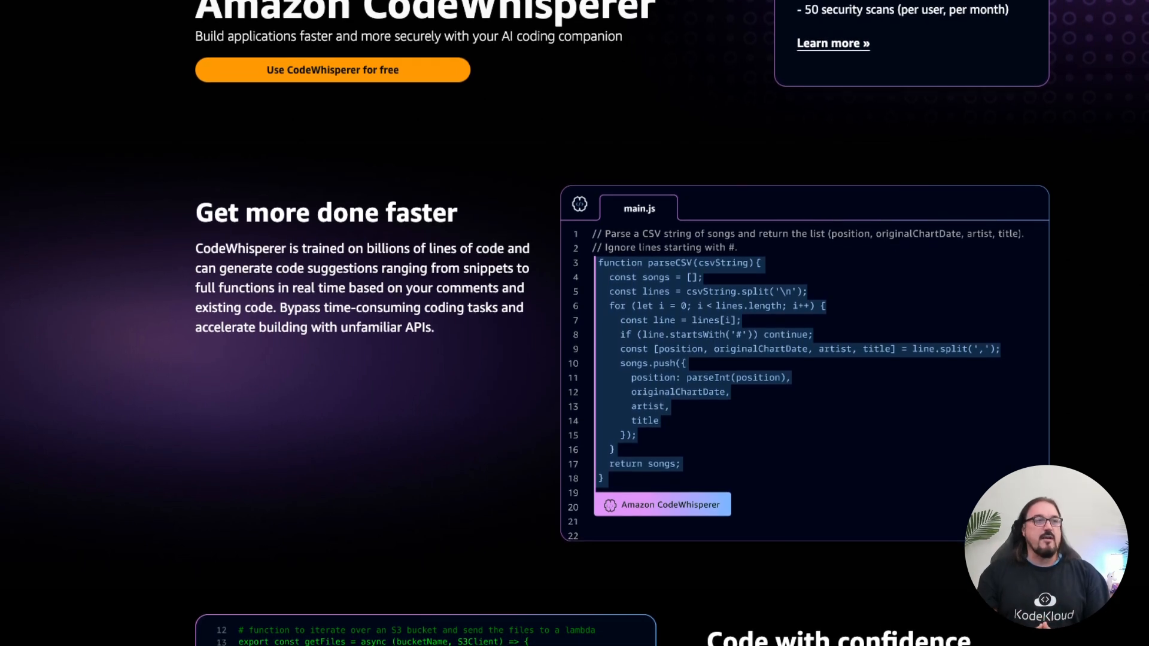
{"action": "scroll", "scroll_direction": "up", "scroll_amount": 3}
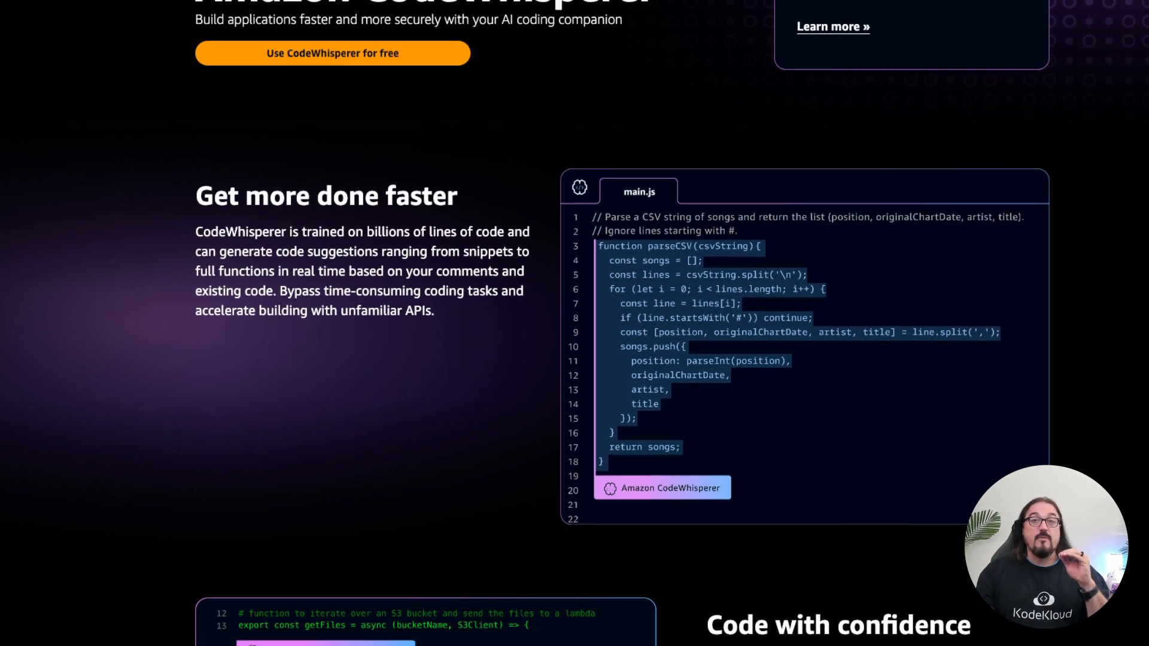
{"action": "scroll", "scroll_direction": "down", "scroll_amount": 3}
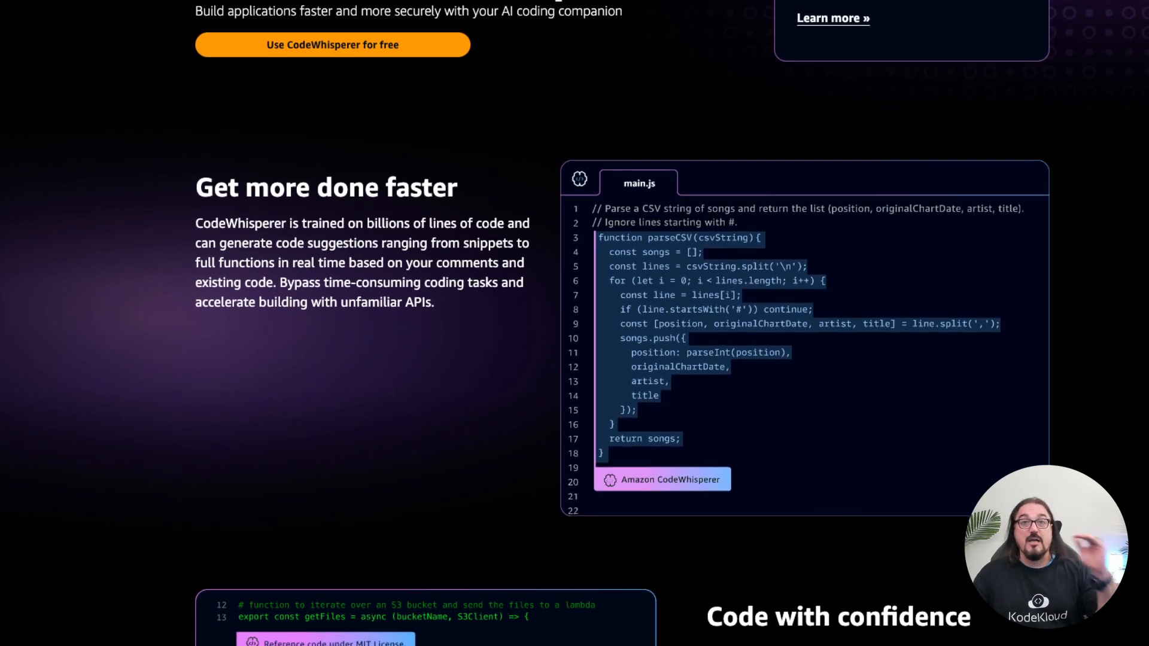
{"action": "scroll", "scroll_direction": "down", "scroll_amount": 3}
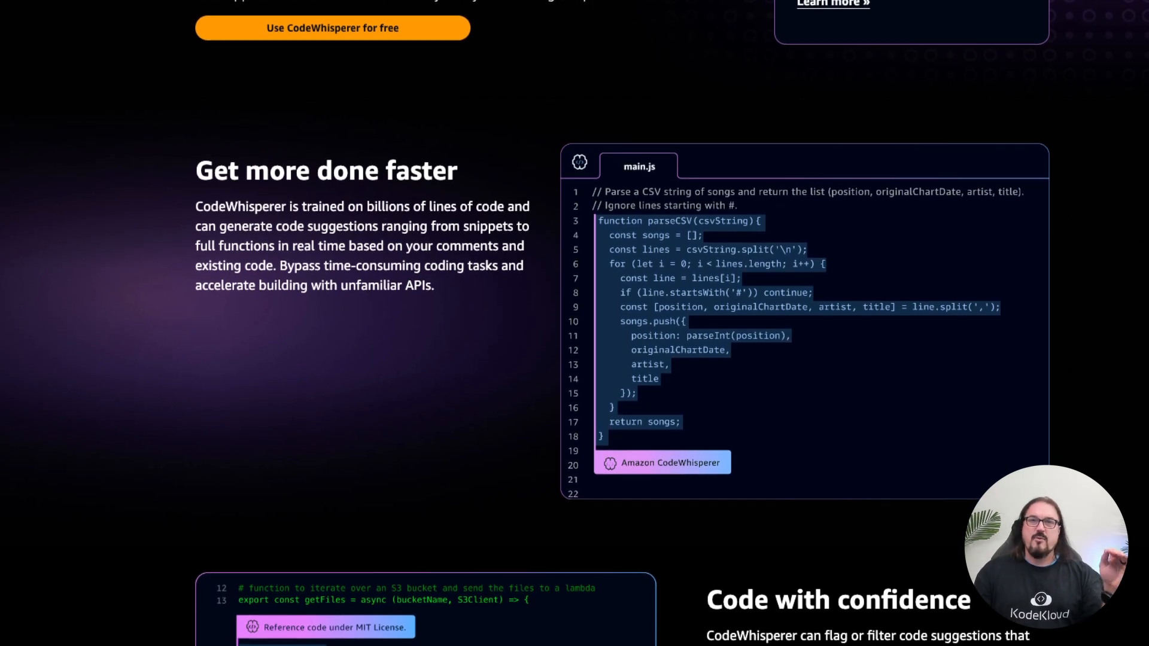
{"action": "scroll", "scroll_direction": "down", "scroll_amount": 3}
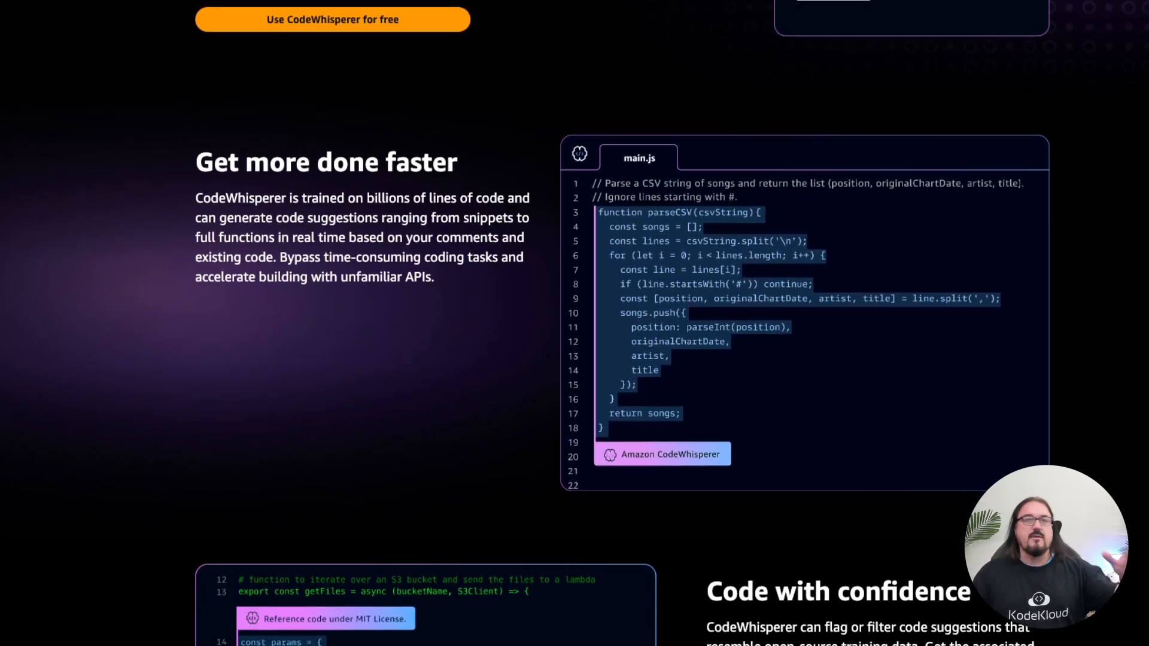
{"action": "scroll", "scroll_direction": "down", "scroll_amount": 3}
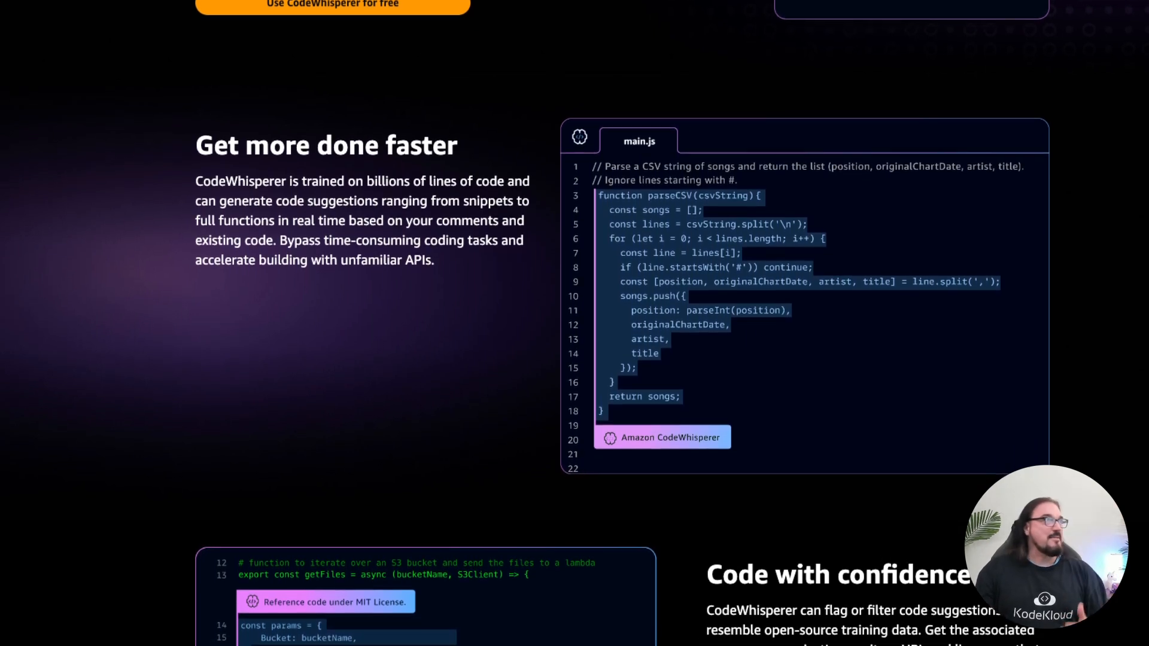
{"action": "scroll", "scroll_direction": "down", "scroll_amount": 3}
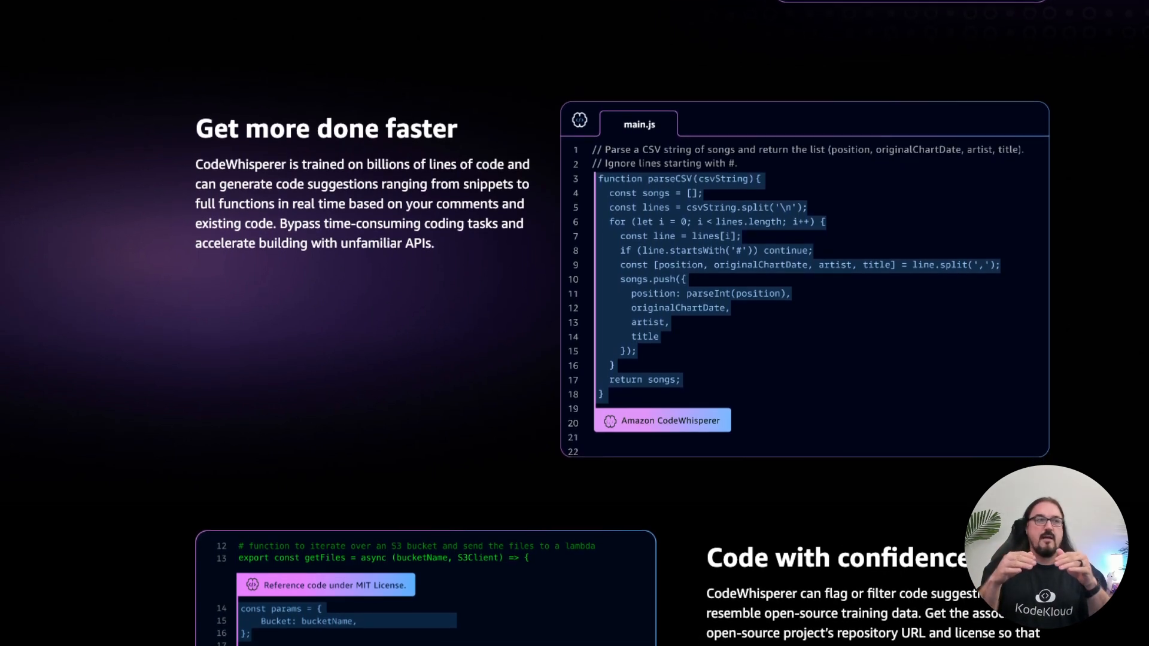
{"action": "scroll", "scroll_direction": "down", "scroll_amount": 3}
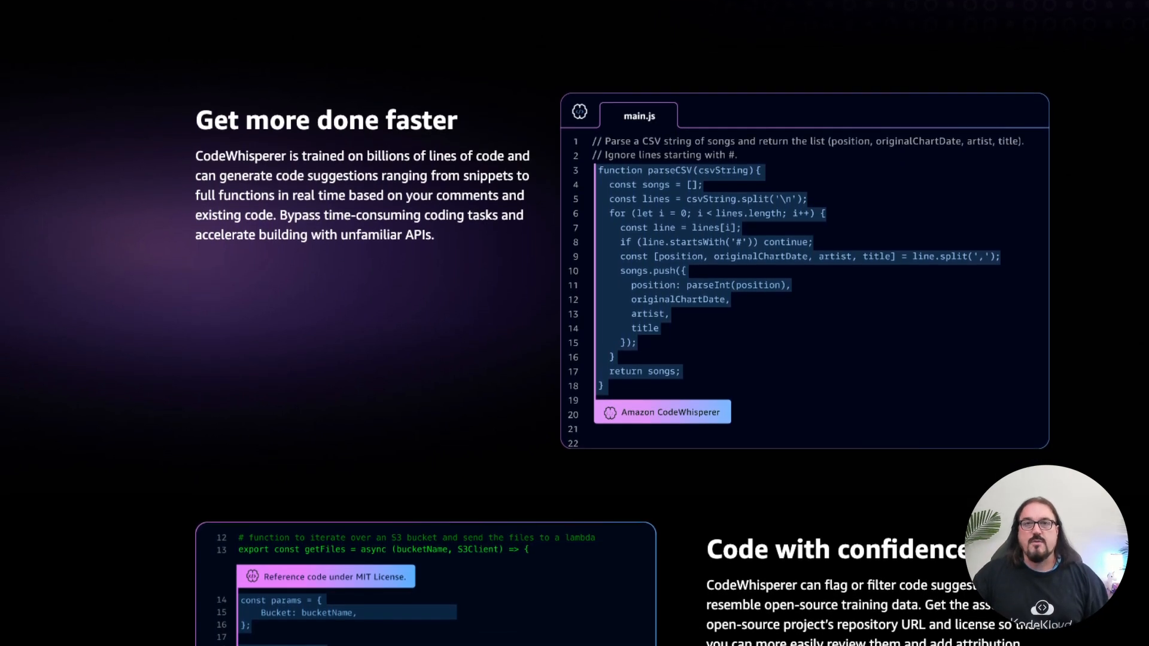
{"action": "scroll", "scroll_direction": "down", "scroll_amount": 3}
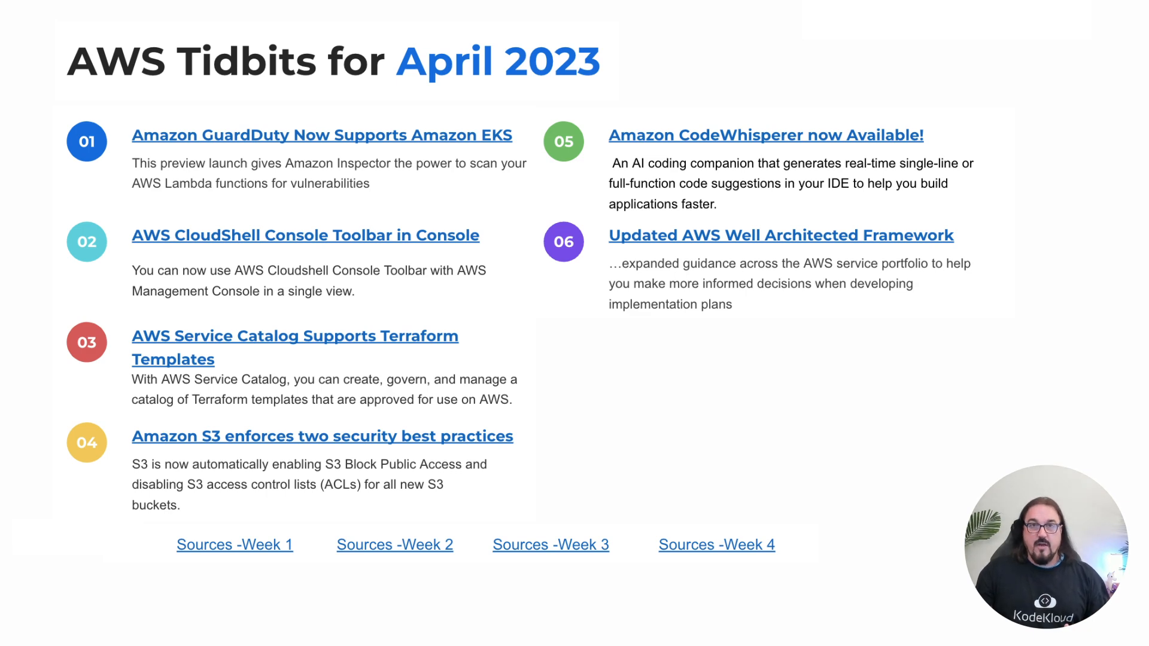
Open the 'Updated AWS Well Architected Framework' link on item 06 of the slide
{"action": "left_click", "coordinate": [781, 235]}
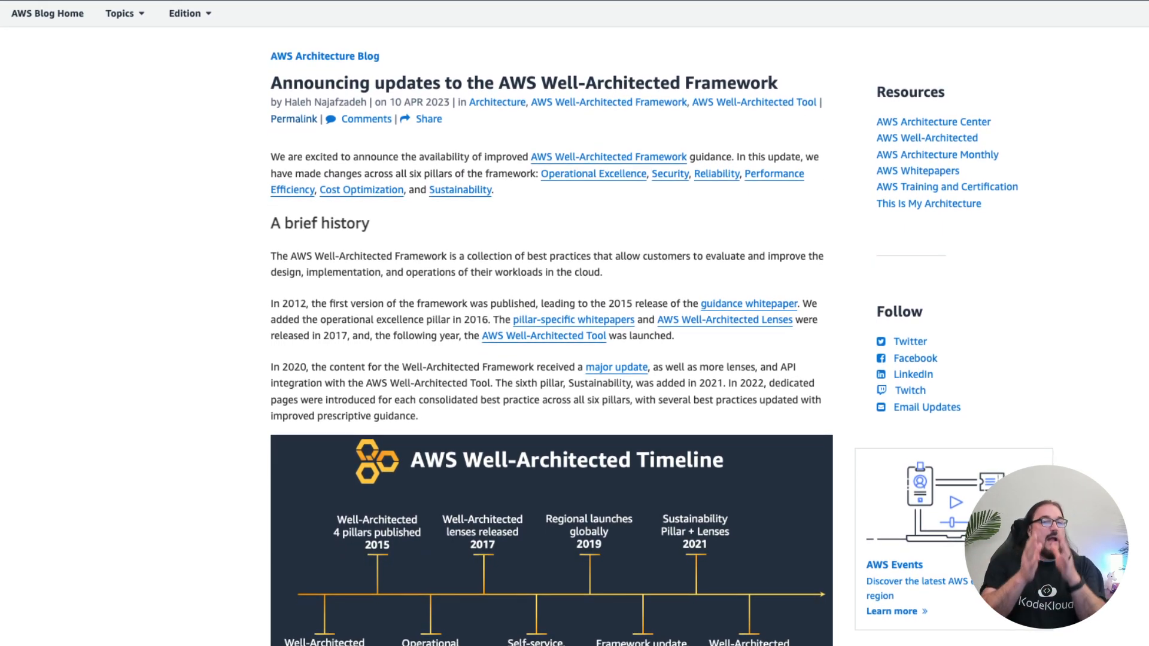
Read the Well-Architected Framework update post from its header down through the announcement
{"action": "scroll", "scroll_direction": "up", "scroll_amount": 3}
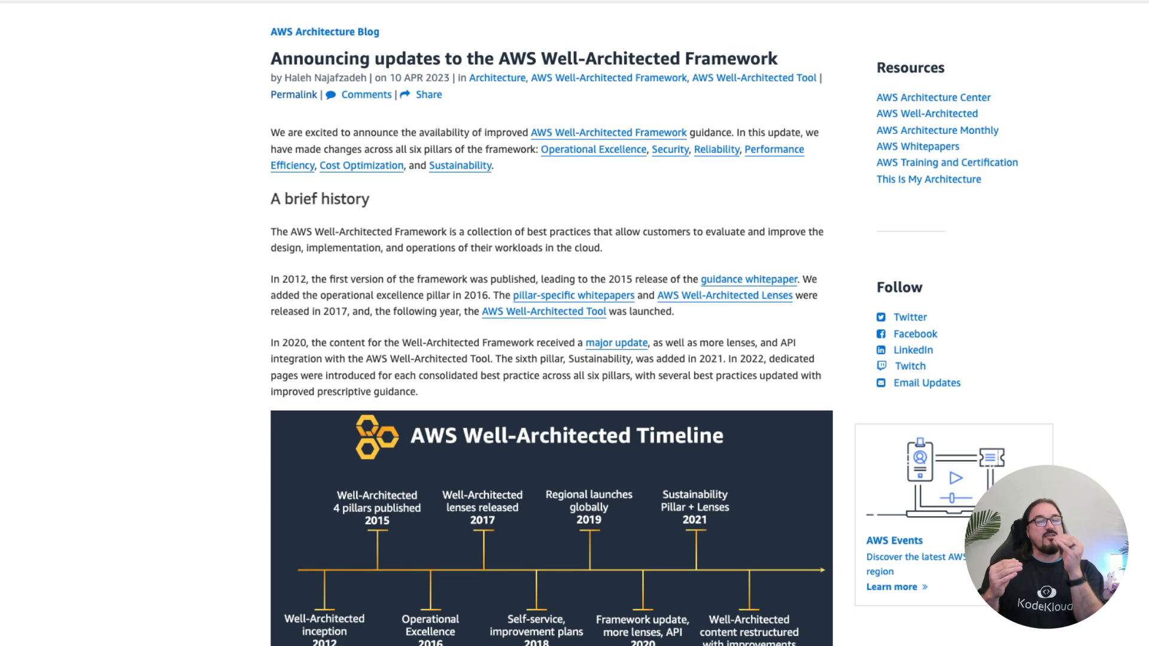
{"action": "scroll", "scroll_direction": "up", "scroll_amount": 3}
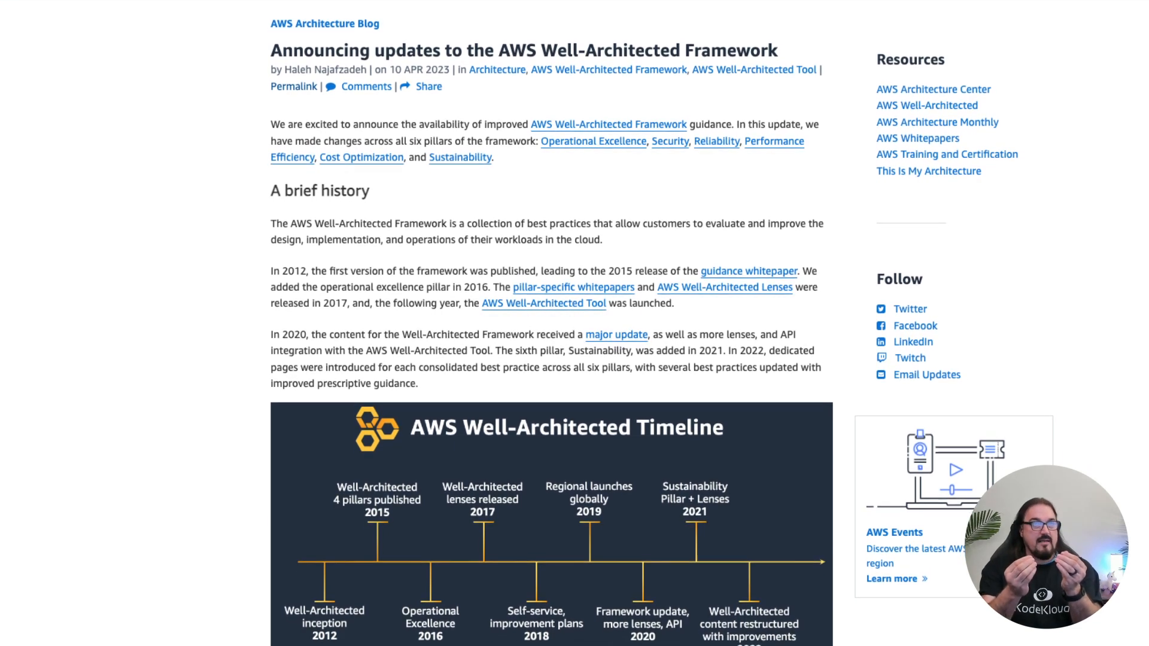
{"action": "scroll", "scroll_direction": "up", "scroll_amount": 3}
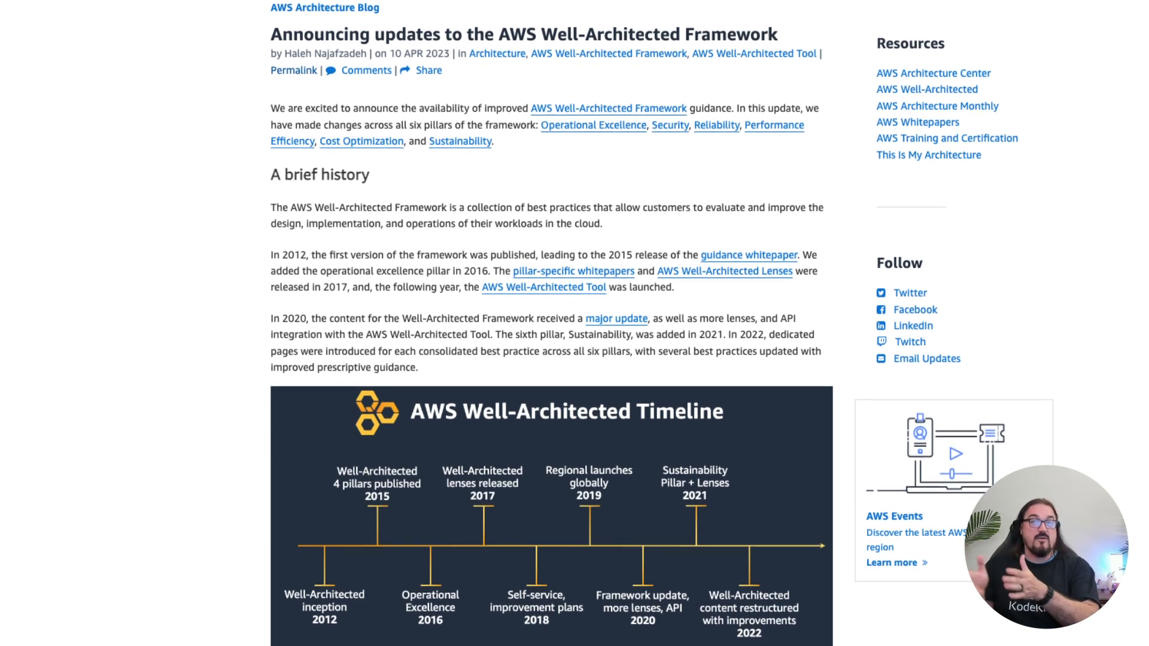
{"action": "scroll", "scroll_direction": "down", "scroll_amount": 3}
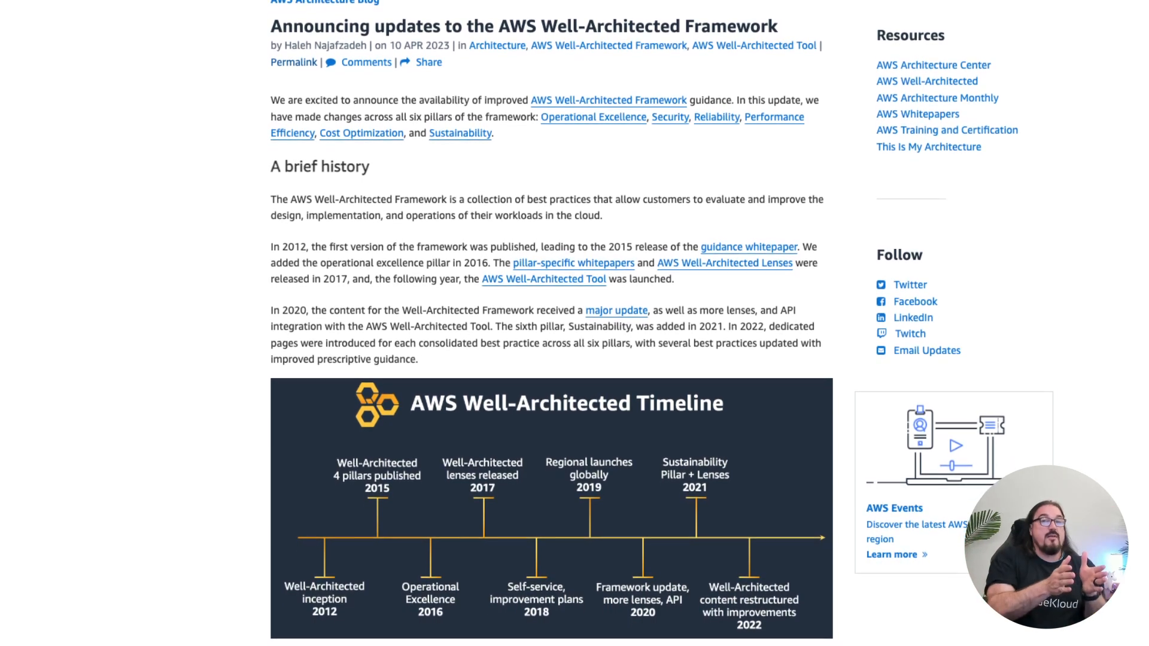
{"action": "scroll", "scroll_direction": "down", "scroll_amount": 3}
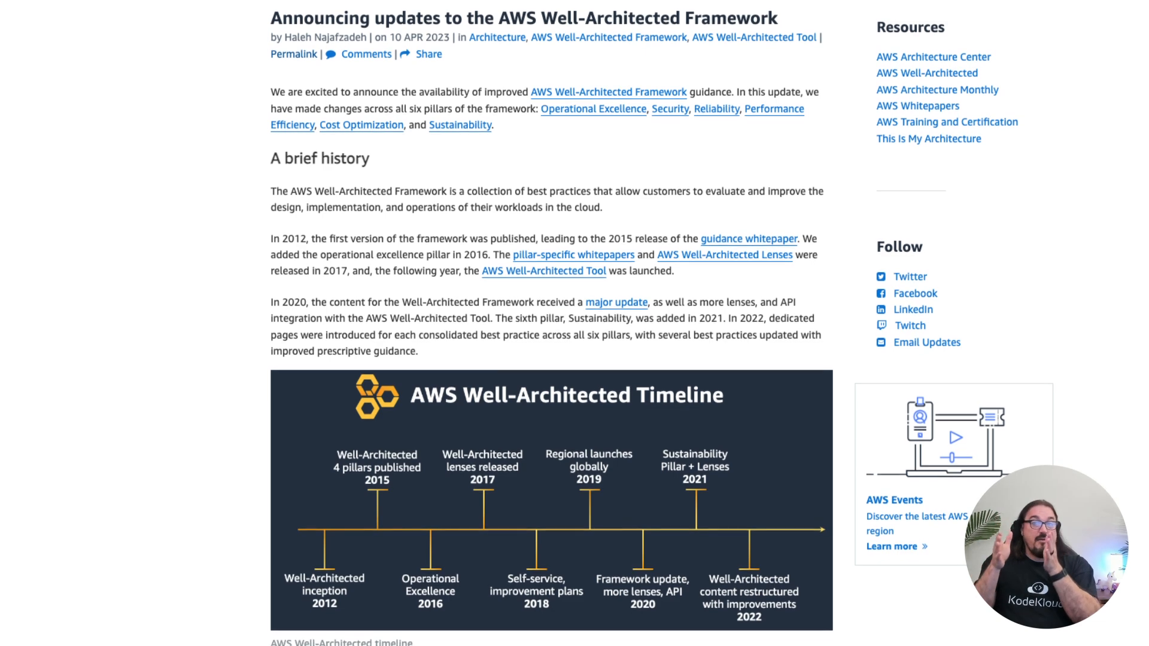
{"action": "scroll", "scroll_direction": "down", "scroll_amount": 3}
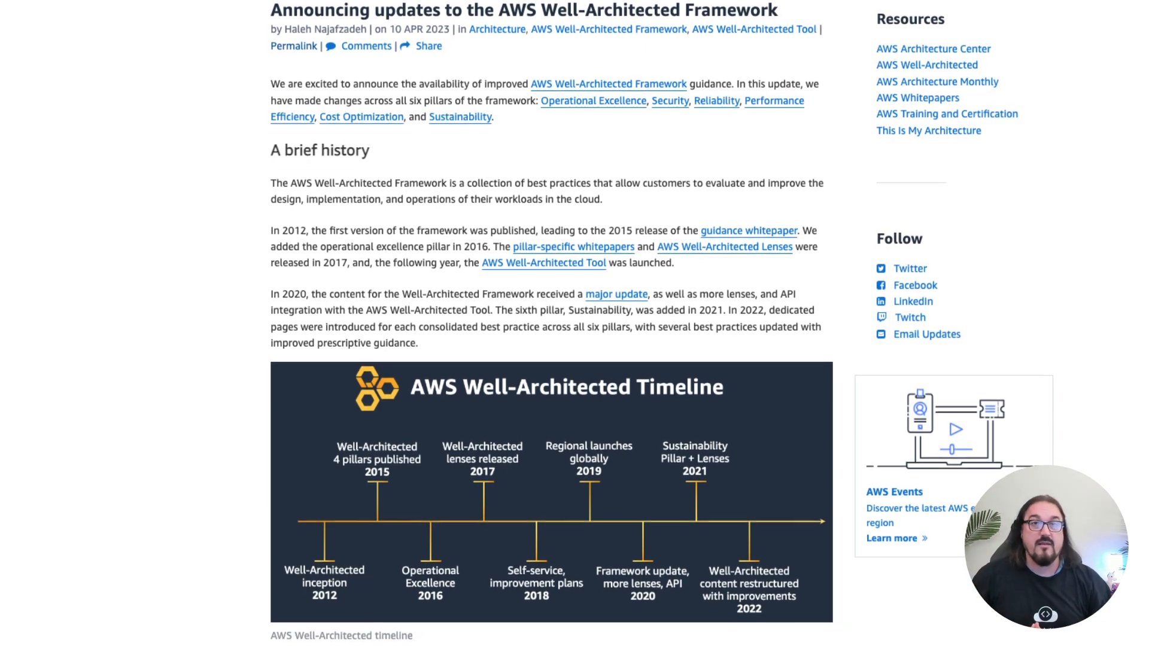
{"action": "scroll", "scroll_direction": "down", "scroll_amount": 3}
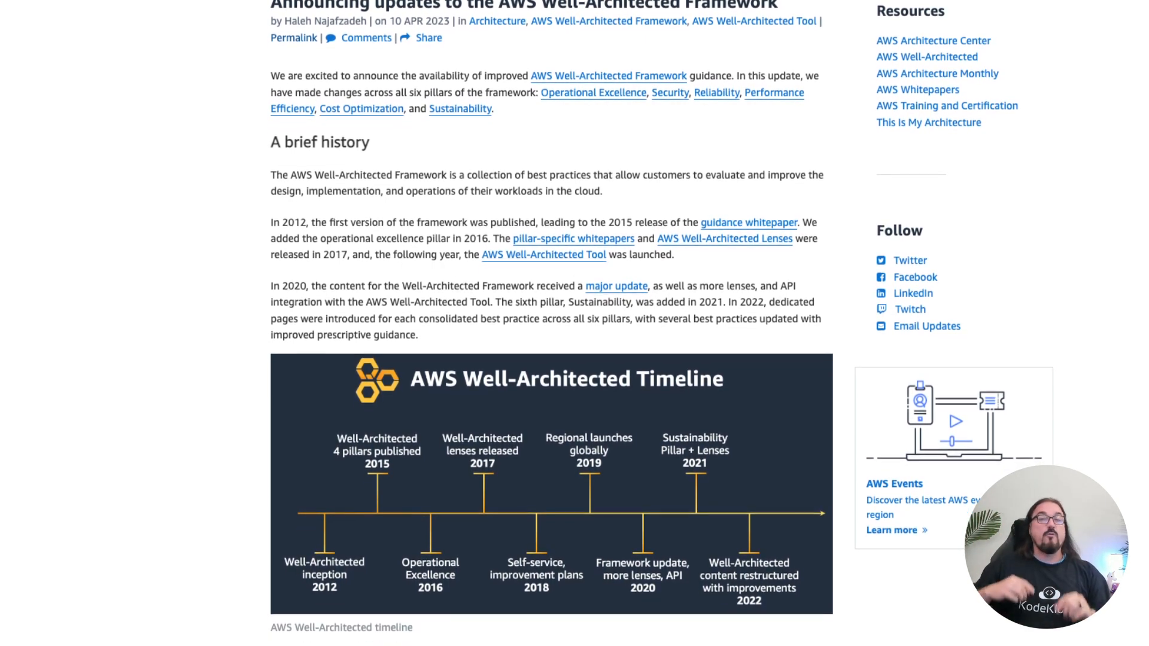
{"action": "scroll", "scroll_direction": "down", "scroll_amount": 3}
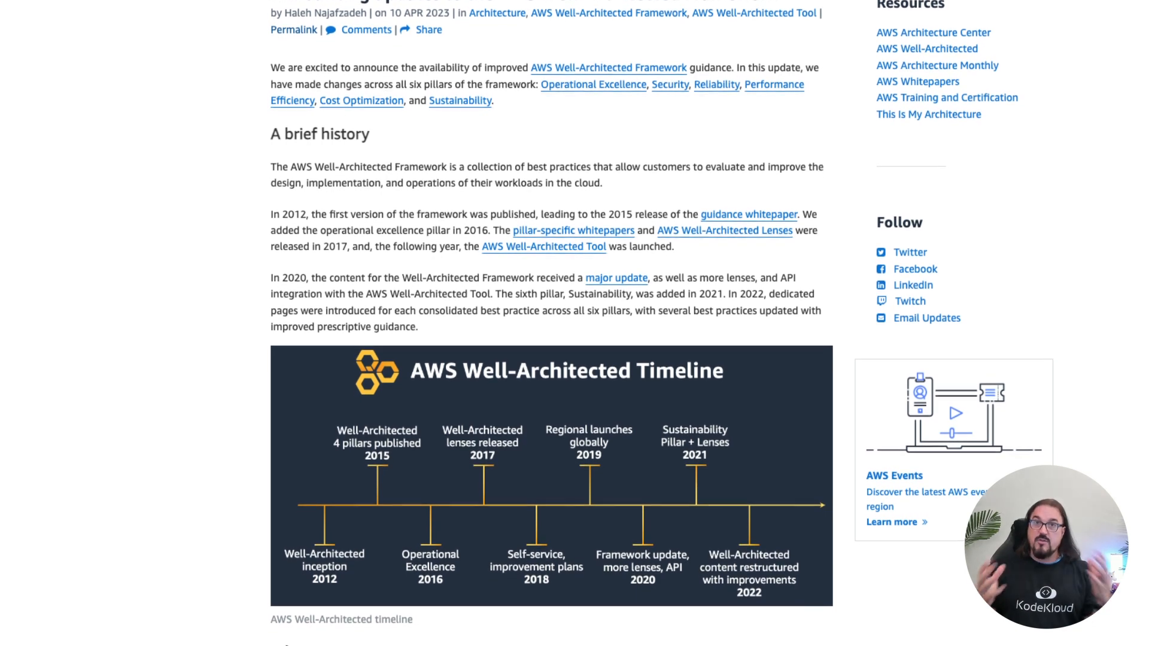
{"action": "scroll", "scroll_direction": "down", "scroll_amount": 3}
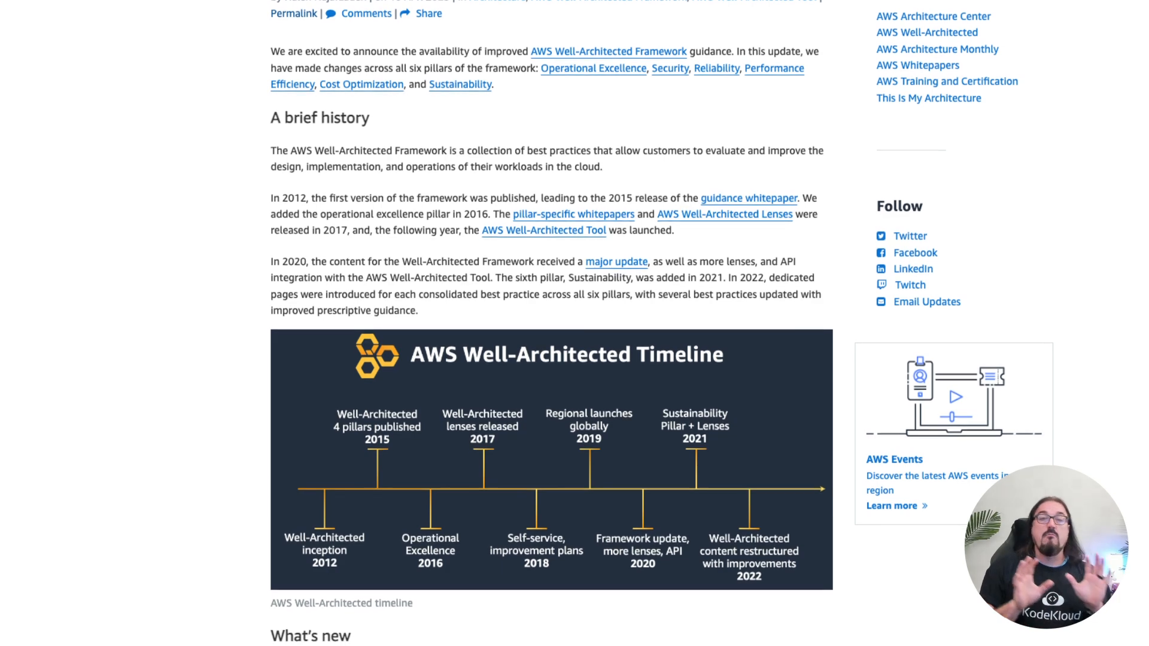
{"action": "scroll", "scroll_direction": "up", "scroll_amount": 3}
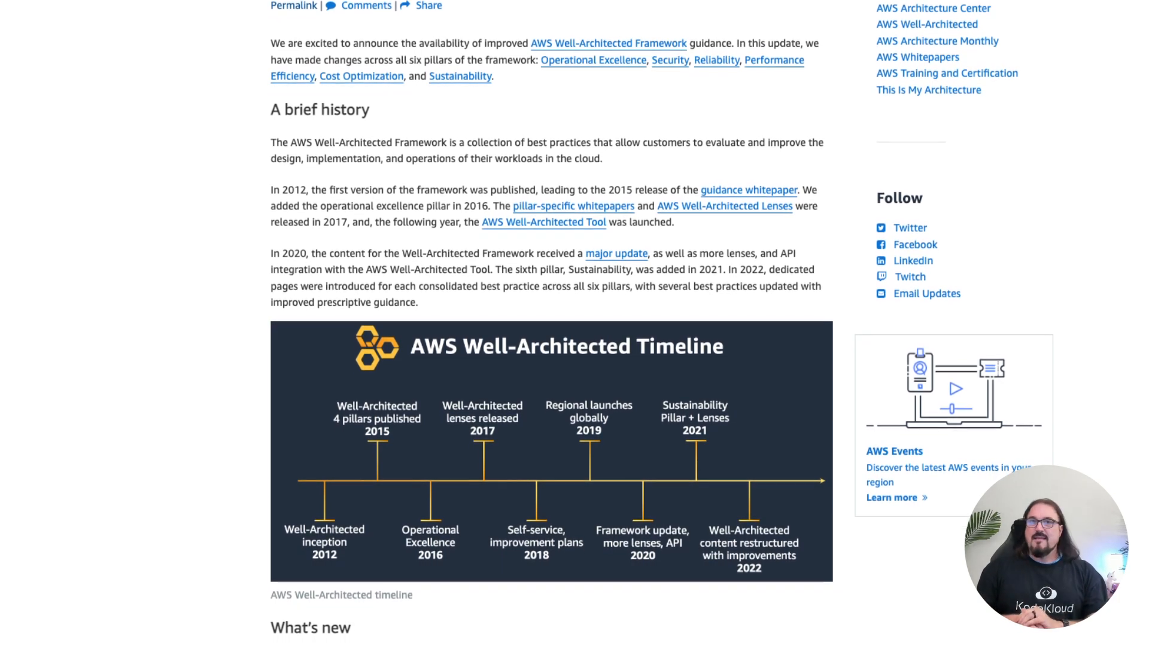
{"action": "scroll", "scroll_direction": "down", "scroll_amount": 3}
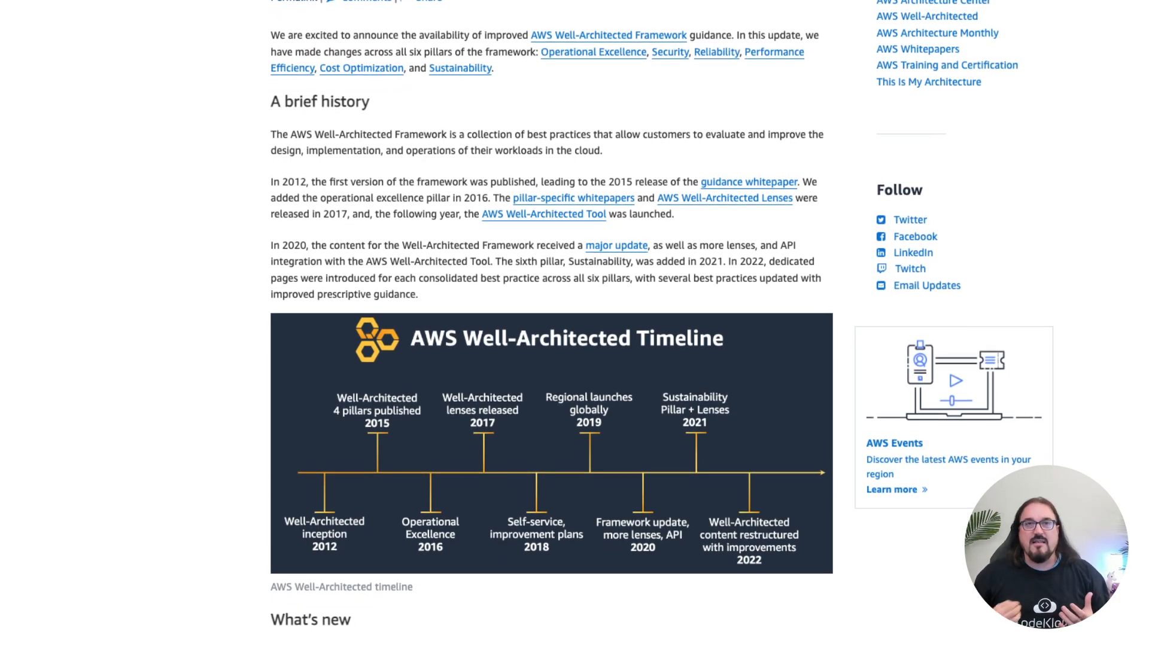
{"action": "scroll", "scroll_direction": "down", "scroll_amount": 3}
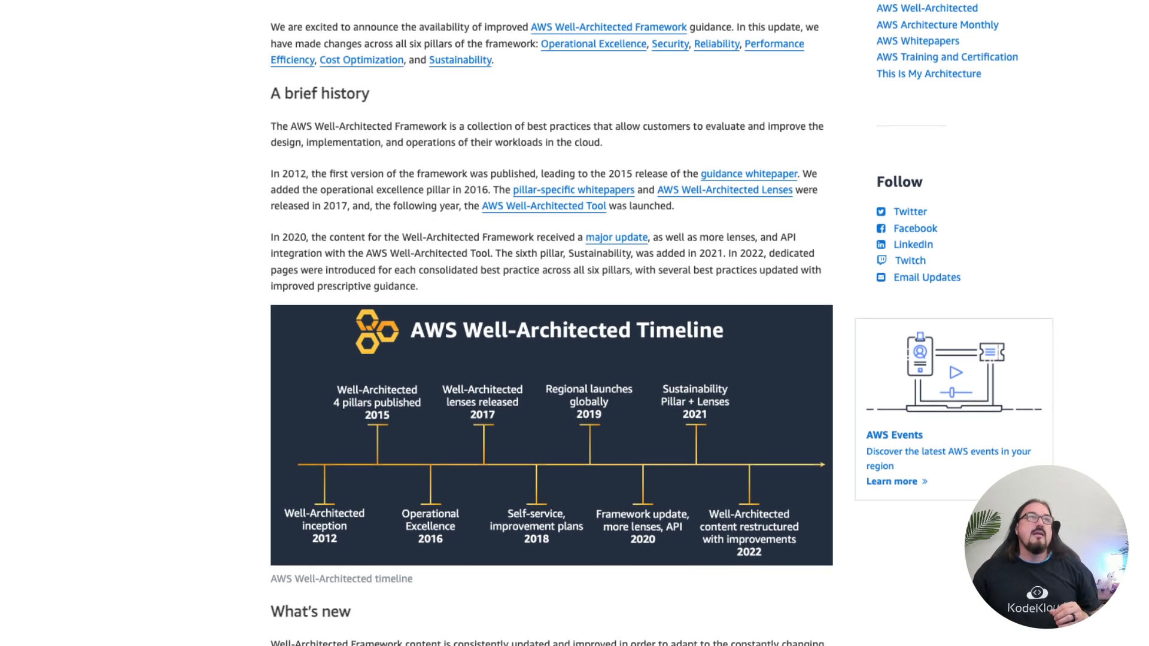
{"action": "scroll", "scroll_direction": "down", "scroll_amount": 3}
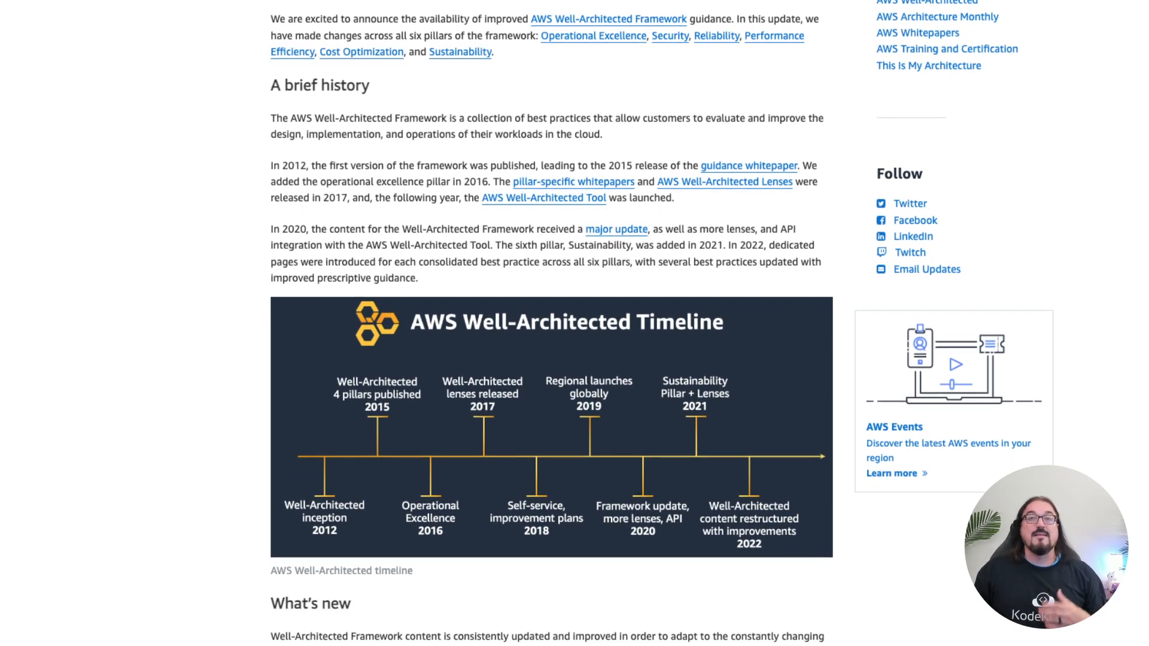
{"action": "scroll", "scroll_direction": "down", "scroll_amount": 3}
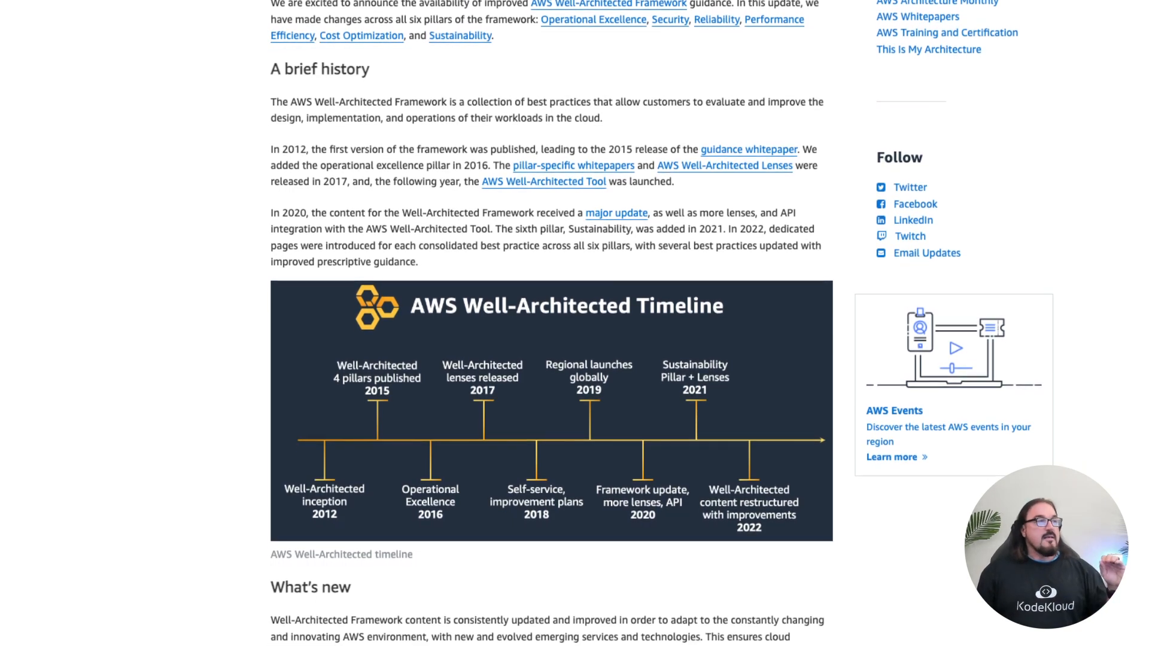
Continue down the post to the What's new section
{"action": "scroll", "scroll_direction": "down", "scroll_amount": 3}
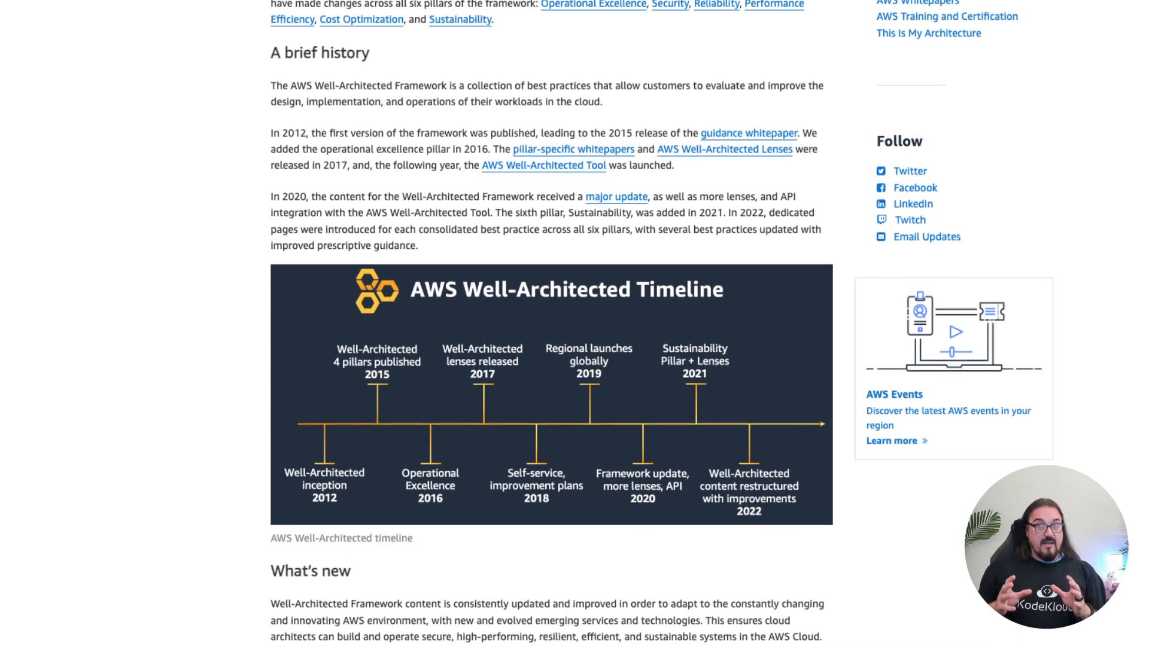
{"action": "scroll", "scroll_direction": "down", "scroll_amount": 3}
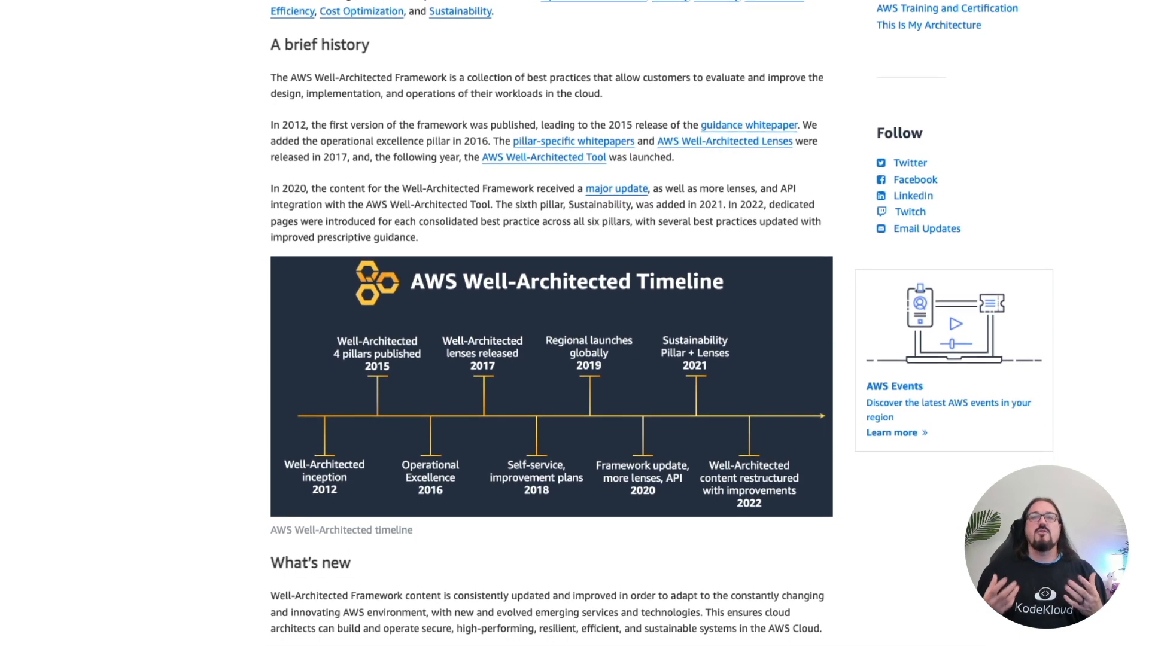
{"action": "scroll", "scroll_direction": "down", "scroll_amount": 3}
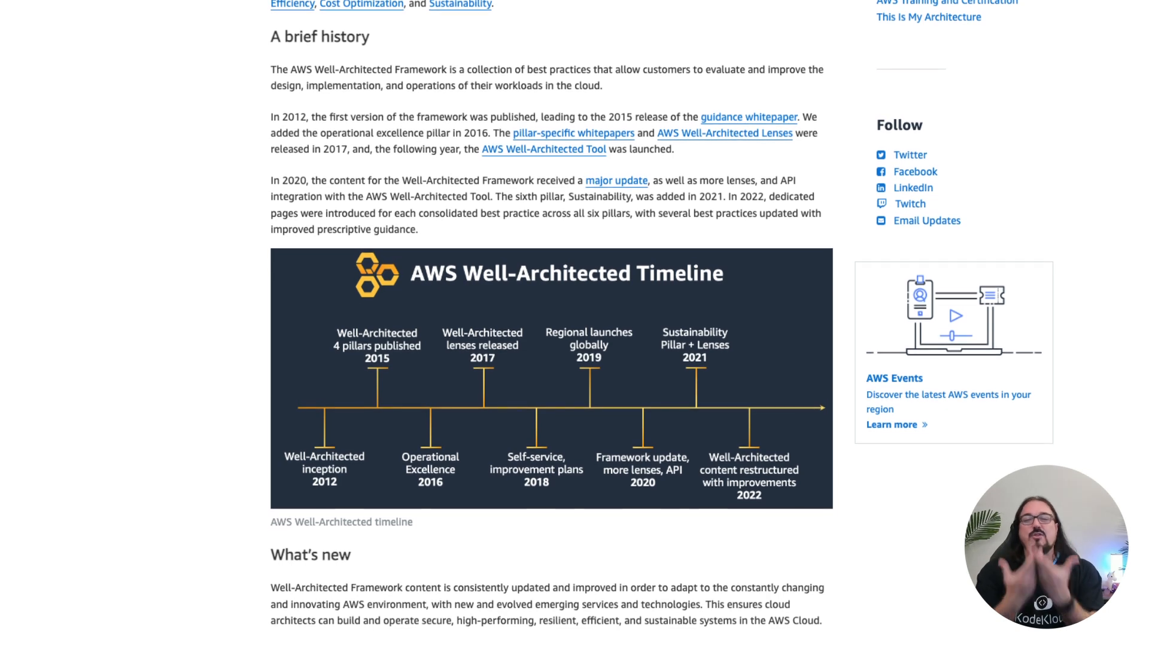
{"action": "scroll", "scroll_direction": "down", "scroll_amount": 3}
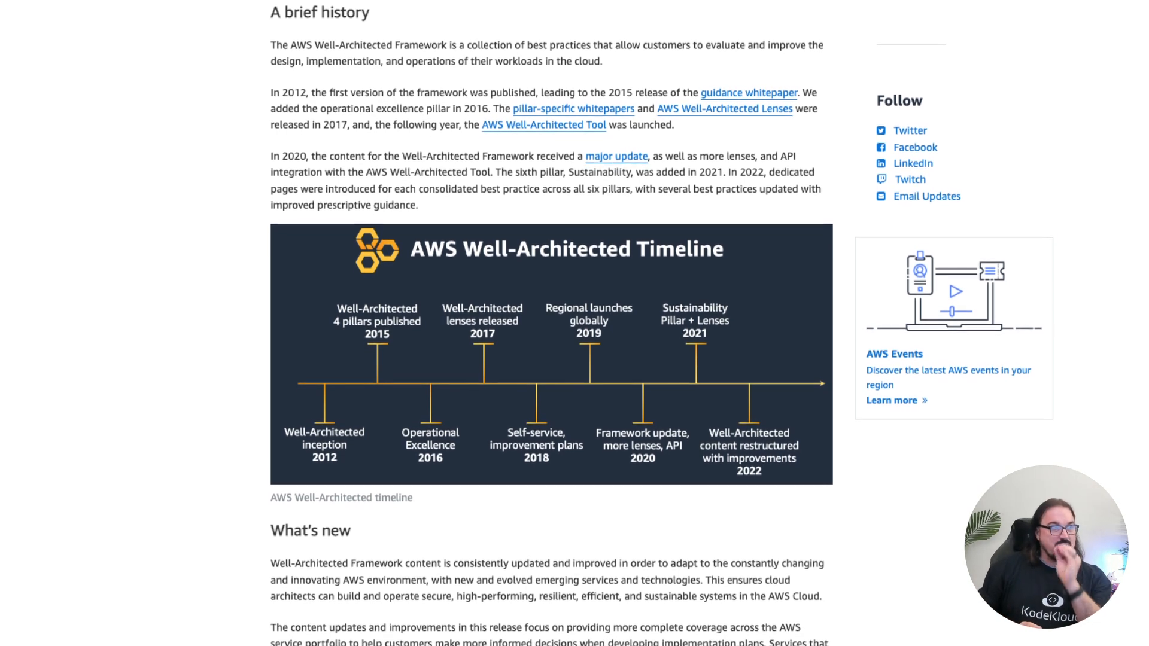
{"action": "scroll", "scroll_direction": "up", "scroll_amount": 3}
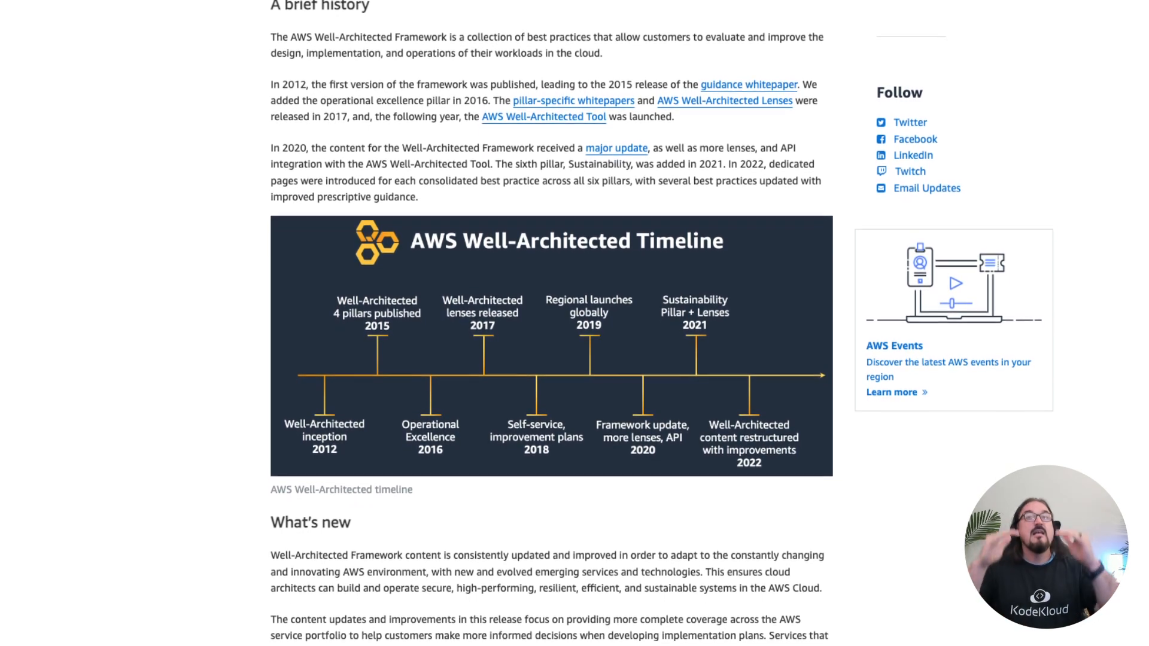
{"action": "scroll", "scroll_direction": "down", "scroll_amount": 3}
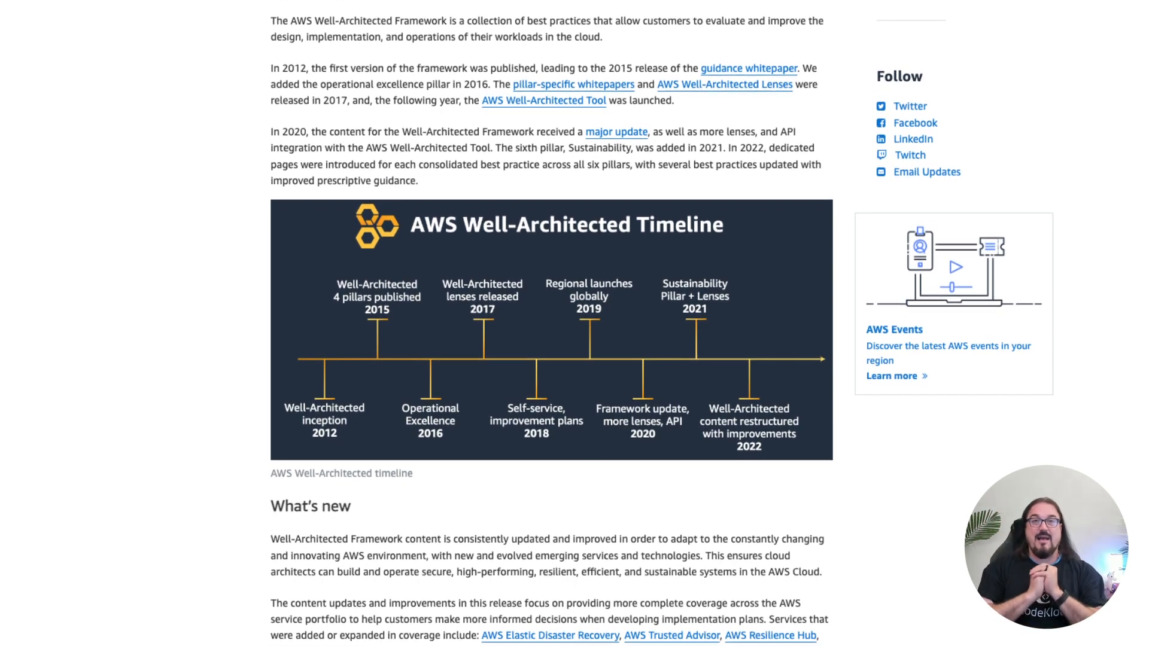
{"action": "scroll", "scroll_direction": "down", "scroll_amount": 3}
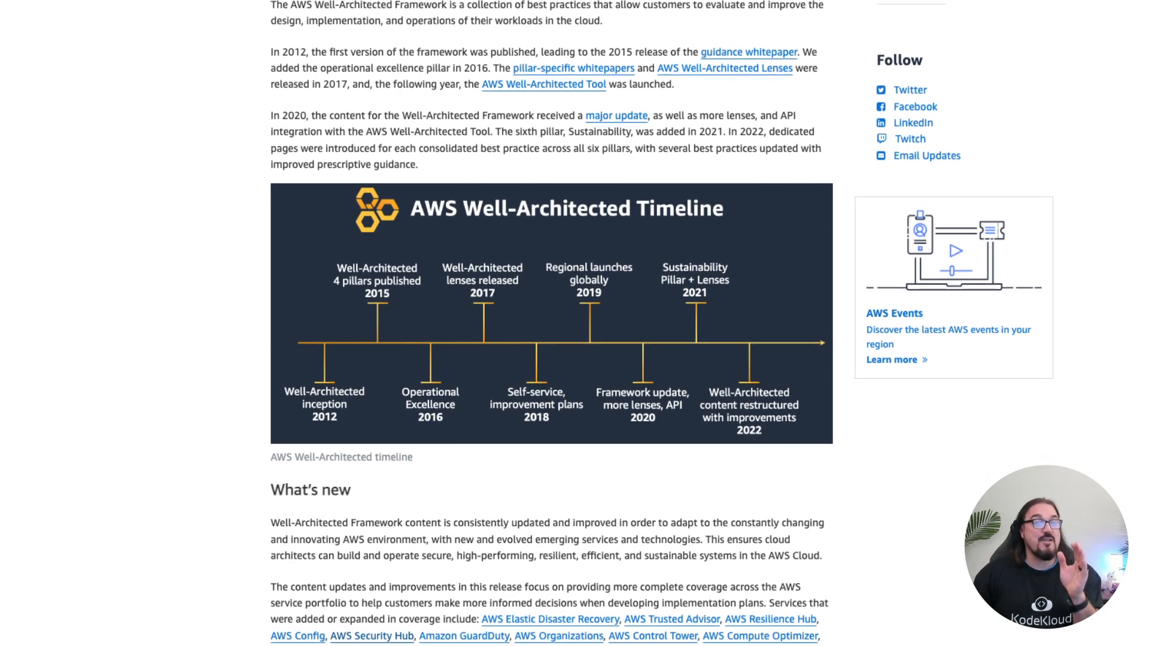
{"action": "scroll", "scroll_direction": "down", "scroll_amount": 3}
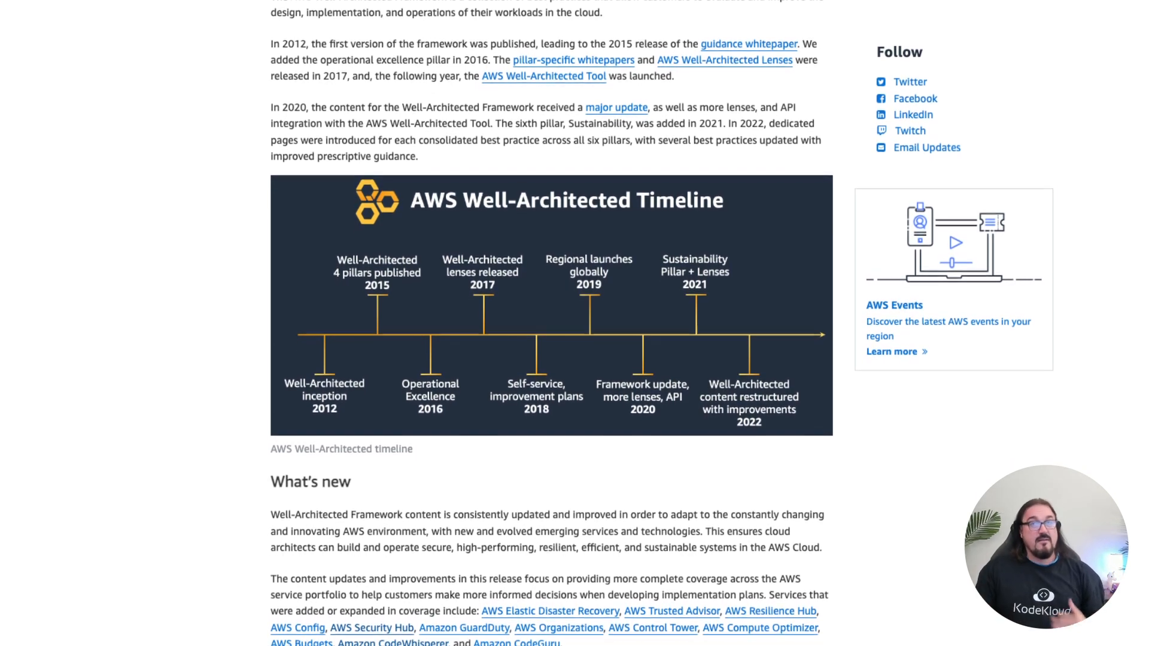
{"action": "scroll", "scroll_direction": "down", "scroll_amount": 3}
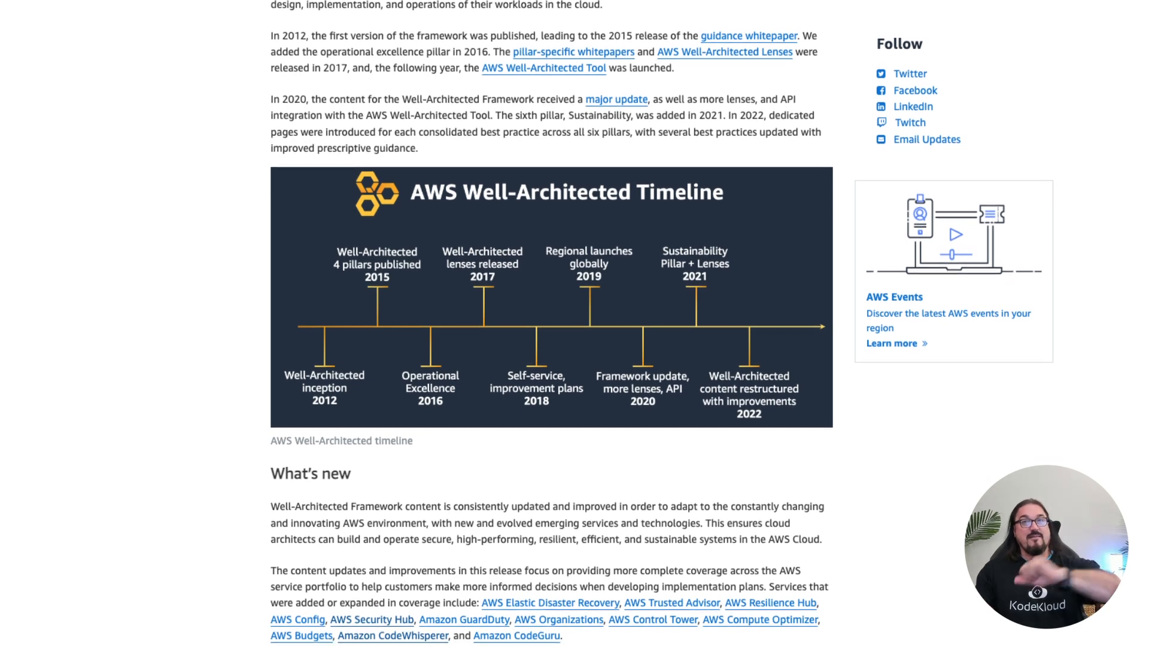
{"action": "scroll", "scroll_direction": "down", "scroll_amount": 3}
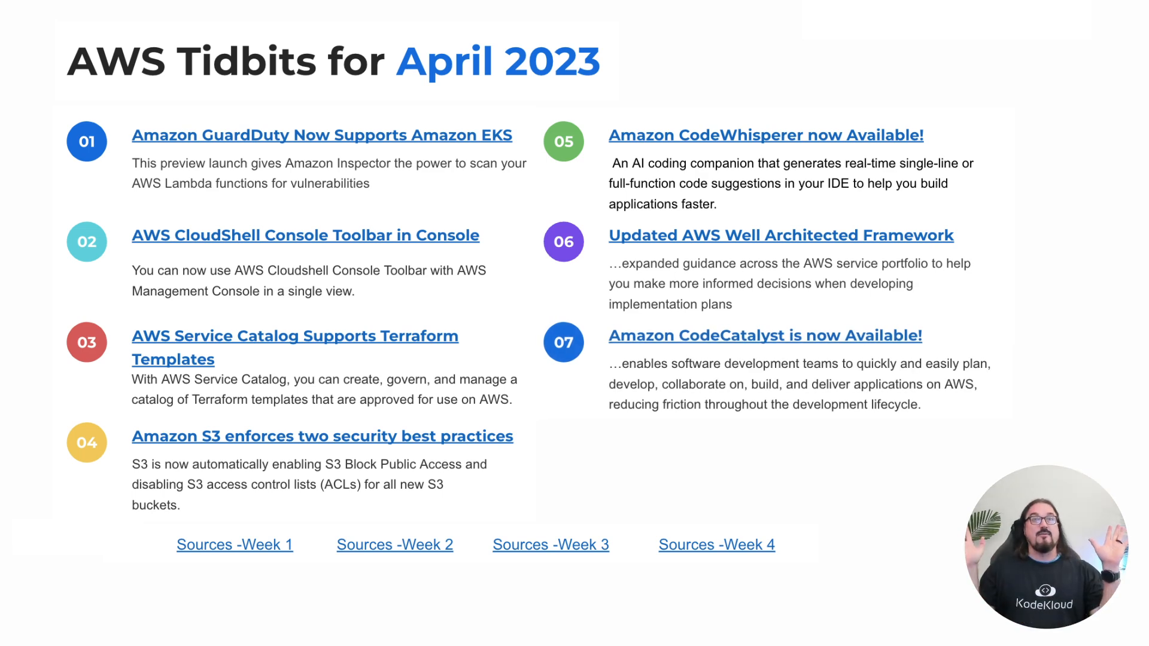
{"action": "left_click", "coordinate": [765, 335]}
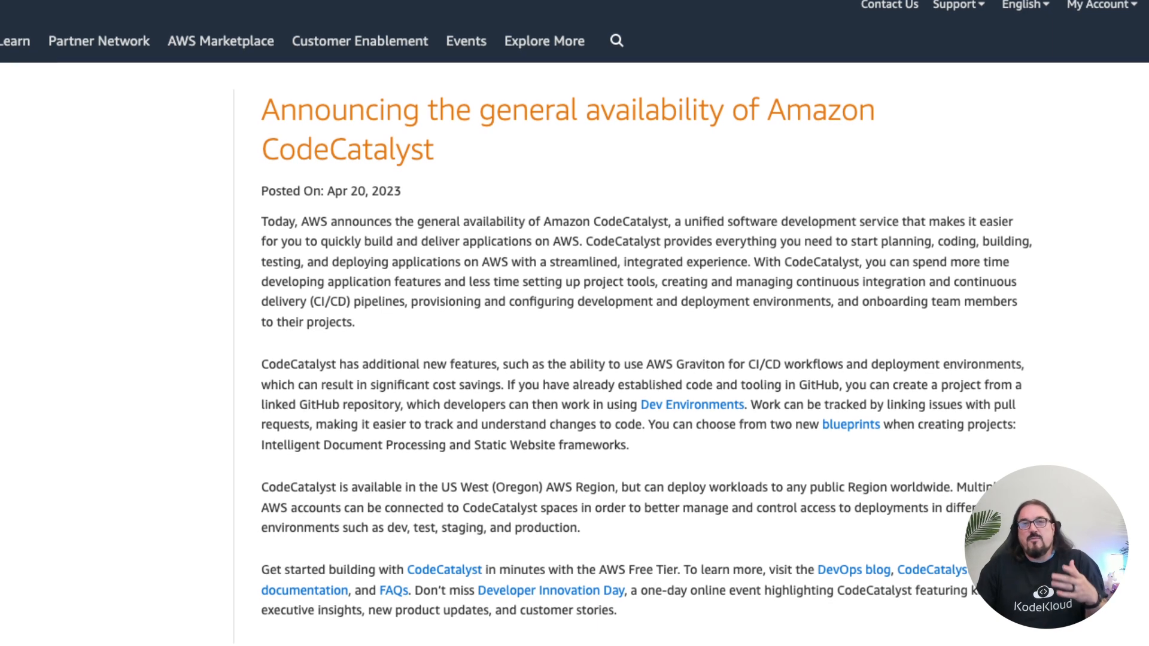
Review the CodeCatalyst GA announcement, then open item 08's .NET CI/CD pipeline with CDK Pipelines article
{"action": "scroll", "scroll_direction": "up", "scroll_amount": 3}
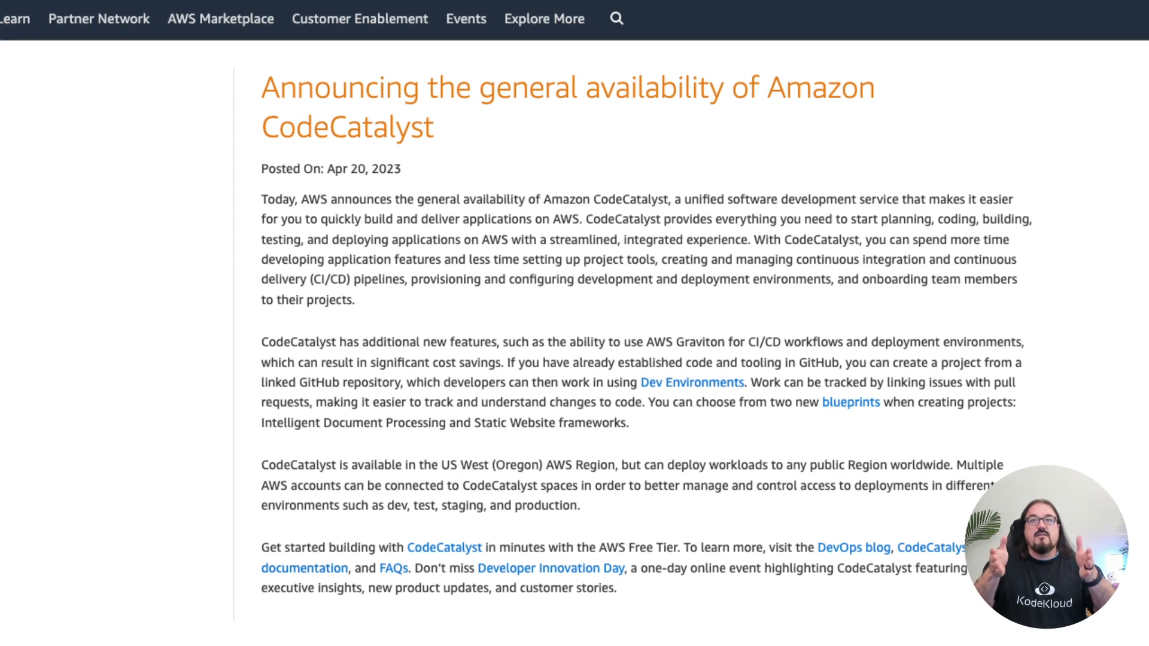
{"action": "scroll", "scroll_direction": "up", "scroll_amount": 3}
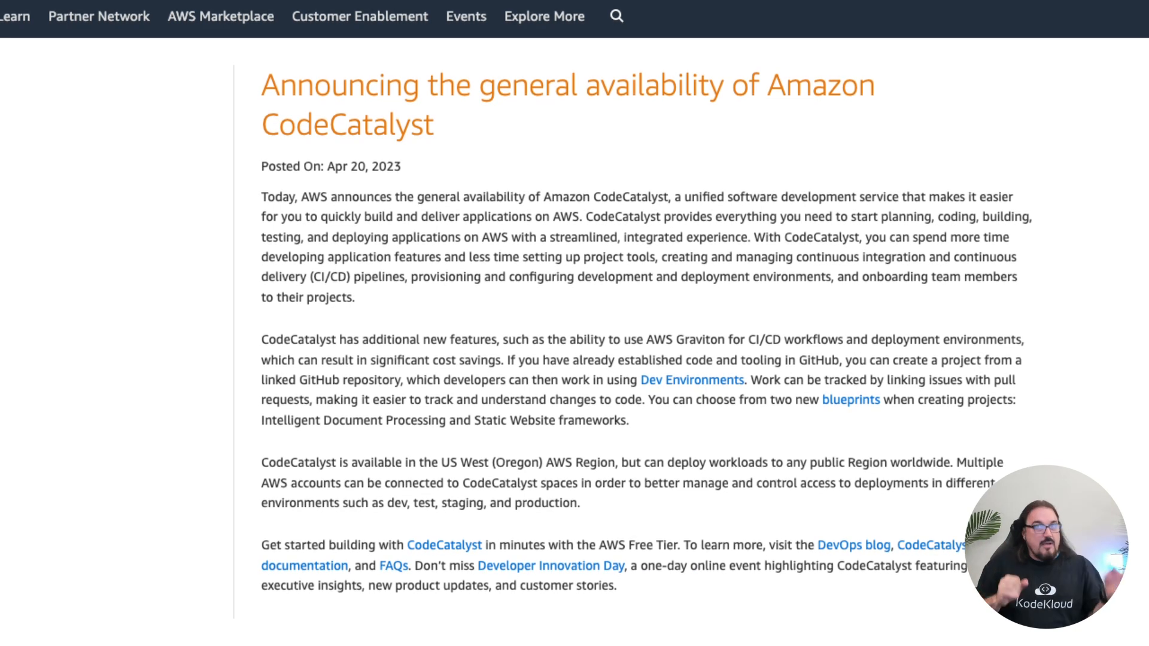
{"action": "scroll", "scroll_direction": "up", "scroll_amount": 3}
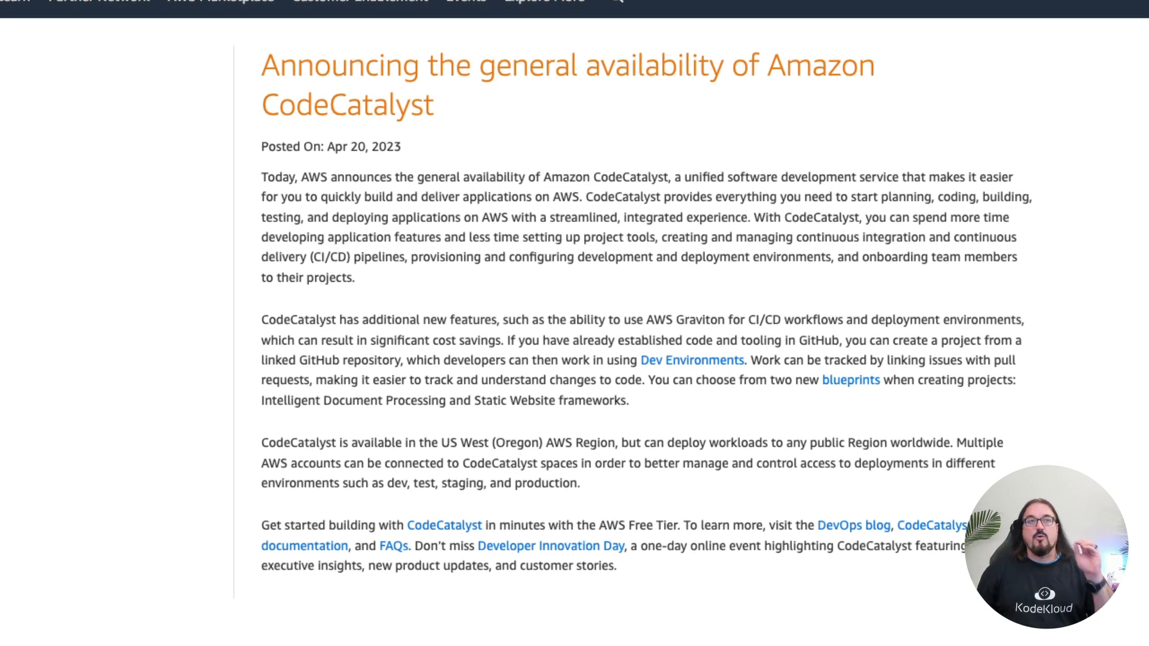
{"action": "scroll", "scroll_direction": "up", "scroll_amount": 3}
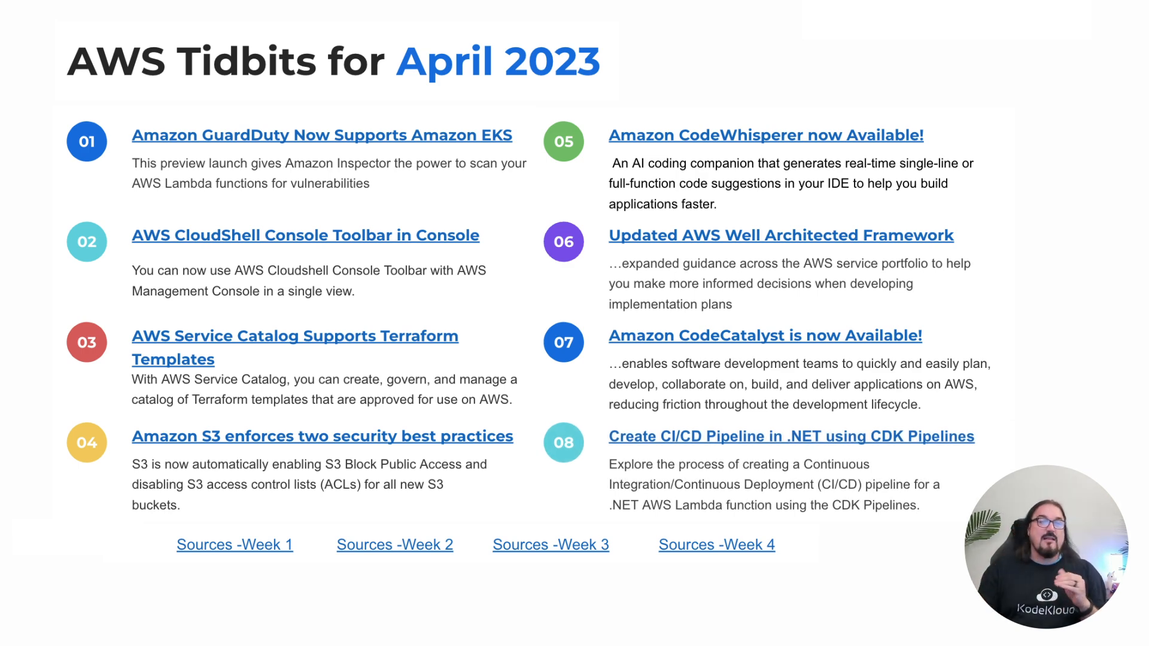
{"action": "left_click", "coordinate": [792, 436]}
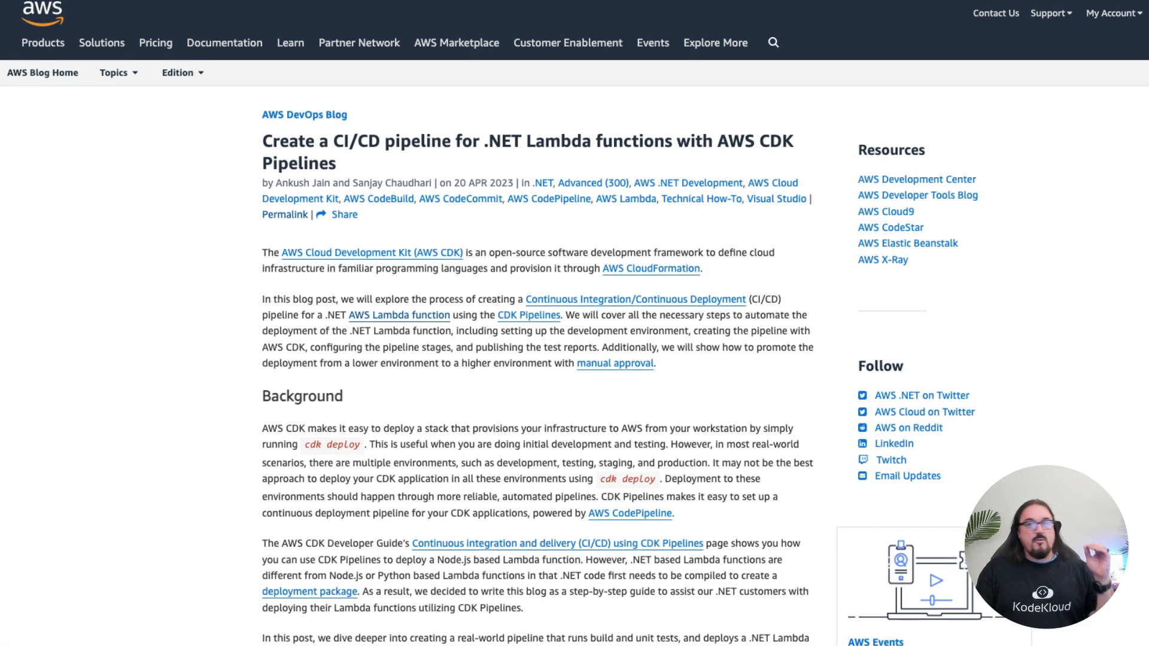
Read the .NET Lambda CDK Pipelines post from the introduction through its prerequisites
{"action": "scroll", "scroll_direction": "down", "scroll_amount": 3}
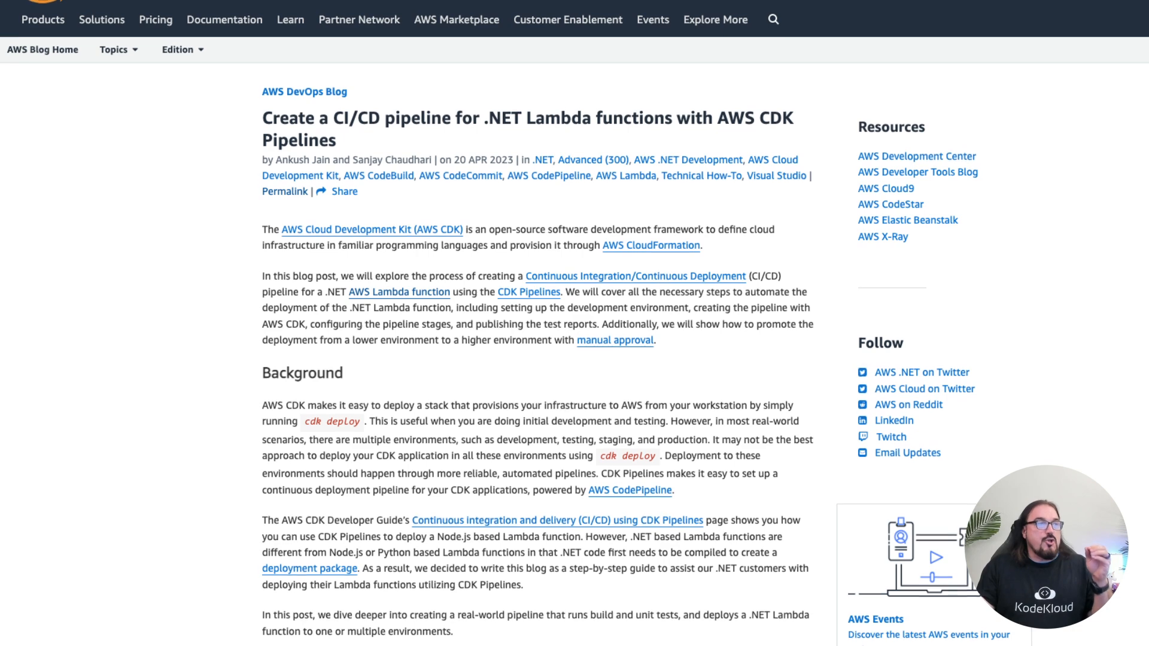
{"action": "scroll", "scroll_direction": "down", "scroll_amount": 3}
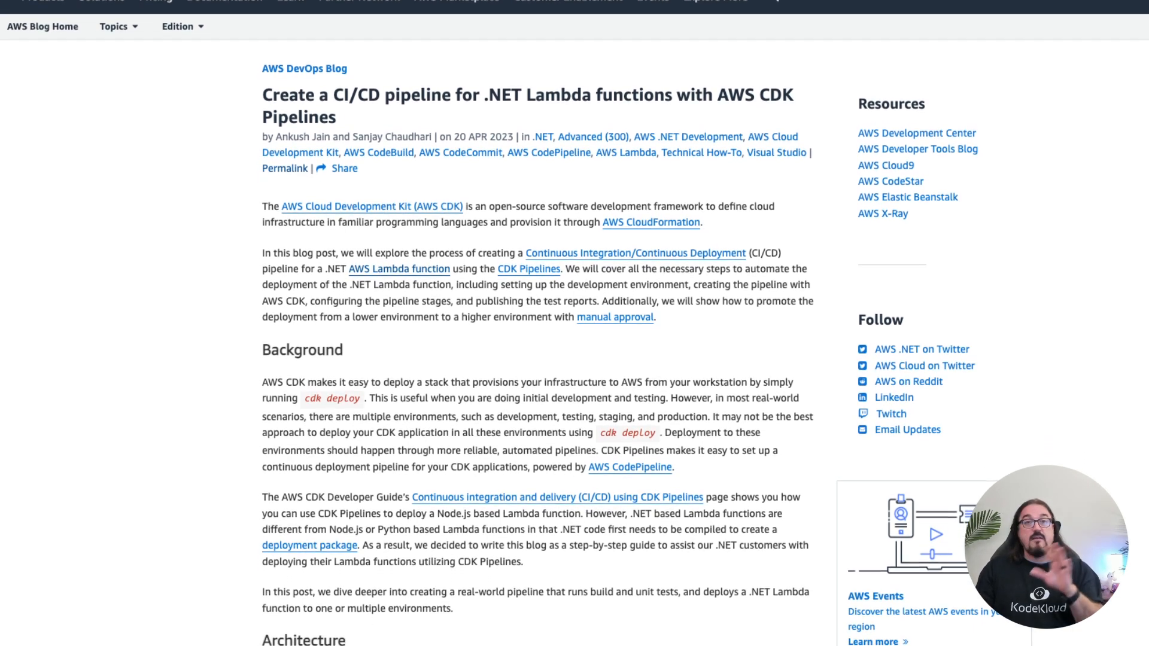
{"action": "scroll", "scroll_direction": "up", "scroll_amount": 3}
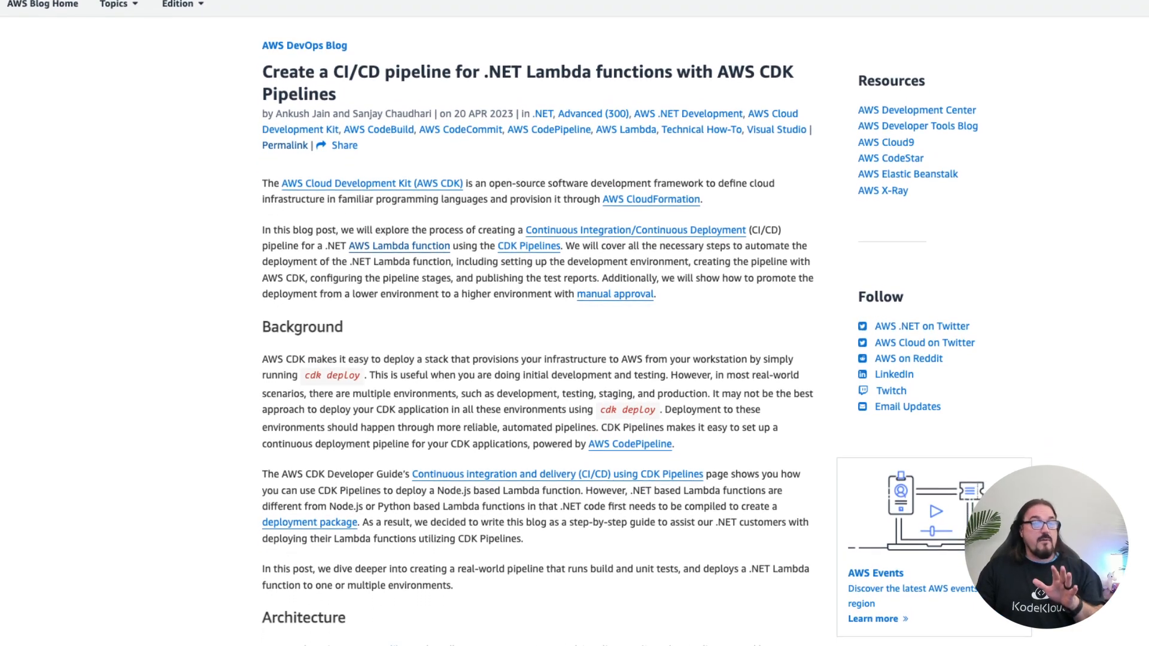
{"action": "scroll", "scroll_direction": "down", "scroll_amount": 3}
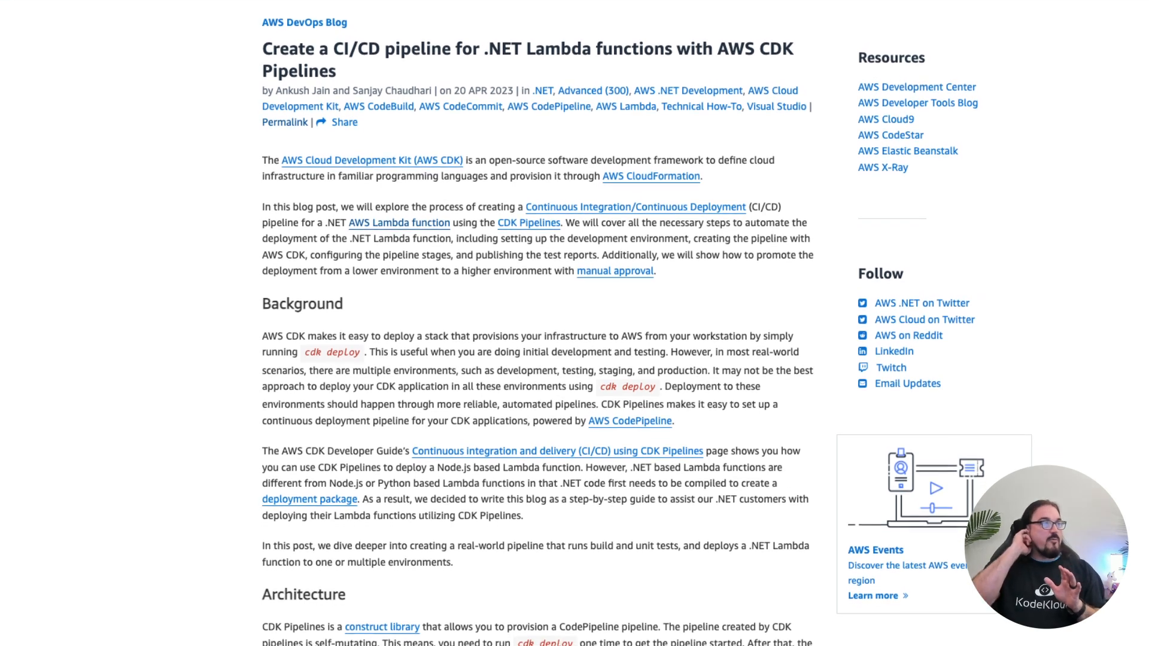
{"action": "scroll", "scroll_direction": "down", "scroll_amount": 3}
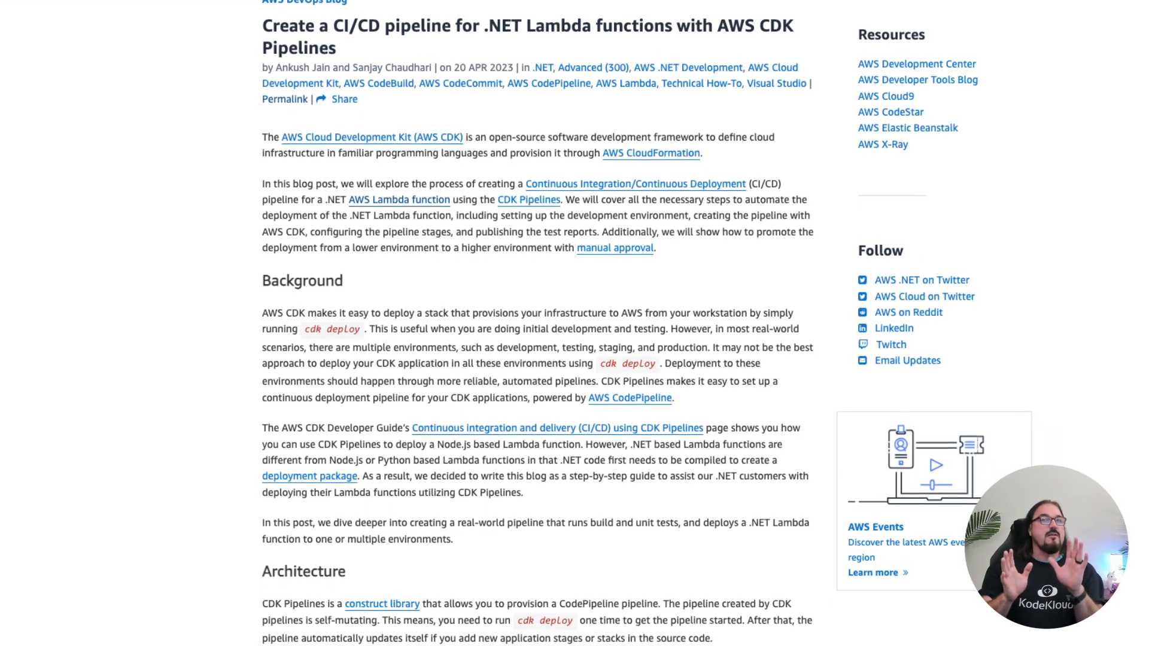
{"action": "scroll", "scroll_direction": "down", "scroll_amount": 3}
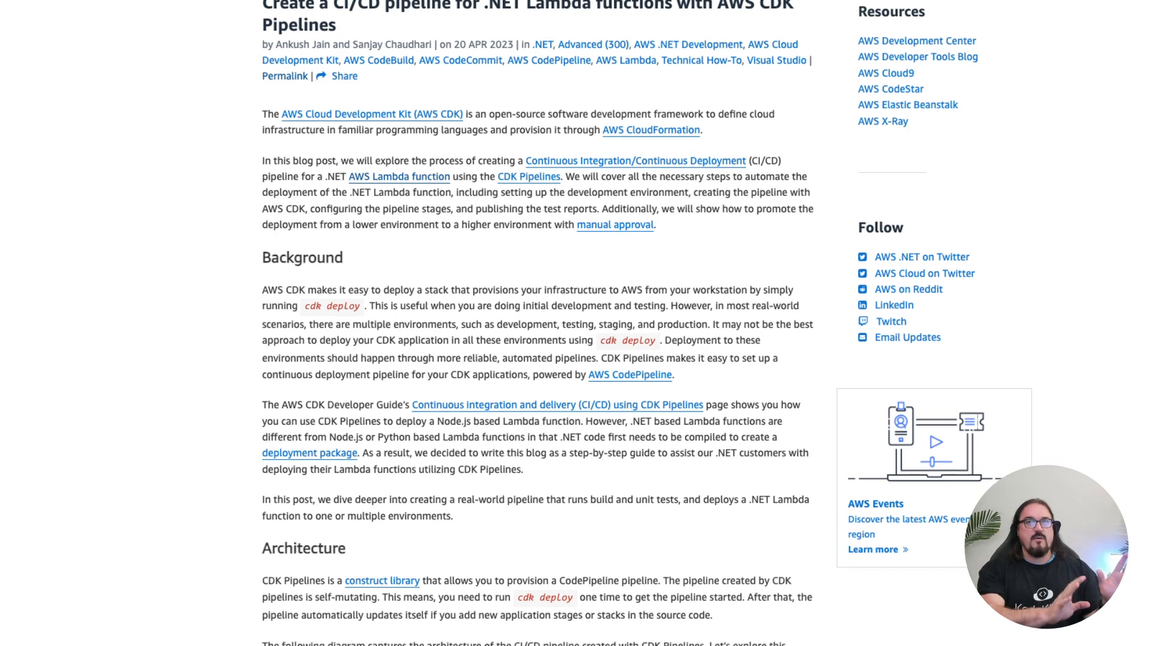
{"action": "scroll", "scroll_direction": "down", "scroll_amount": 3}
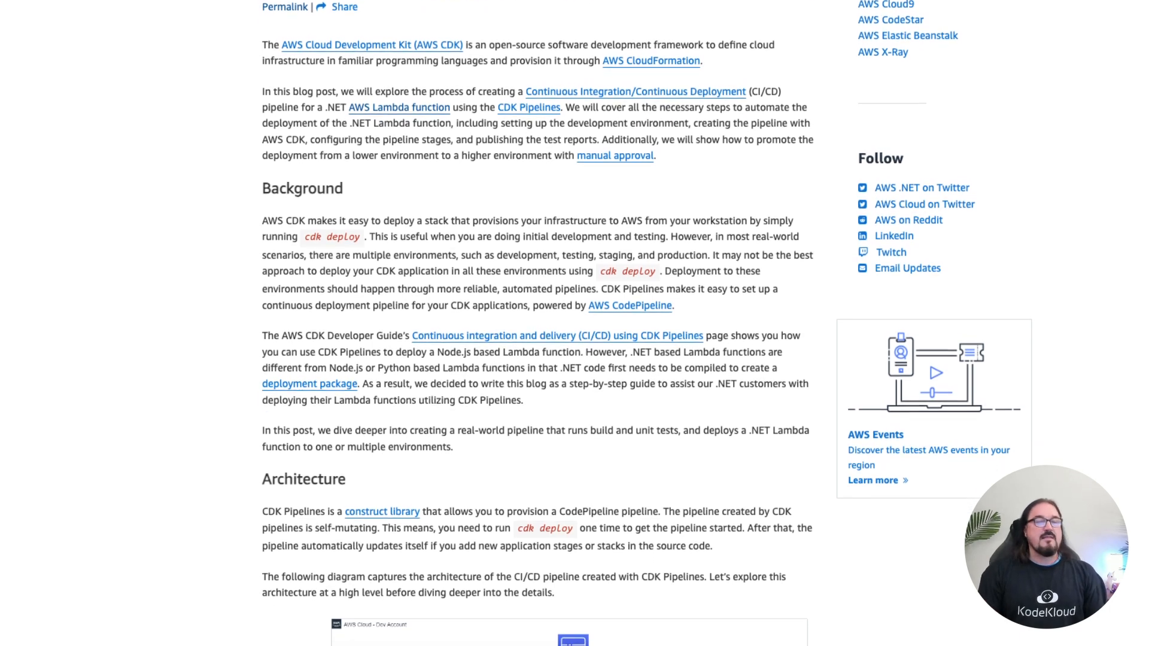
{"action": "scroll", "scroll_direction": "down", "scroll_amount": 3}
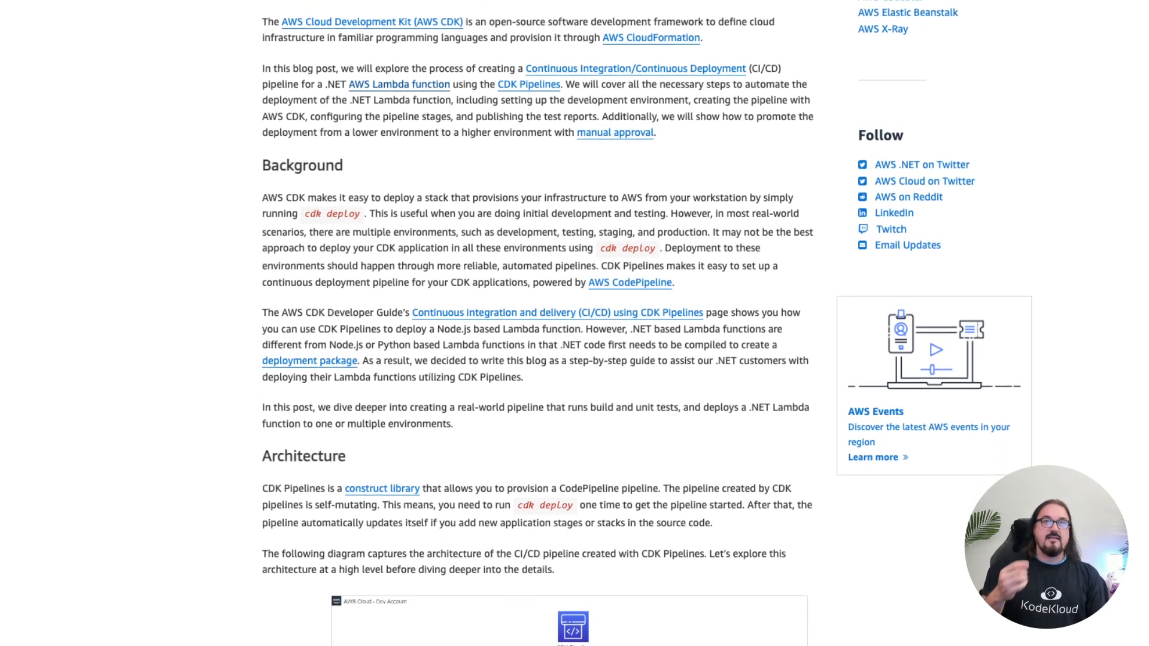
{"action": "scroll", "scroll_direction": "down", "scroll_amount": 3}
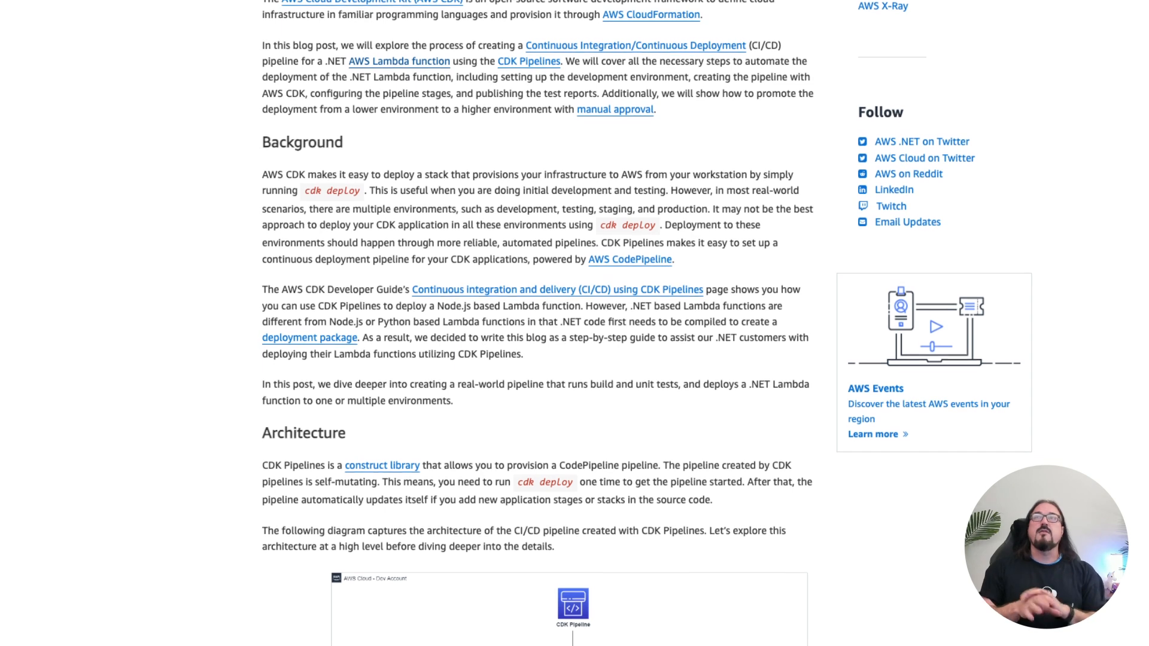
{"action": "scroll", "scroll_direction": "down", "scroll_amount": 3}
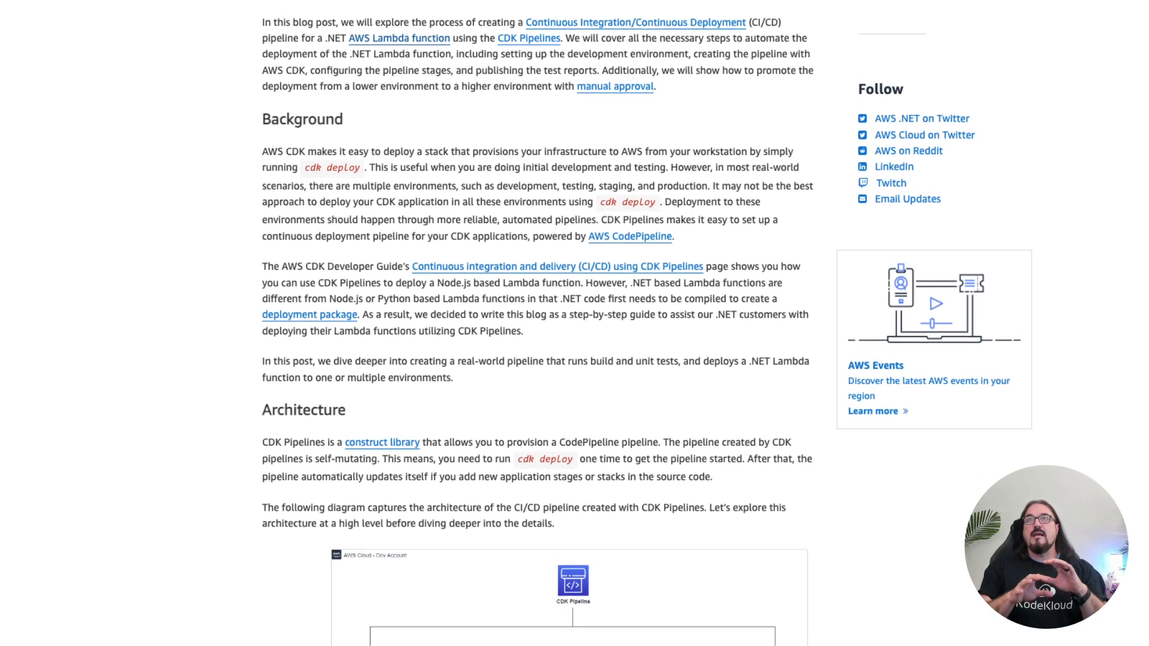
{"action": "scroll", "scroll_direction": "down", "scroll_amount": 3}
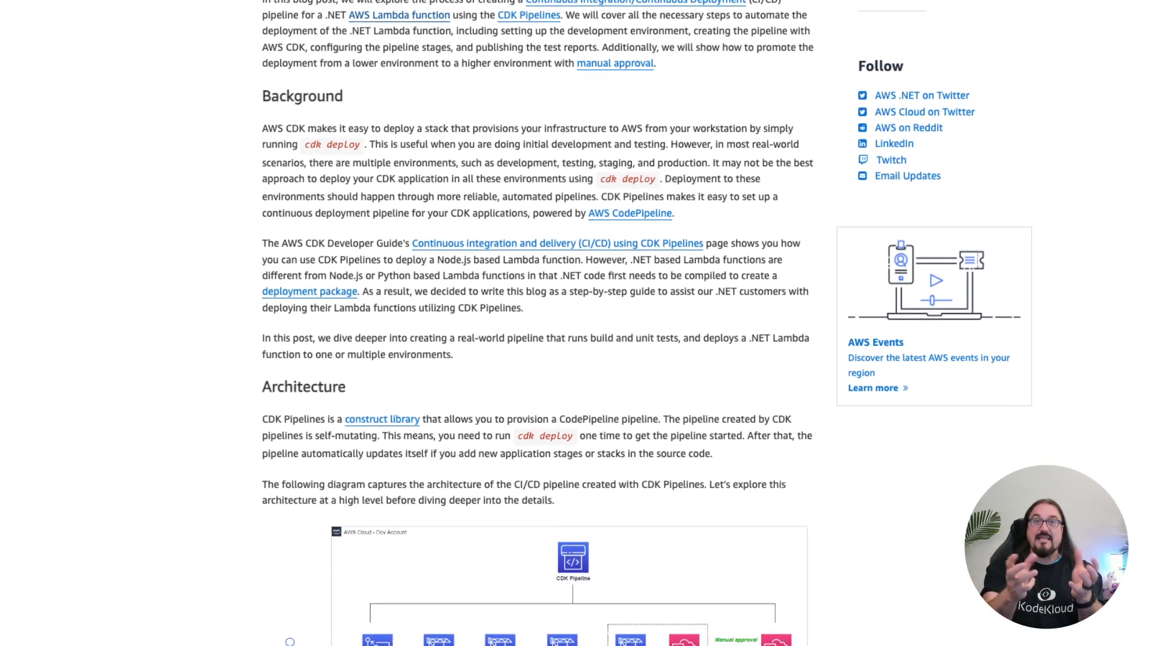
{"action": "scroll", "scroll_direction": "down", "scroll_amount": 3}
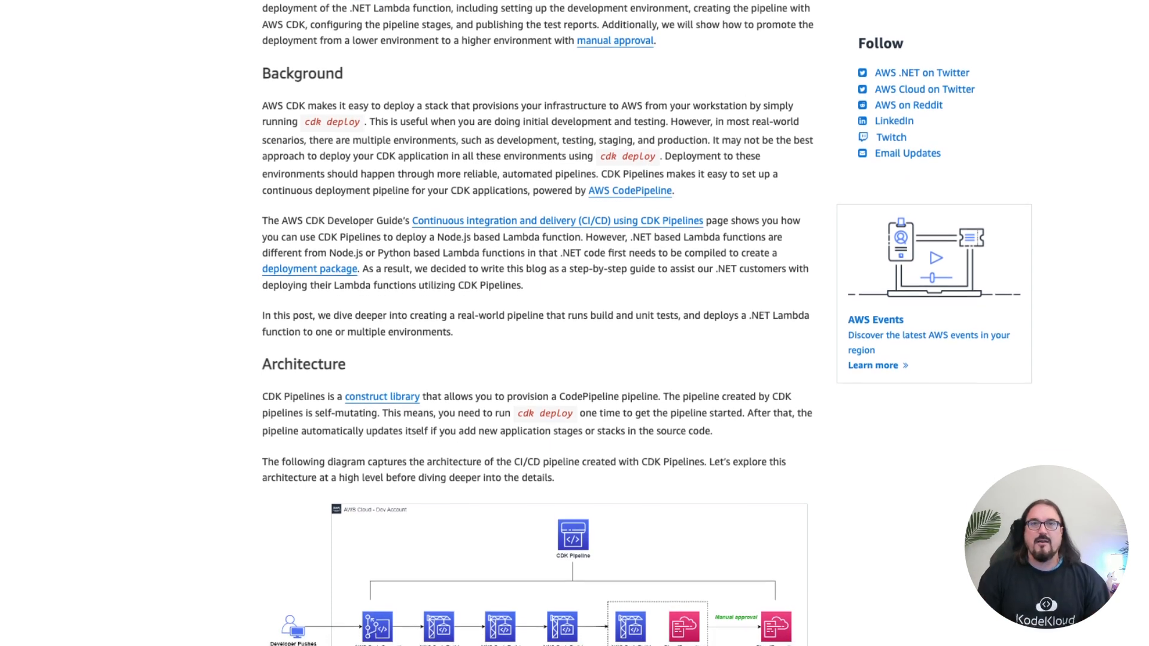
{"action": "scroll", "scroll_direction": "down", "scroll_amount": 3}
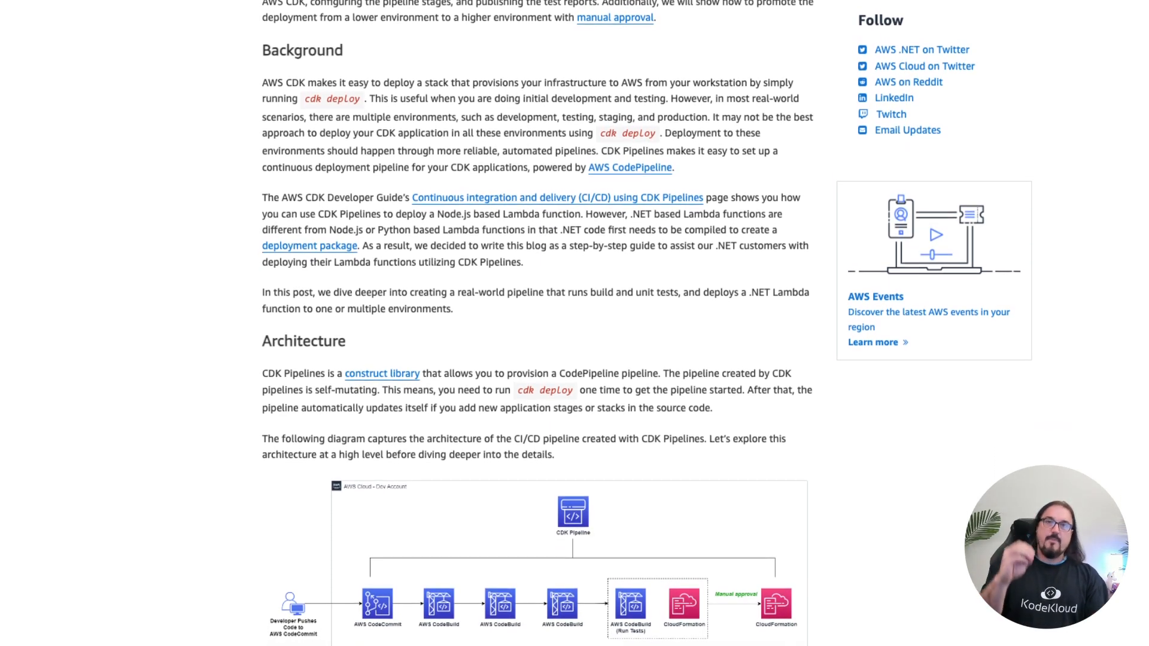
Continue down to the Architecture section and its reference pipeline diagram
{"action": "scroll", "scroll_direction": "down", "scroll_amount": 3}
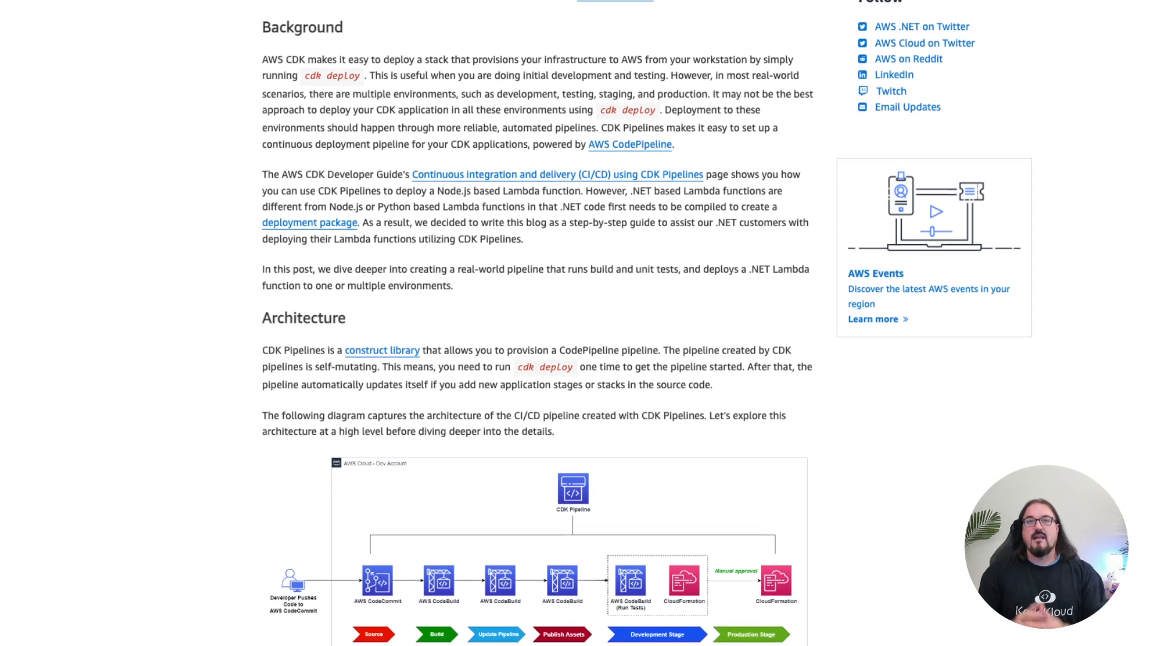
{"action": "scroll", "scroll_direction": "down", "scroll_amount": 3}
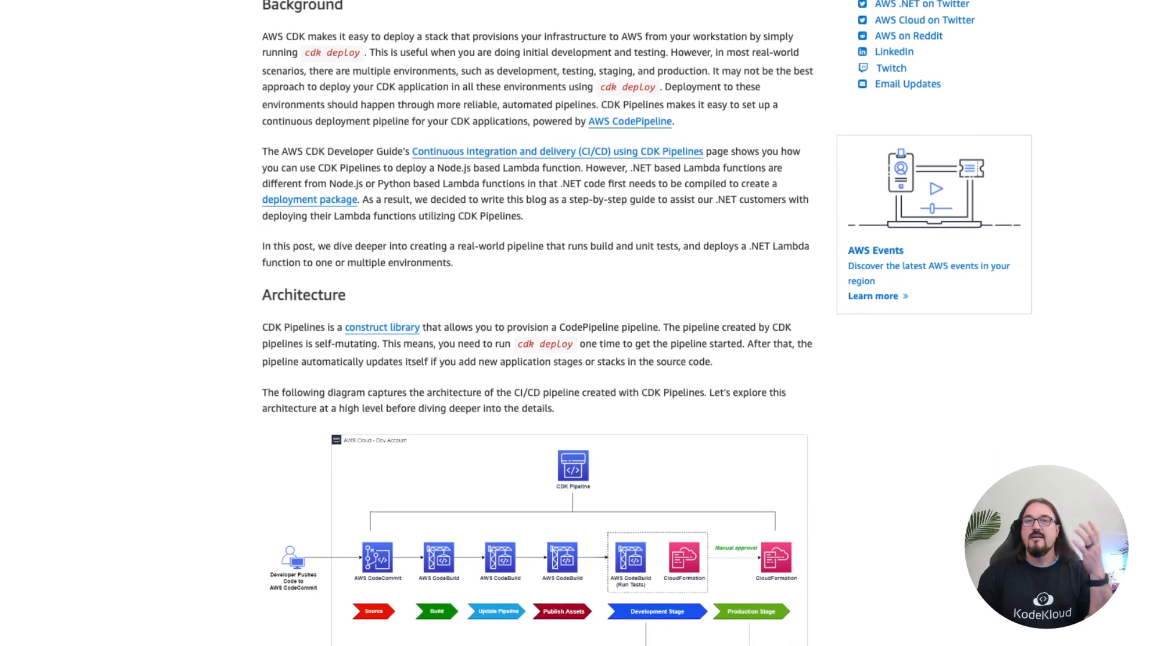
{"action": "scroll", "scroll_direction": "down", "scroll_amount": 3}
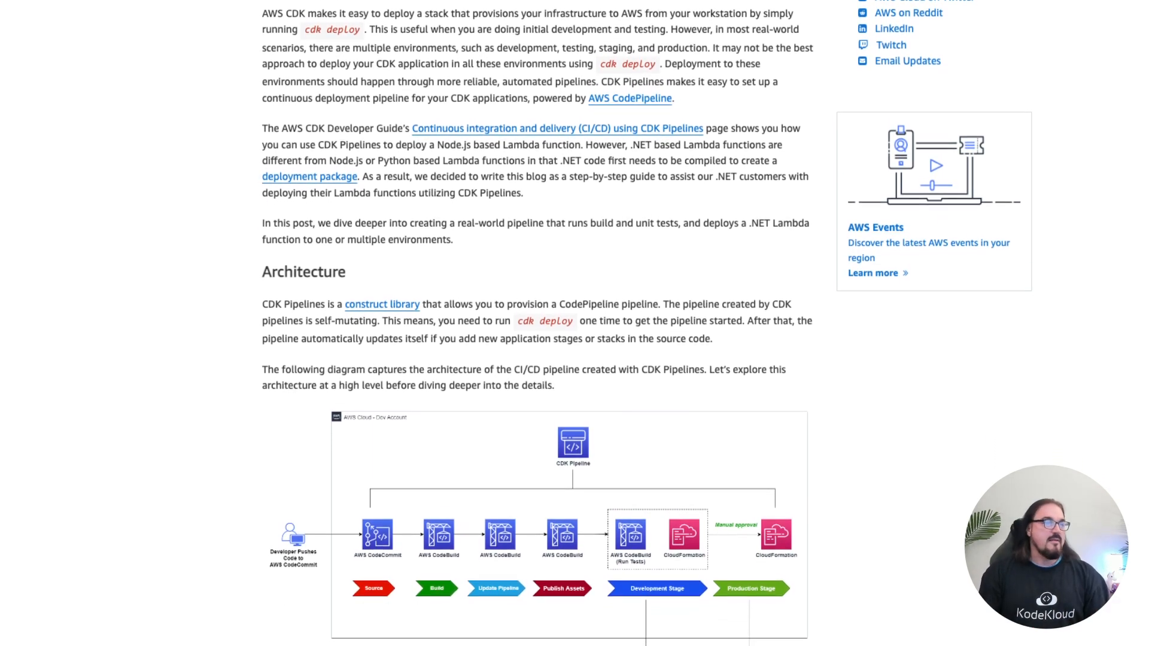
{"action": "scroll", "scroll_direction": "down", "scroll_amount": 3}
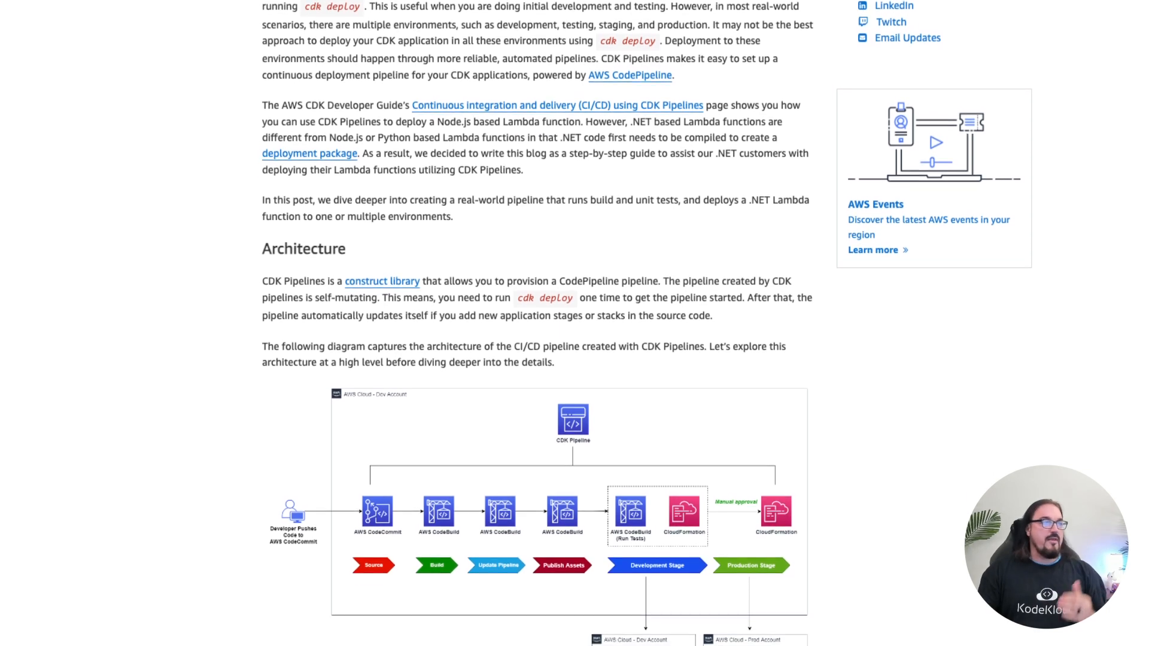
{"action": "scroll", "scroll_direction": "down", "scroll_amount": 3}
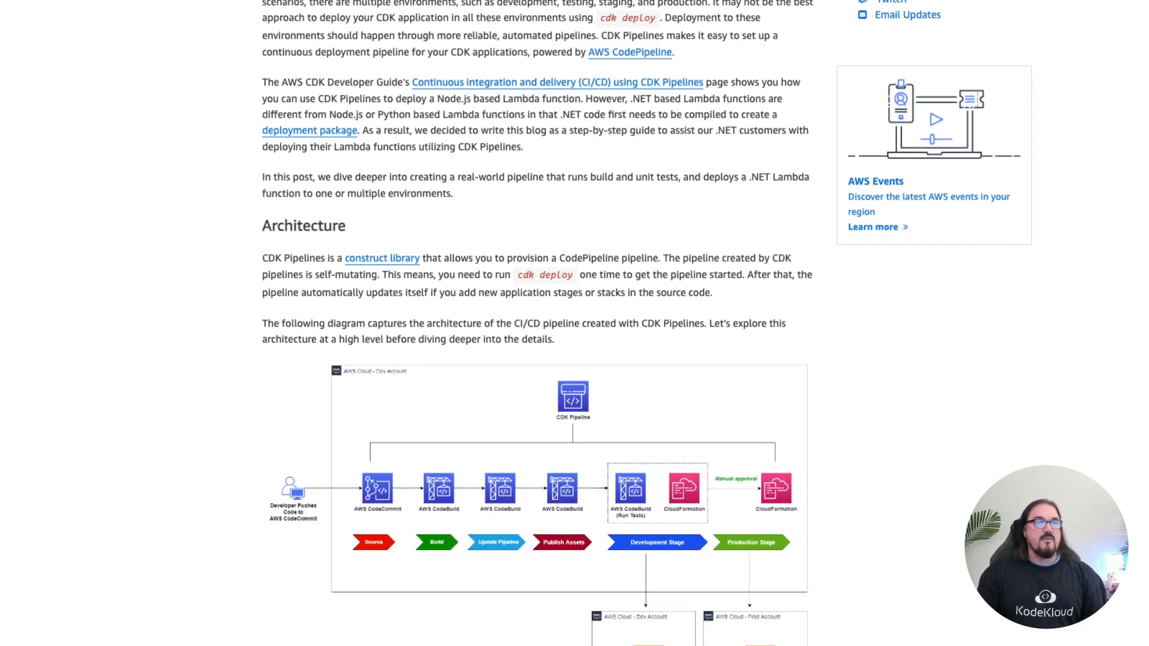
{"action": "scroll", "scroll_direction": "up", "scroll_amount": 3}
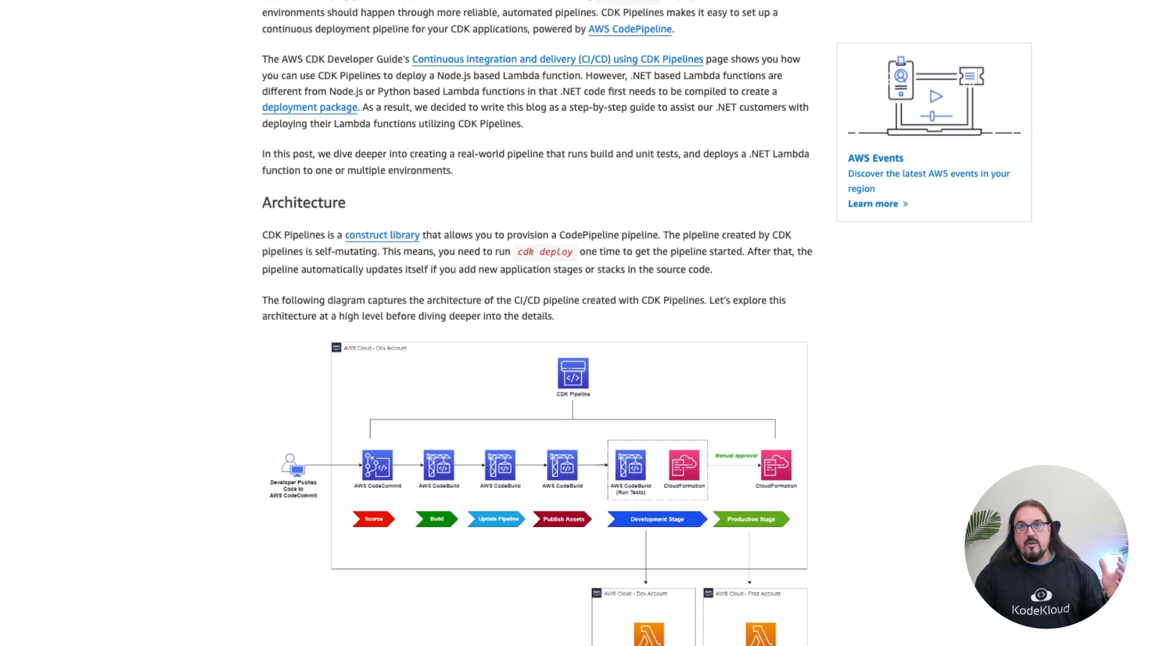
{"action": "scroll", "scroll_direction": "up", "scroll_amount": 3}
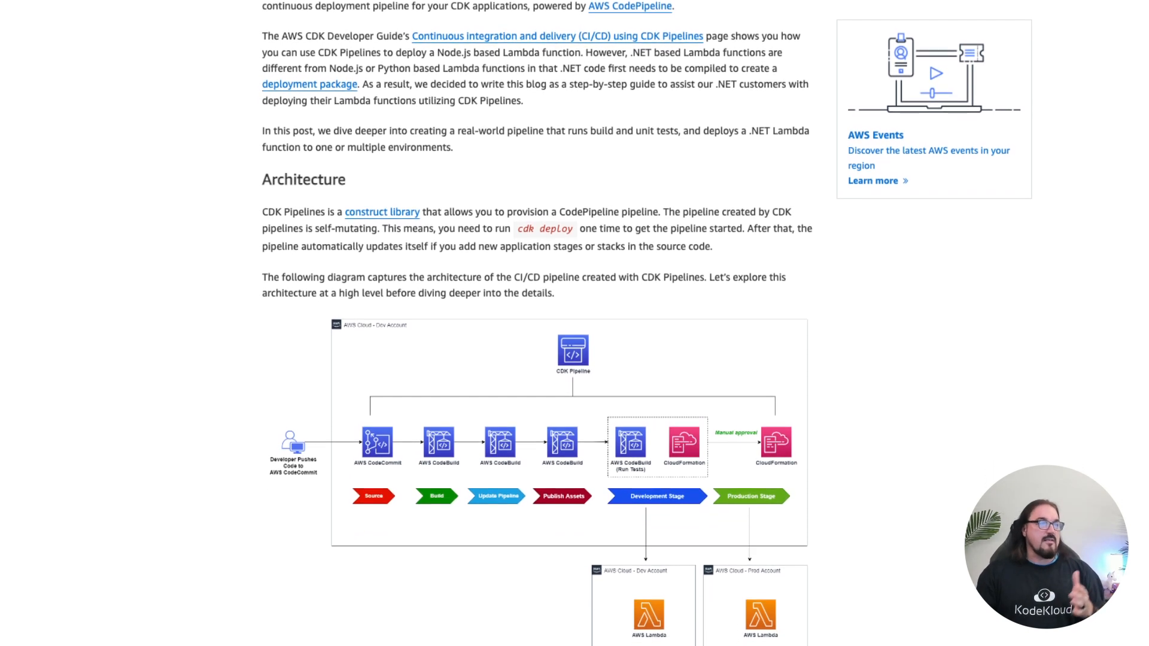
{"action": "scroll", "scroll_direction": "down", "scroll_amount": 3}
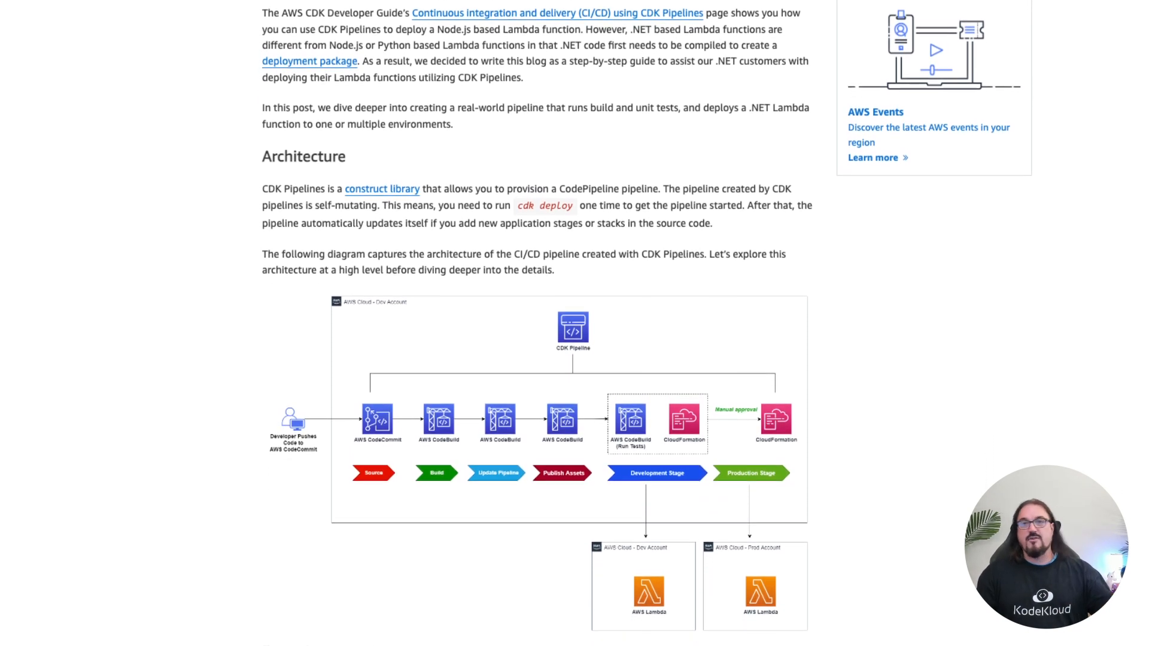
{"action": "scroll", "scroll_direction": "down", "scroll_amount": 3}
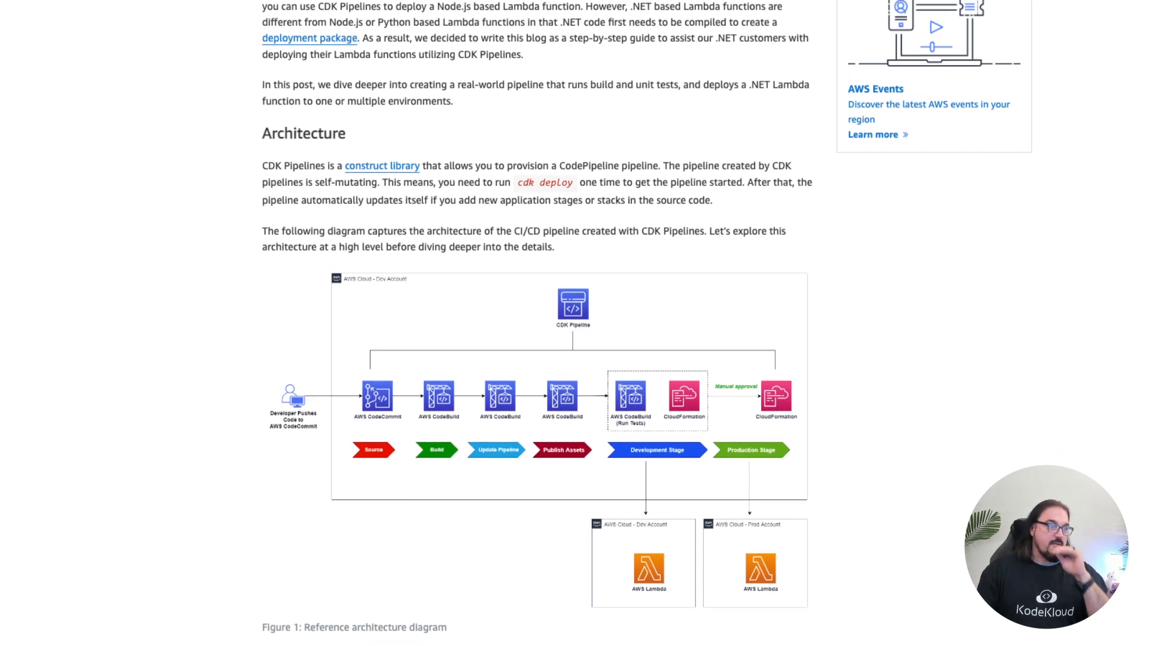
{"action": "scroll", "scroll_direction": "down", "scroll_amount": 3}
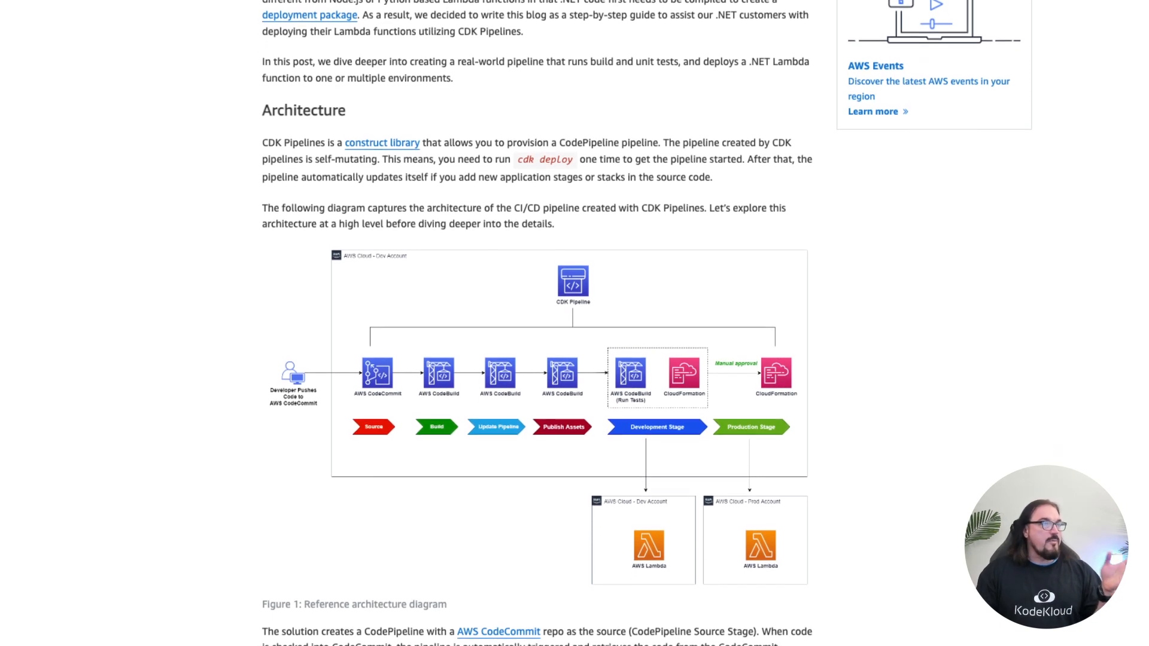
{"action": "scroll", "scroll_direction": "down", "scroll_amount": 3}
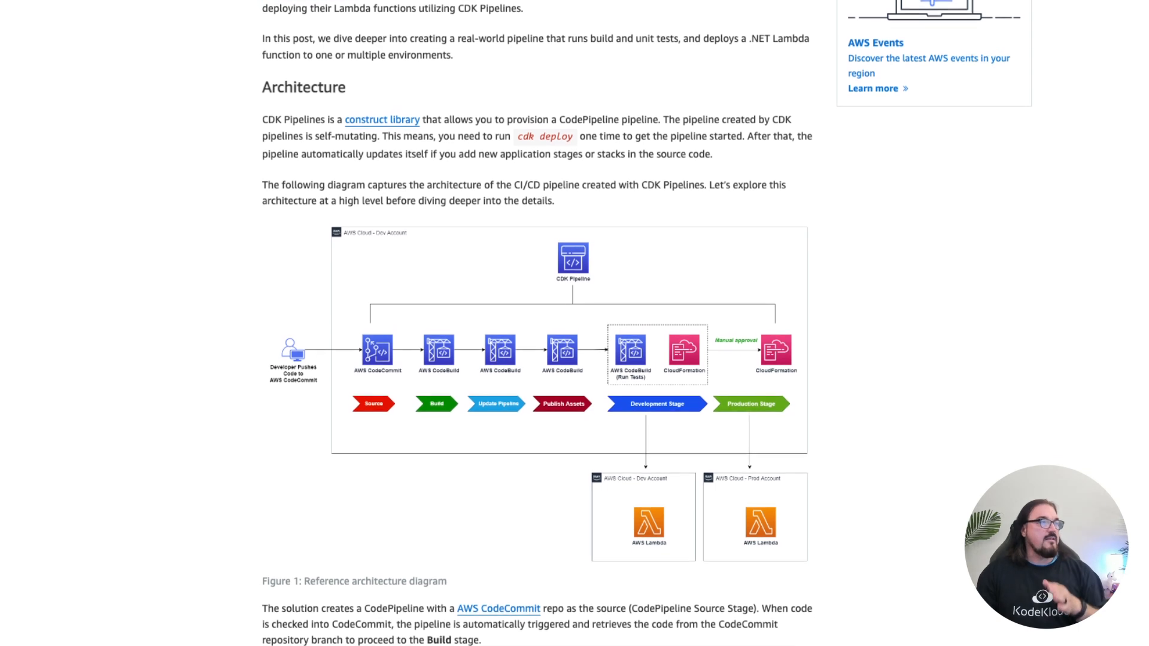
{"action": "scroll", "scroll_direction": "down", "scroll_amount": 3}
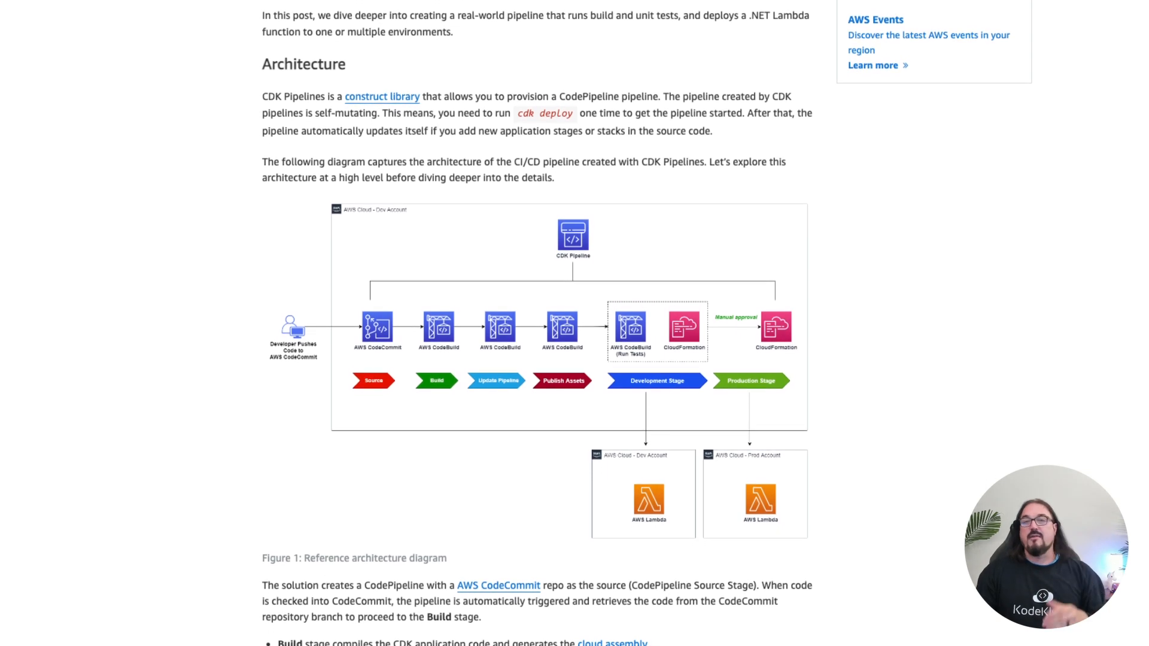